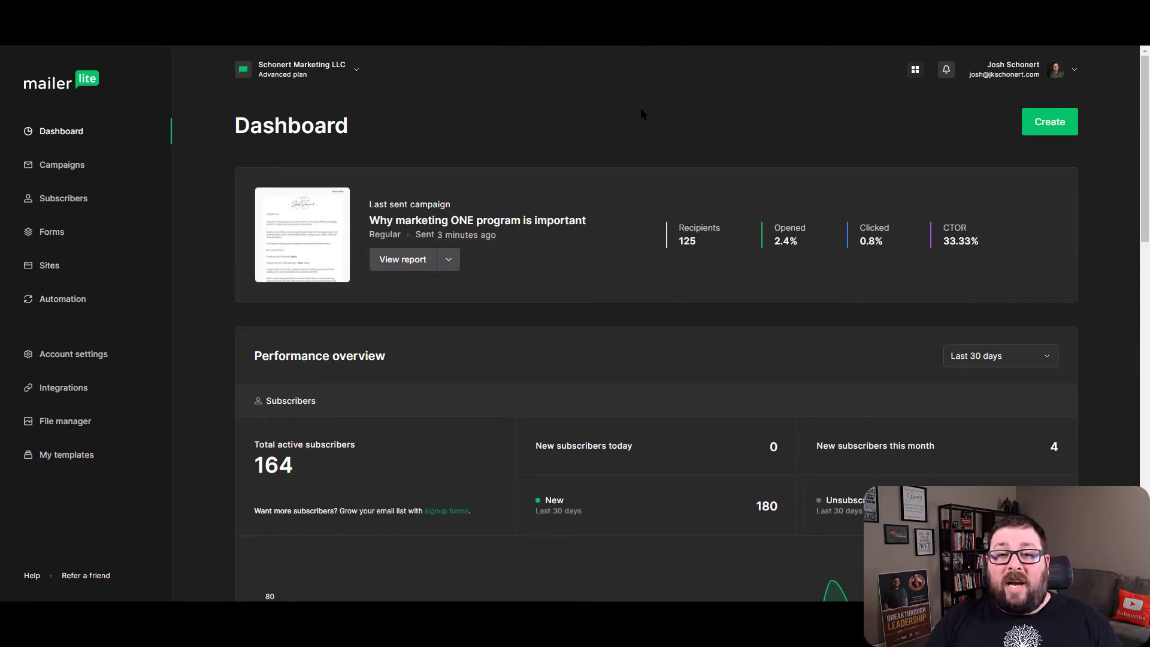
mouse_move(723, 166)
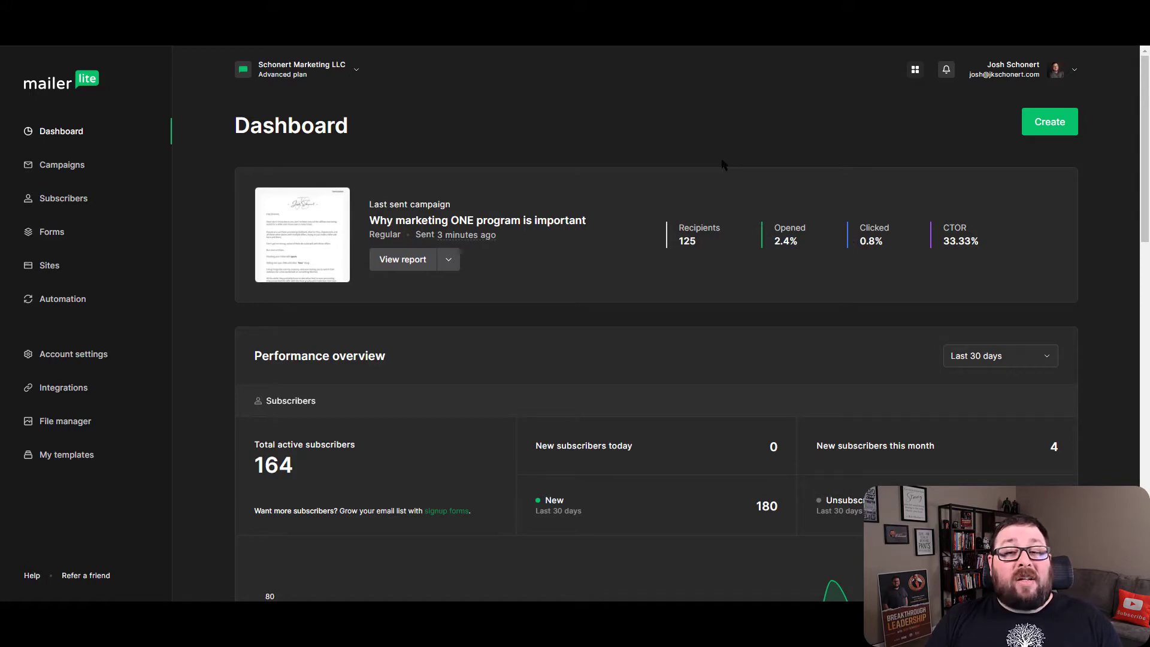
mouse_move(812, 183)
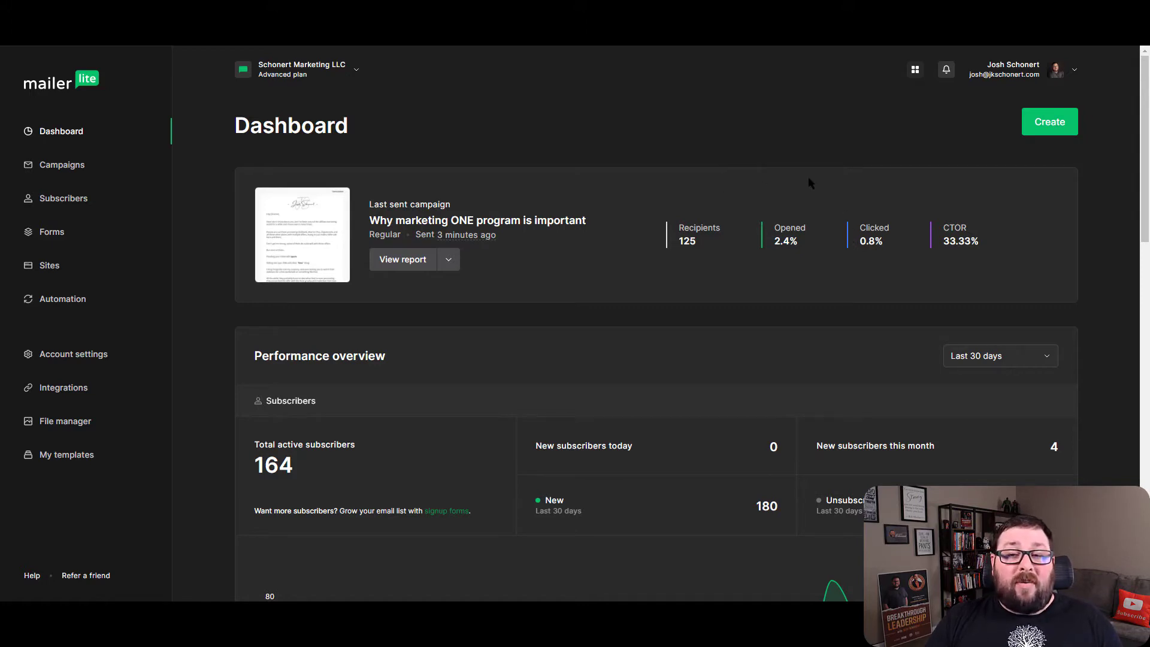
mouse_move(722, 152)
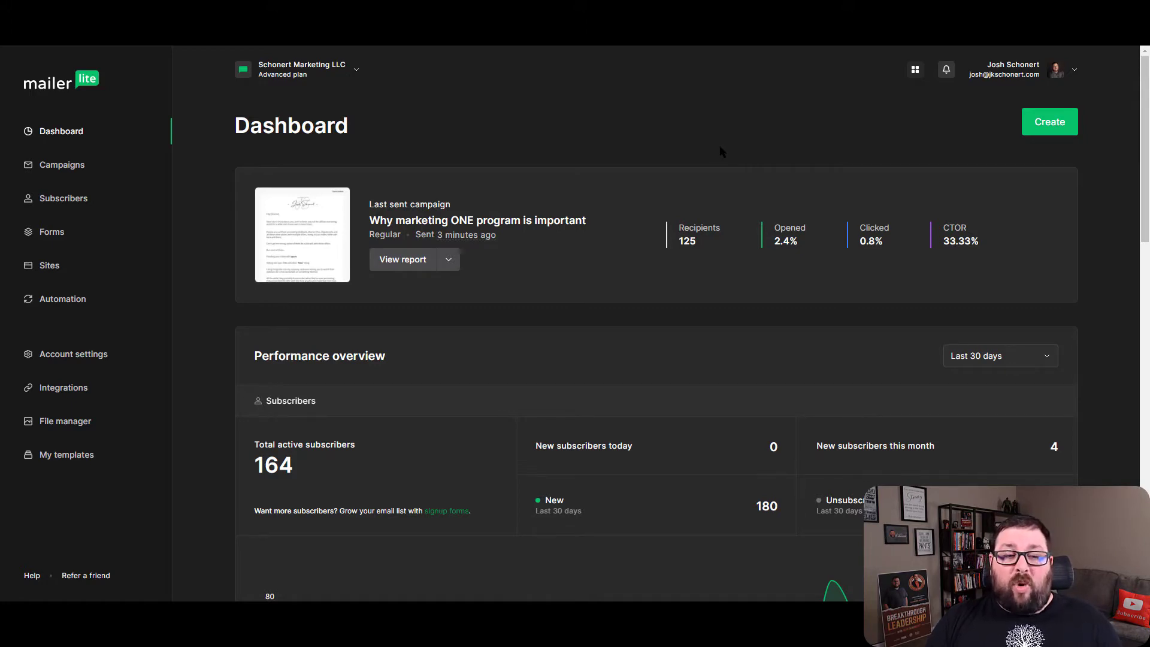
mouse_move(803, 162)
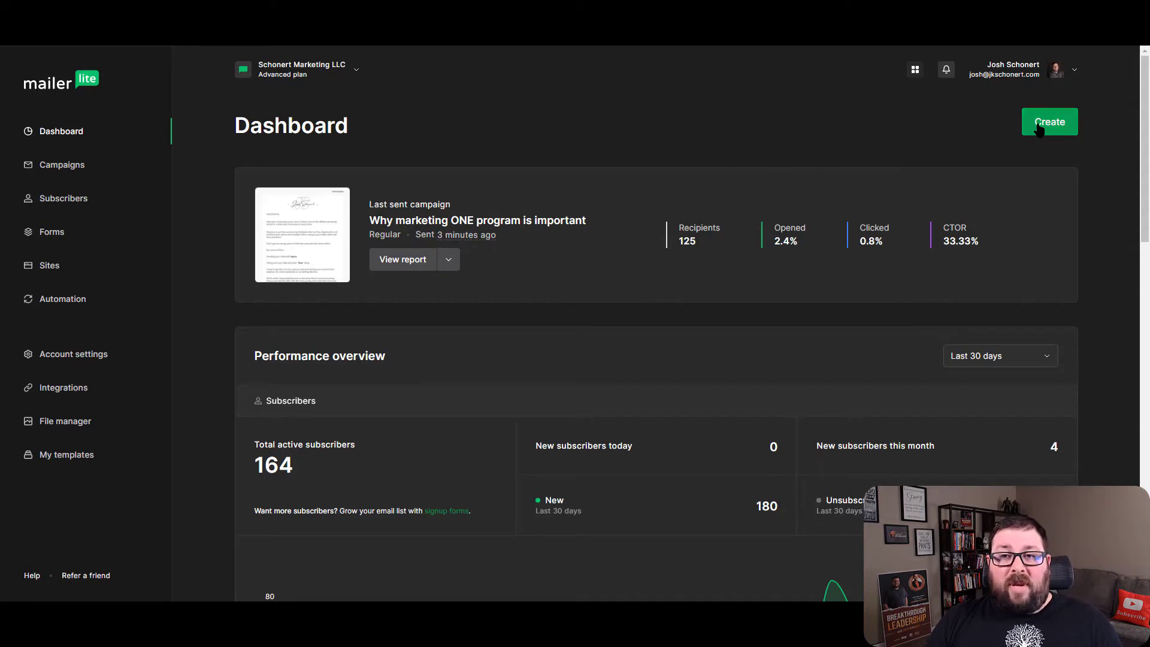
Step: Dismiss the create menu and go to the Campaigns list showing the sent campaigns
click(1049, 121)
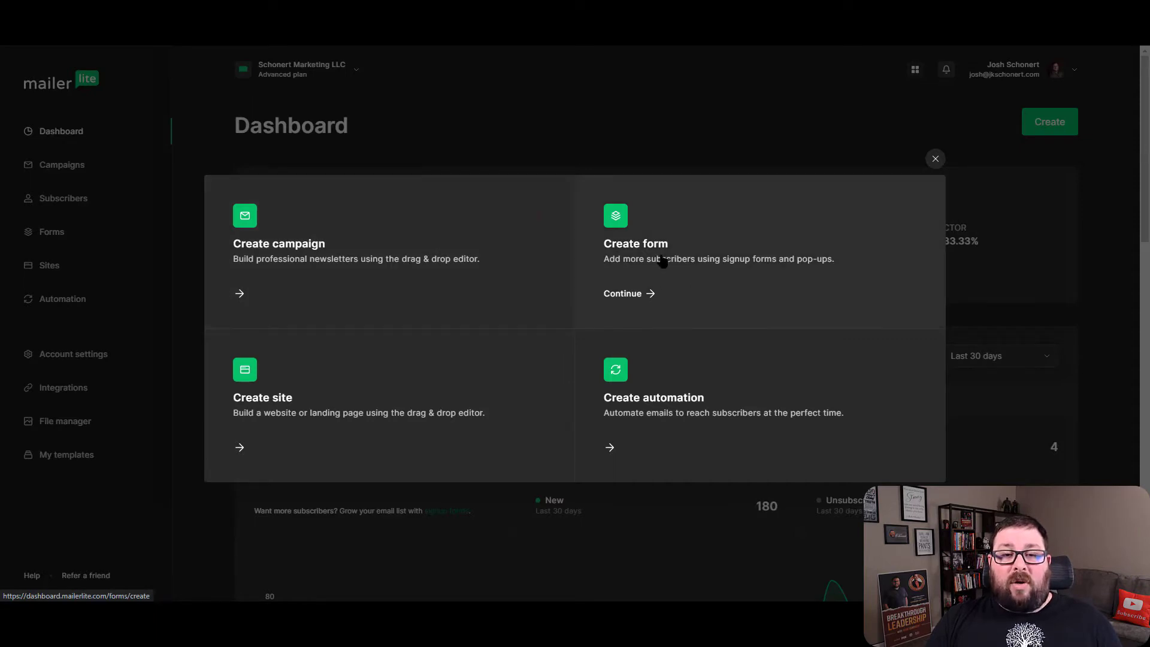
mouse_move(345, 234)
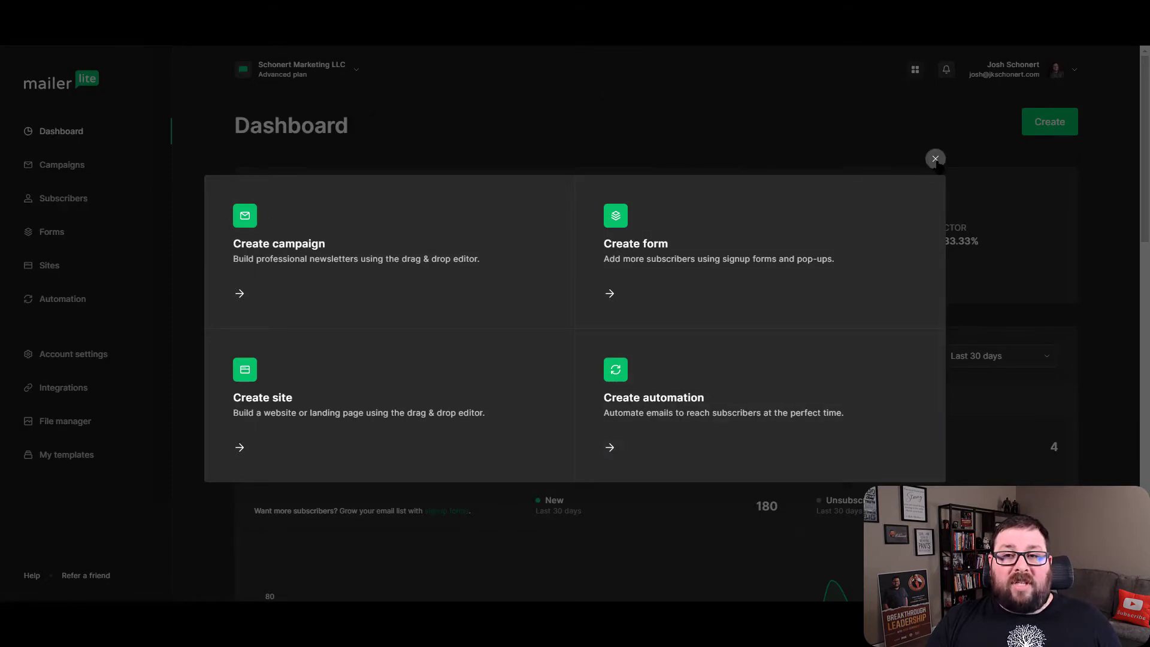
click(936, 158)
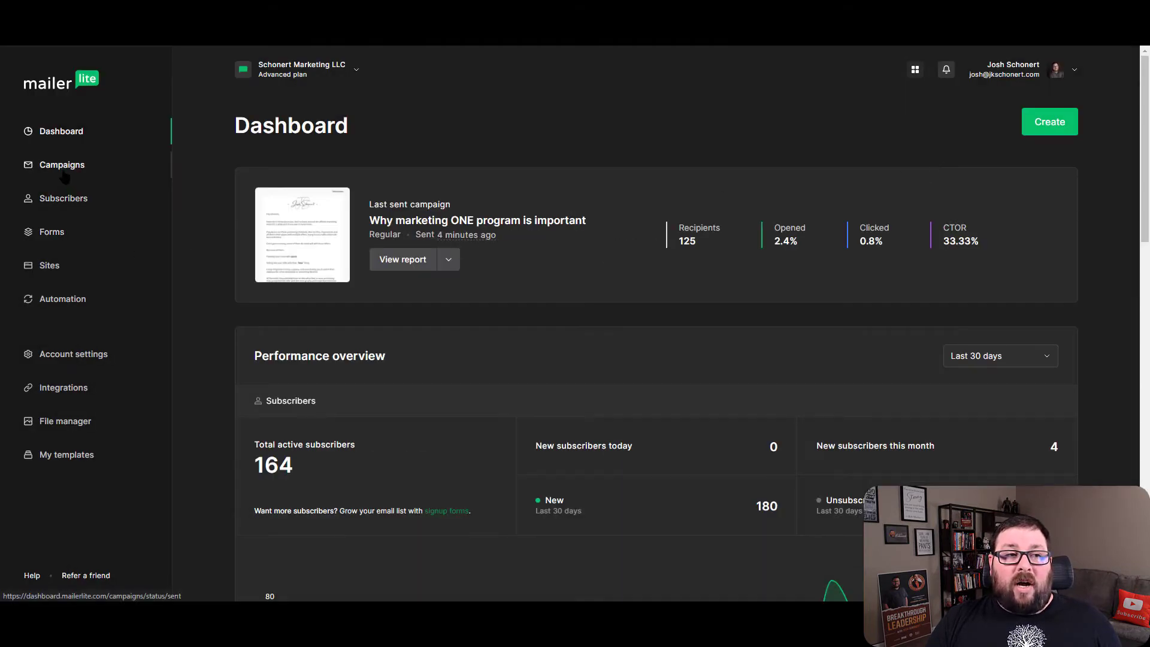
click(63, 165)
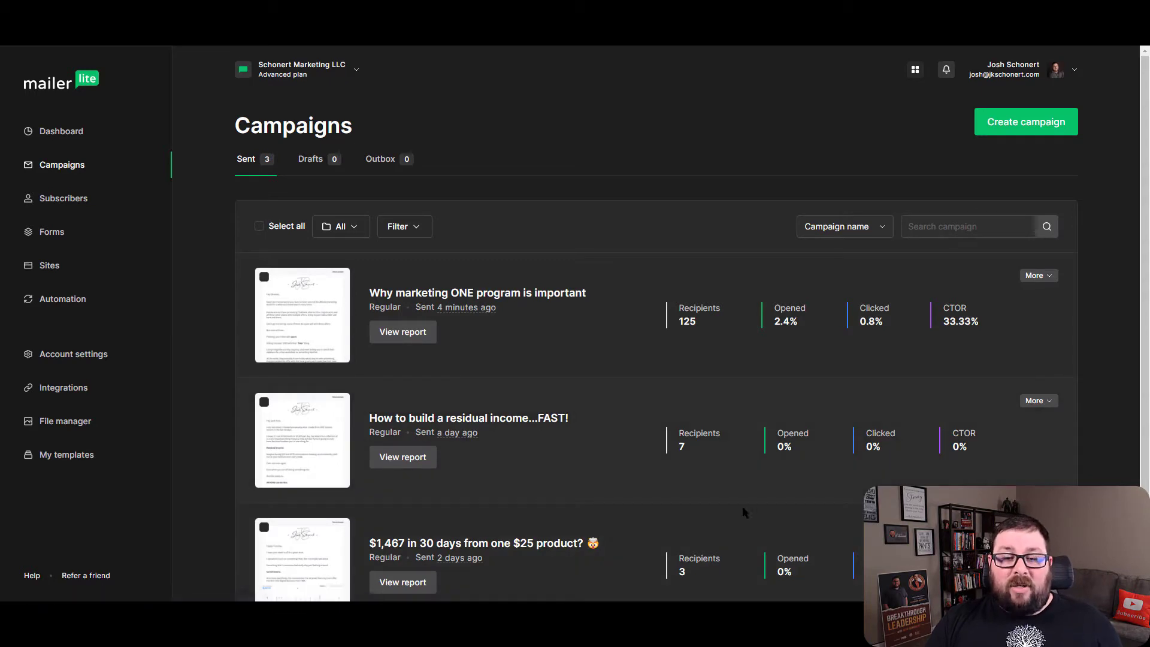
mouse_move(743, 459)
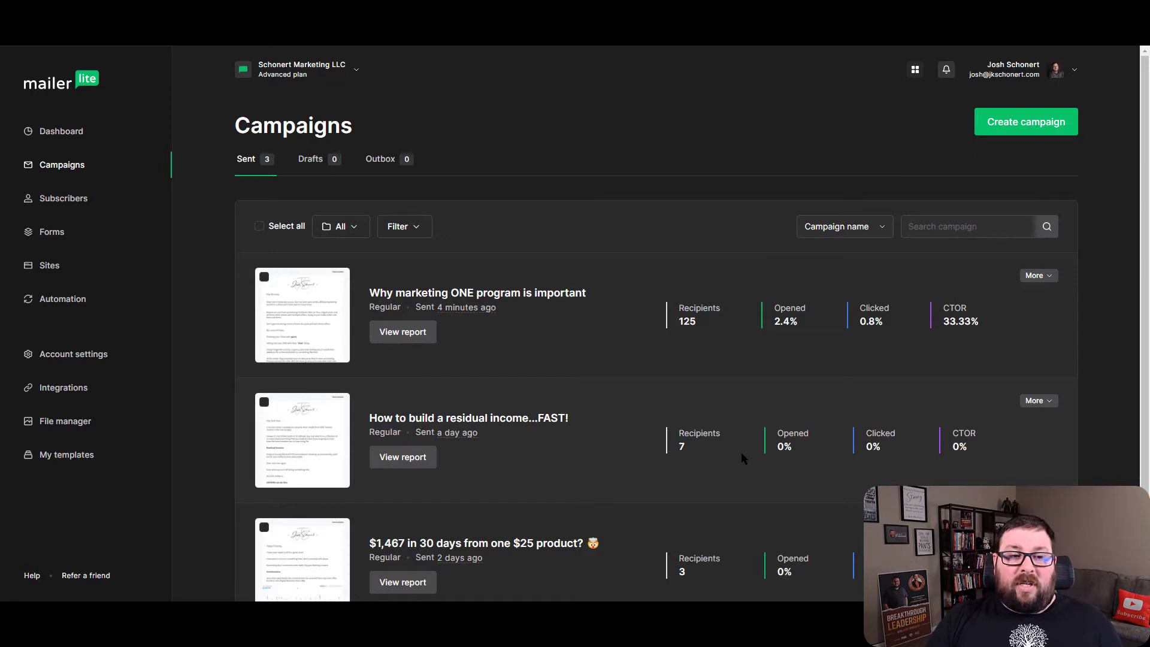
mouse_move(697, 338)
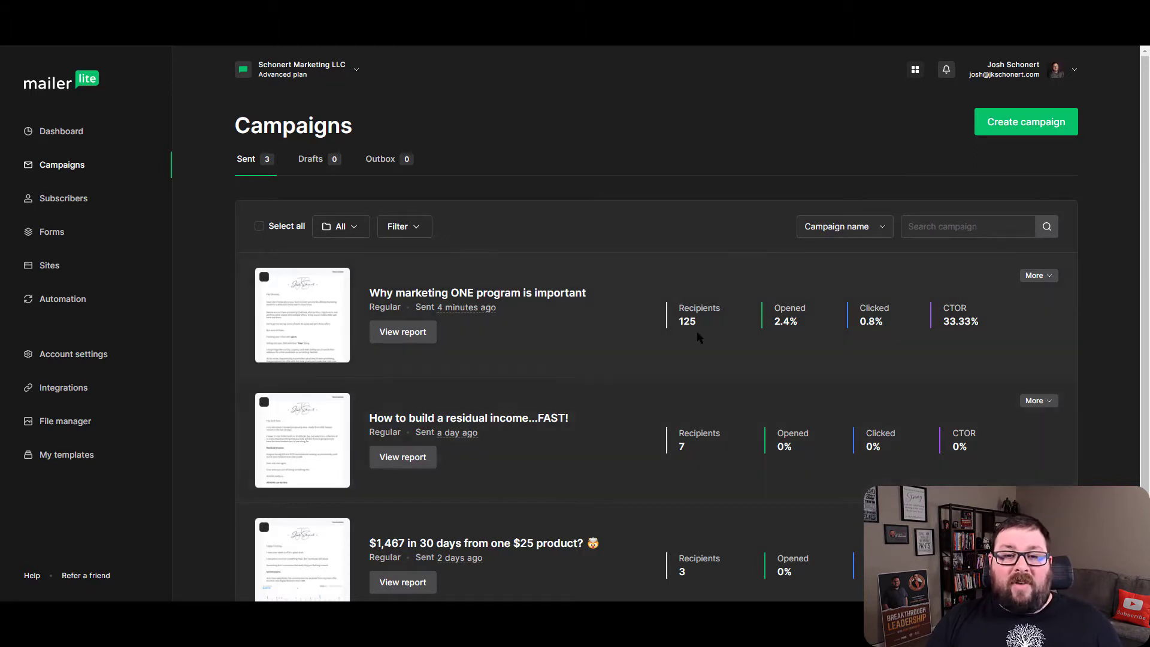
mouse_move(733, 280)
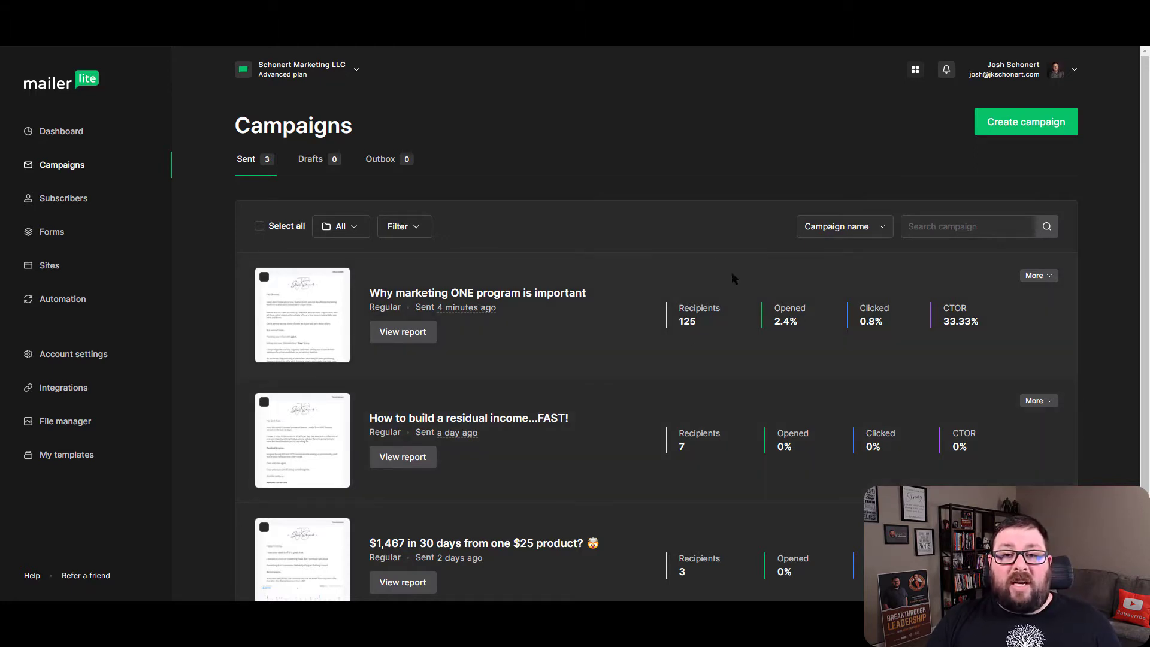
mouse_move(638, 208)
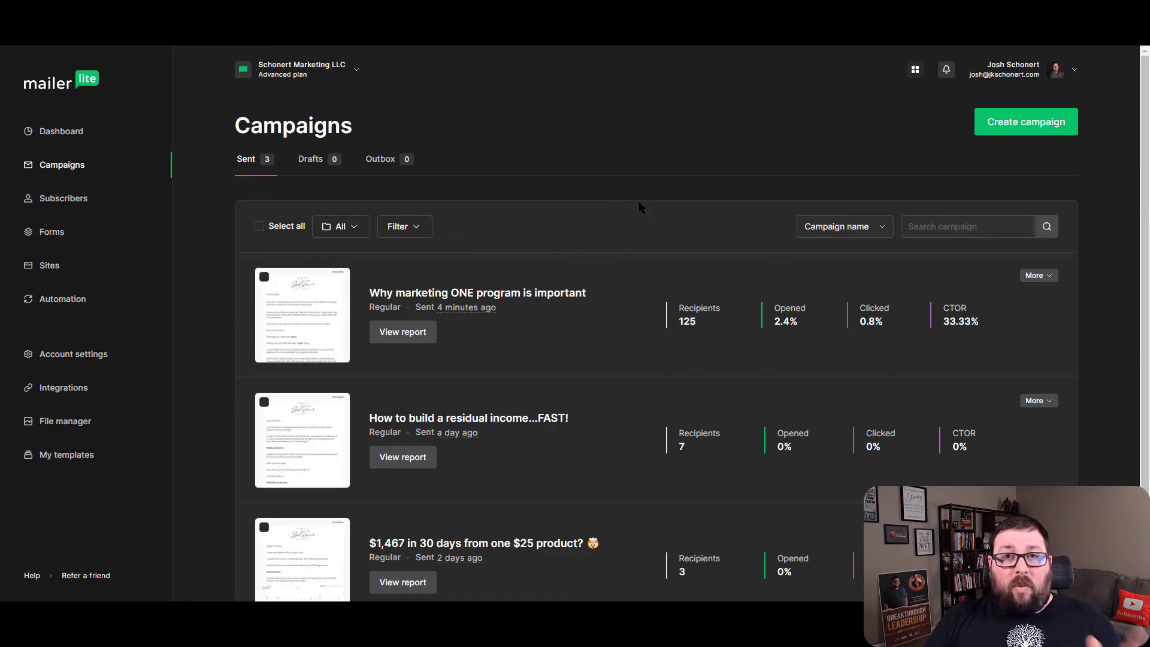
mouse_move(669, 230)
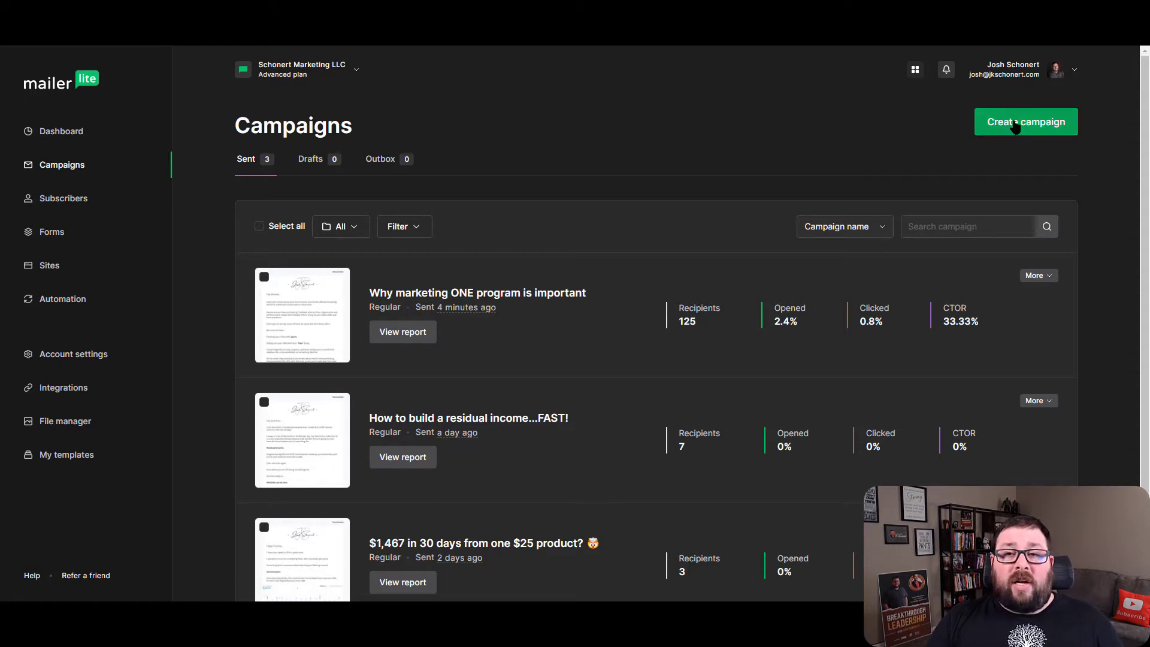
Step: Create a new regular campaign named "YouTube Video Campaign"
click(1025, 122)
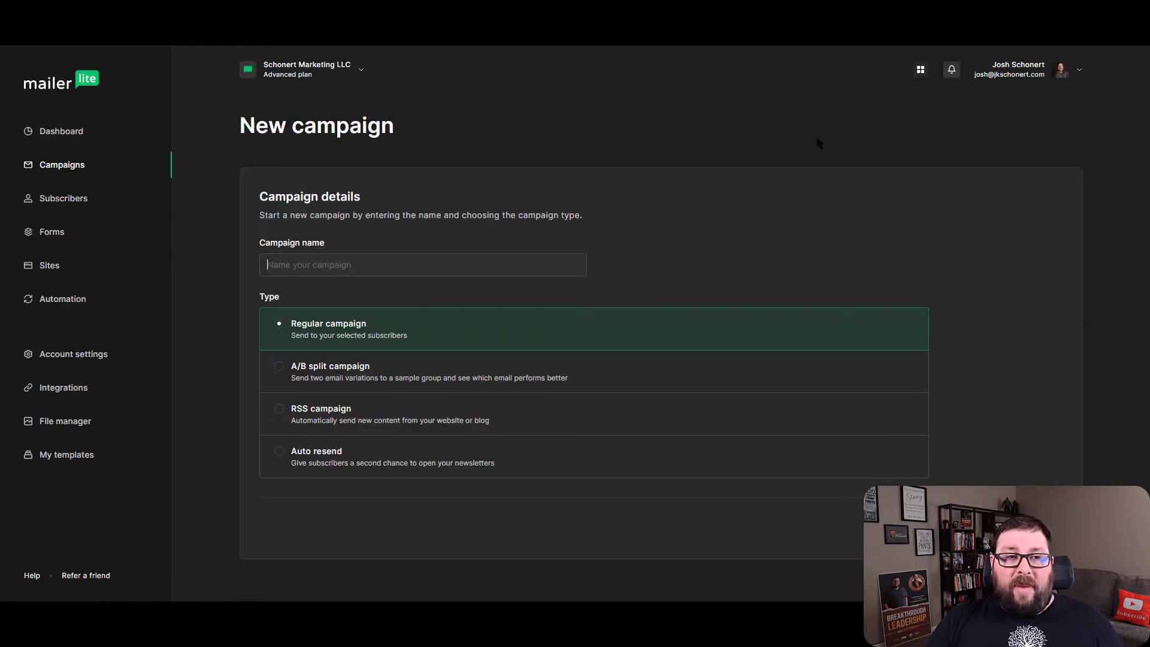
mouse_move(576, 243)
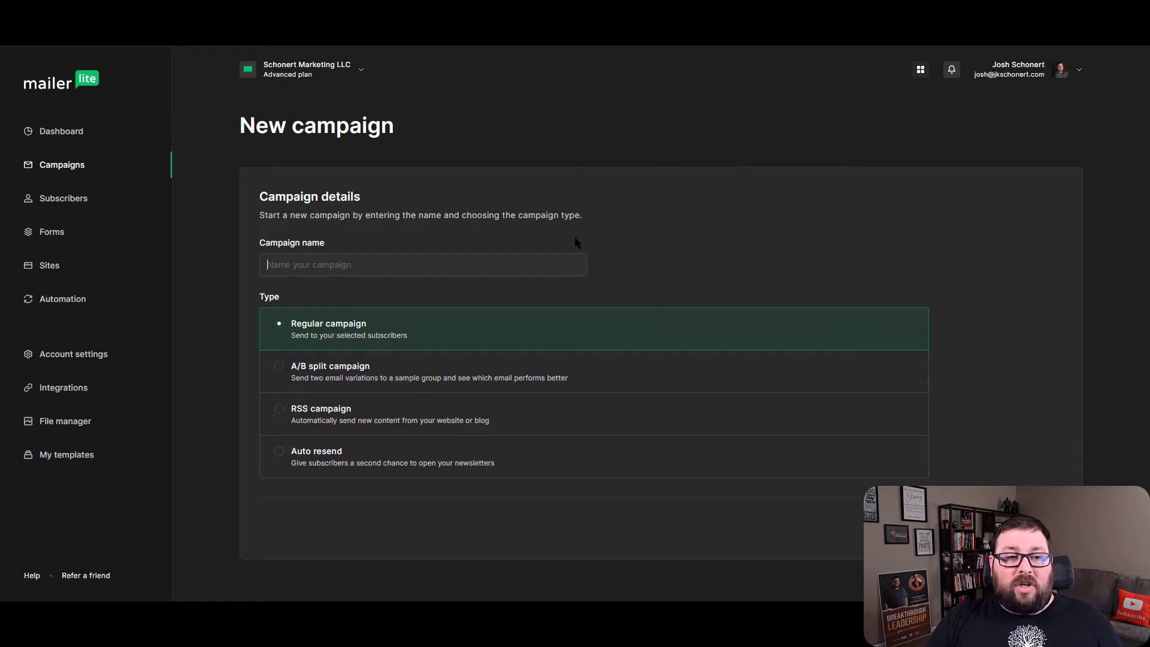
mouse_move(355, 417)
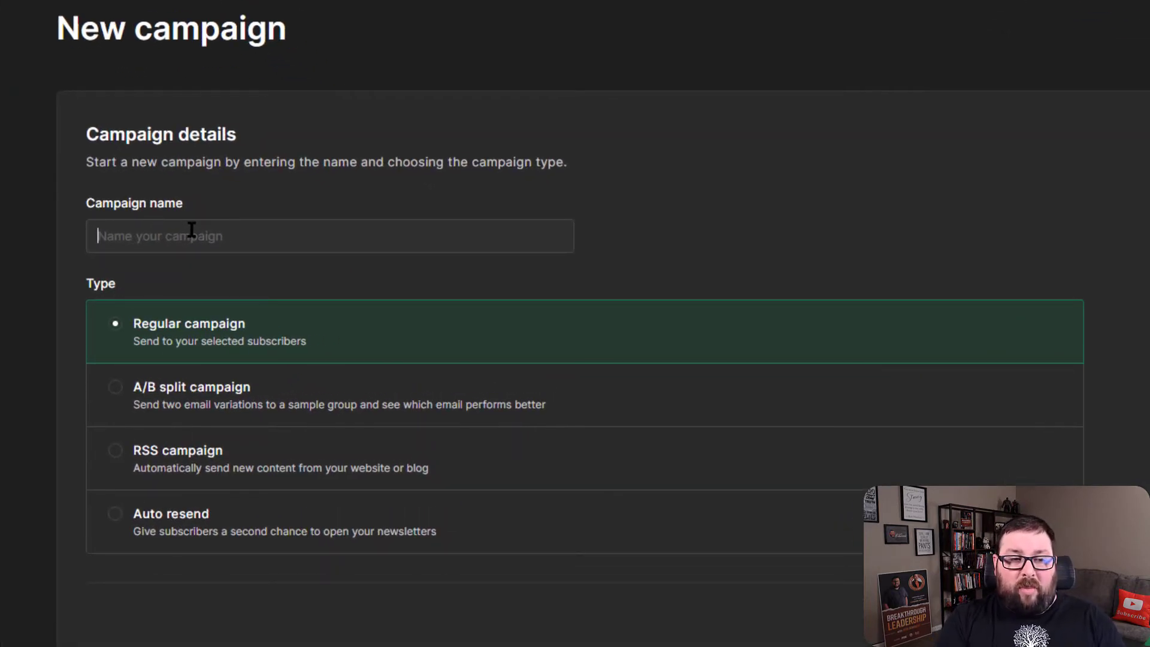
text(YouTue)
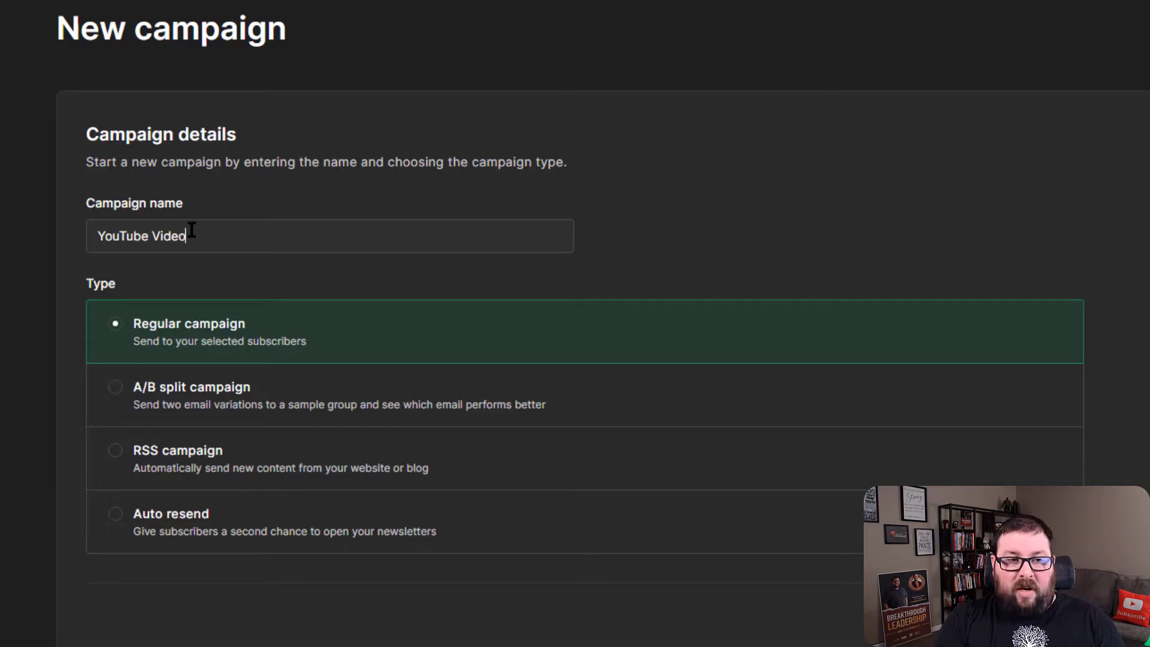
text(Campaign)
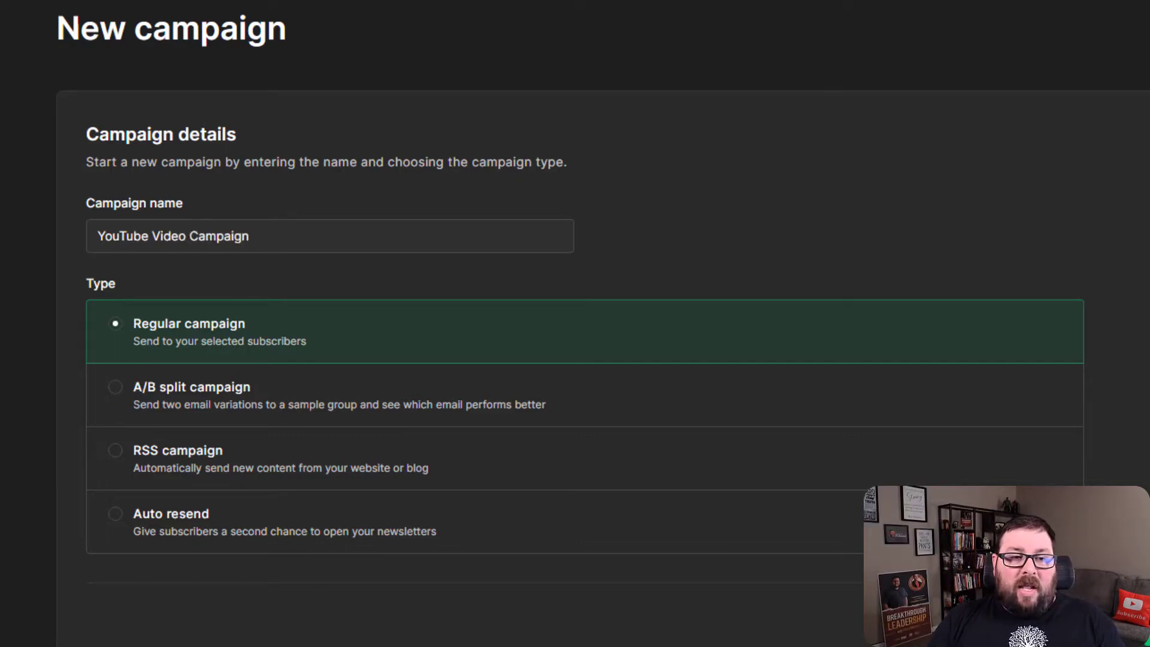
mouse_move(223, 367)
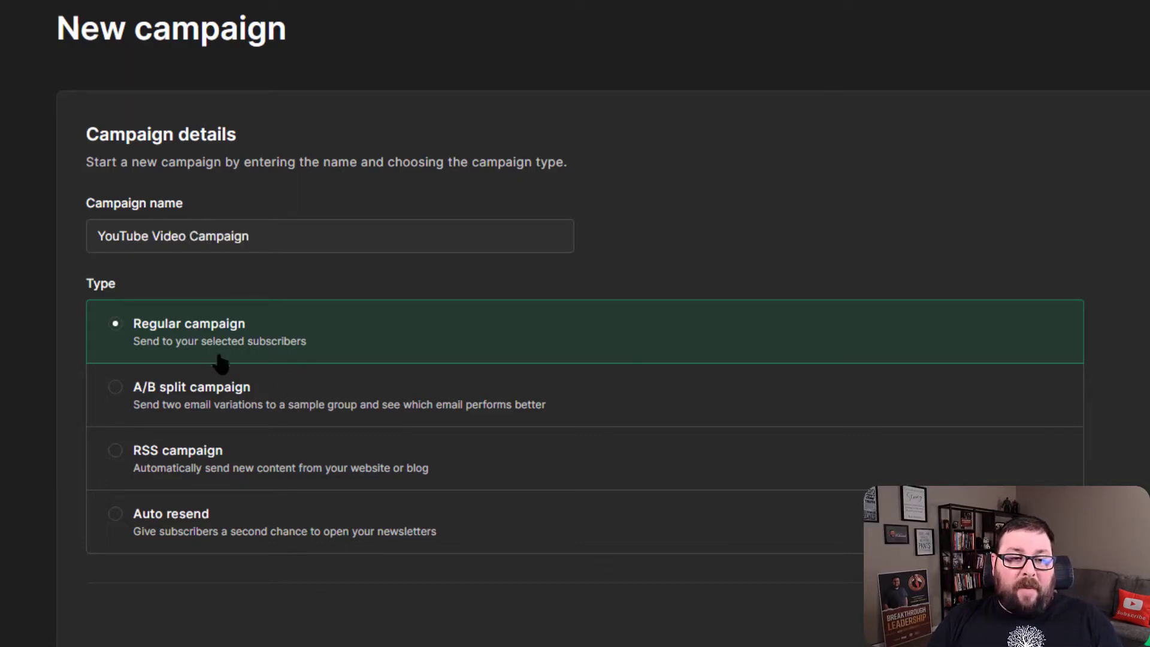
mouse_move(293, 410)
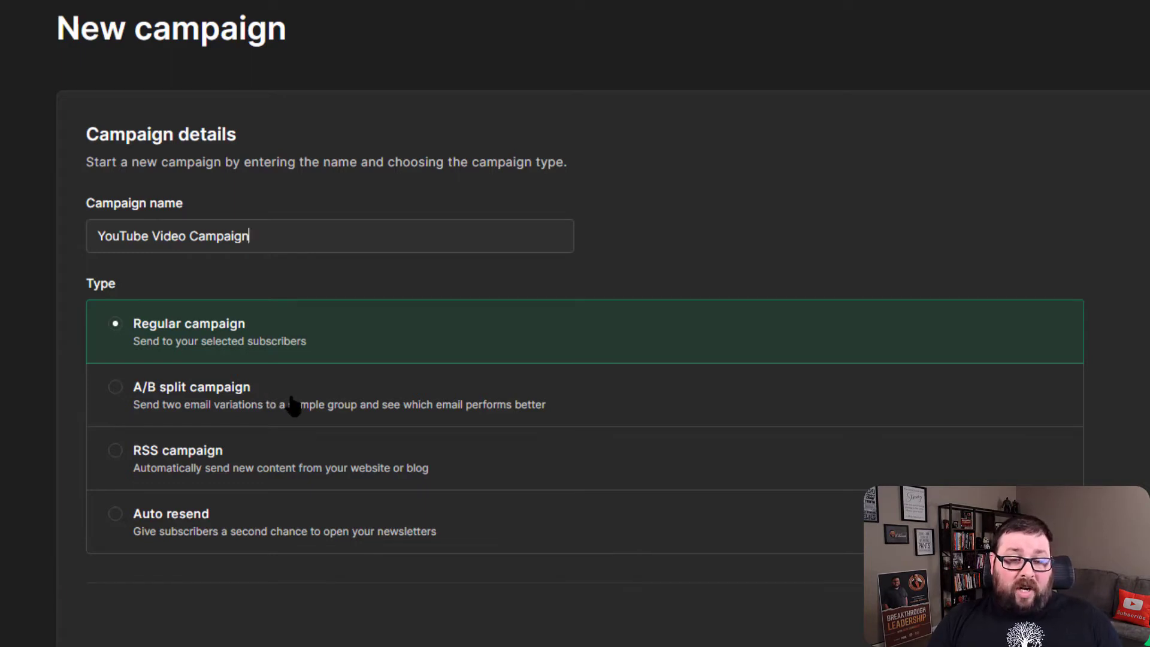
mouse_move(531, 460)
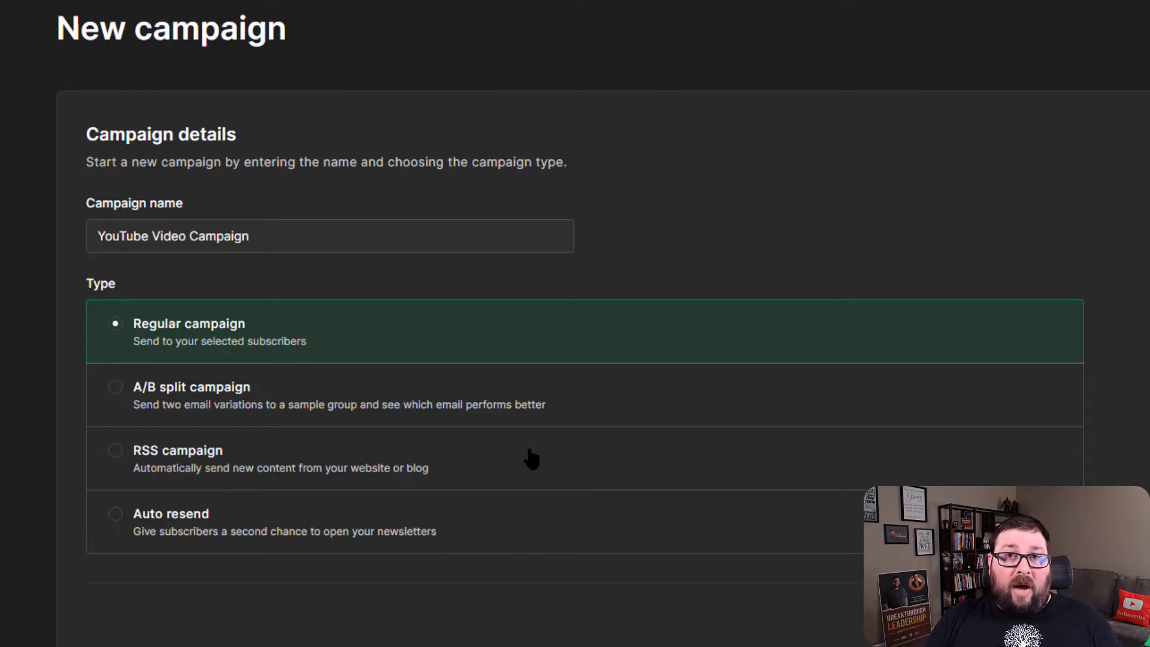
mouse_move(528, 535)
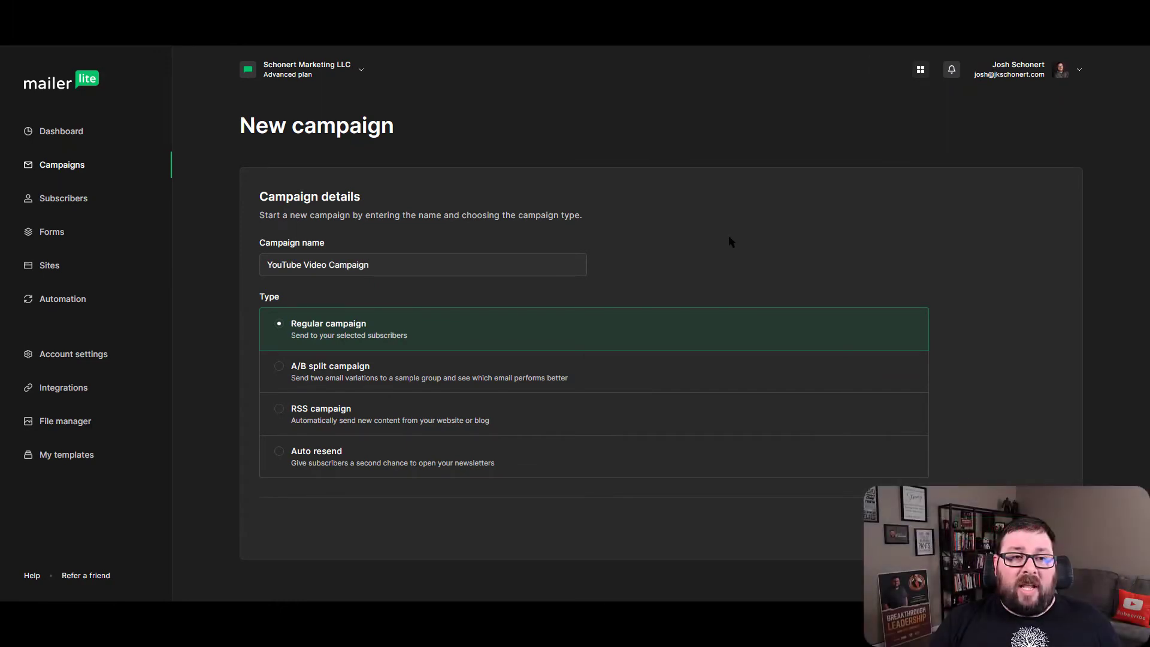
mouse_move(691, 211)
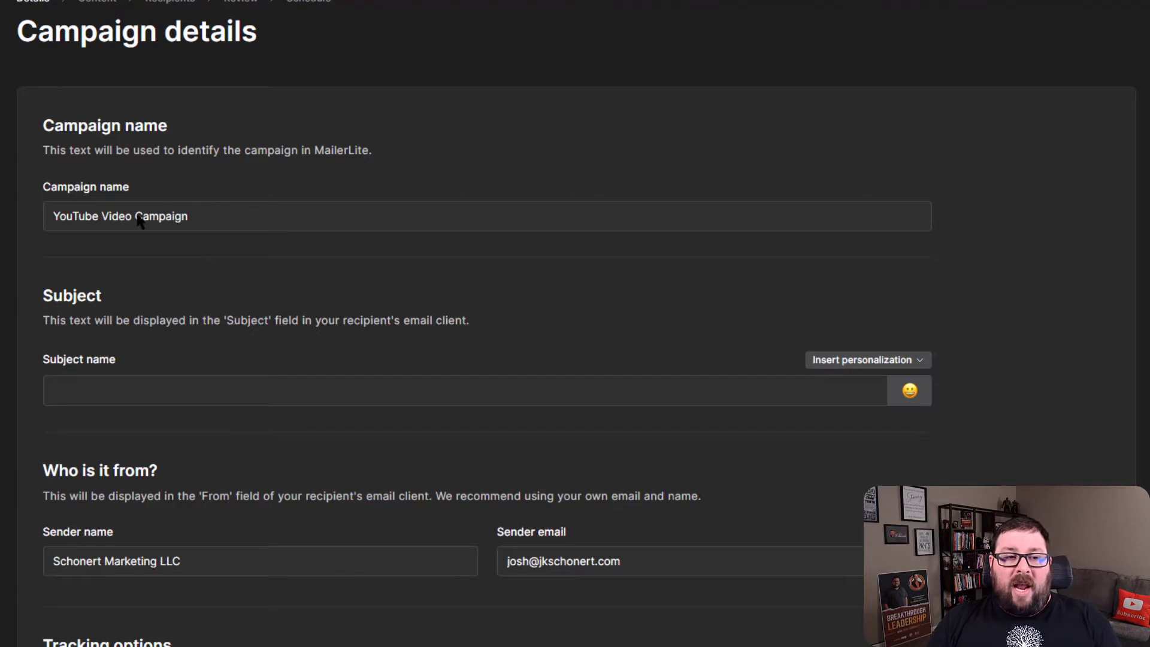
mouse_move(174, 230)
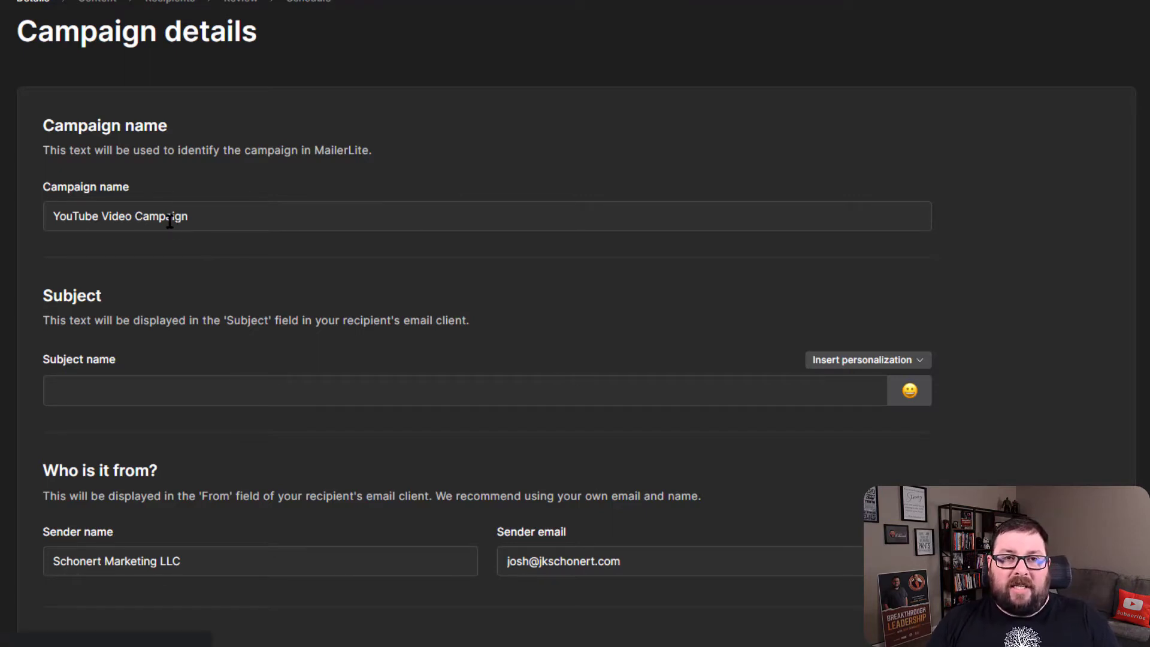
Step: Set the campaign subject to "YouTube Video Campaign"
text(YouTube Video Campaign)
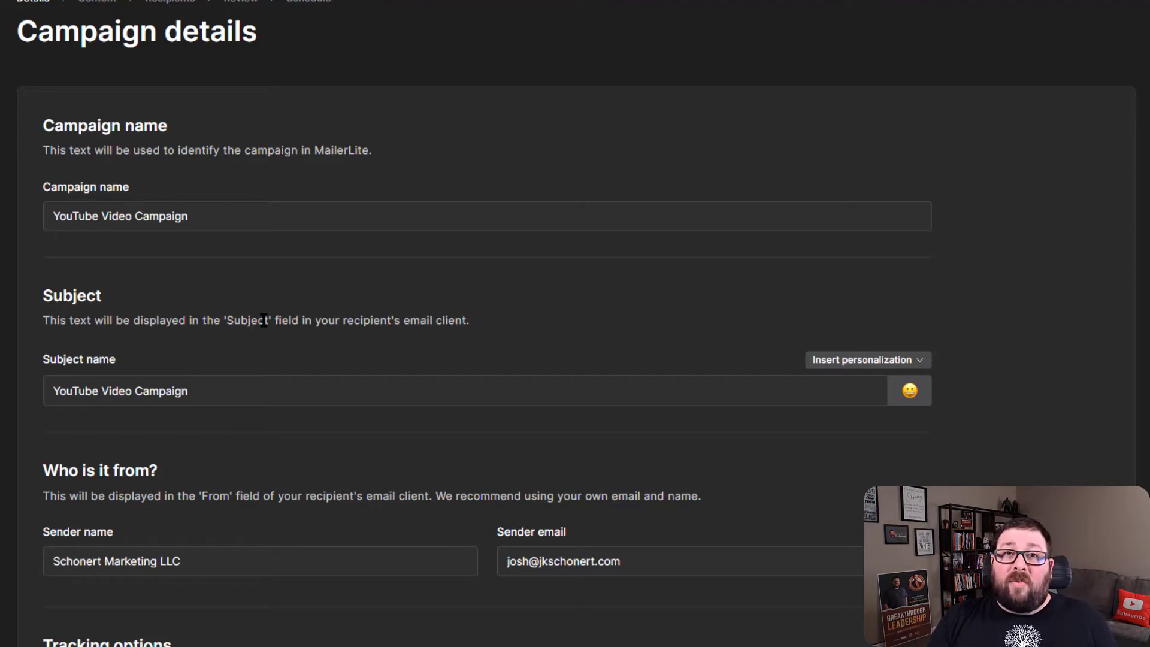
scroll(down, 3)
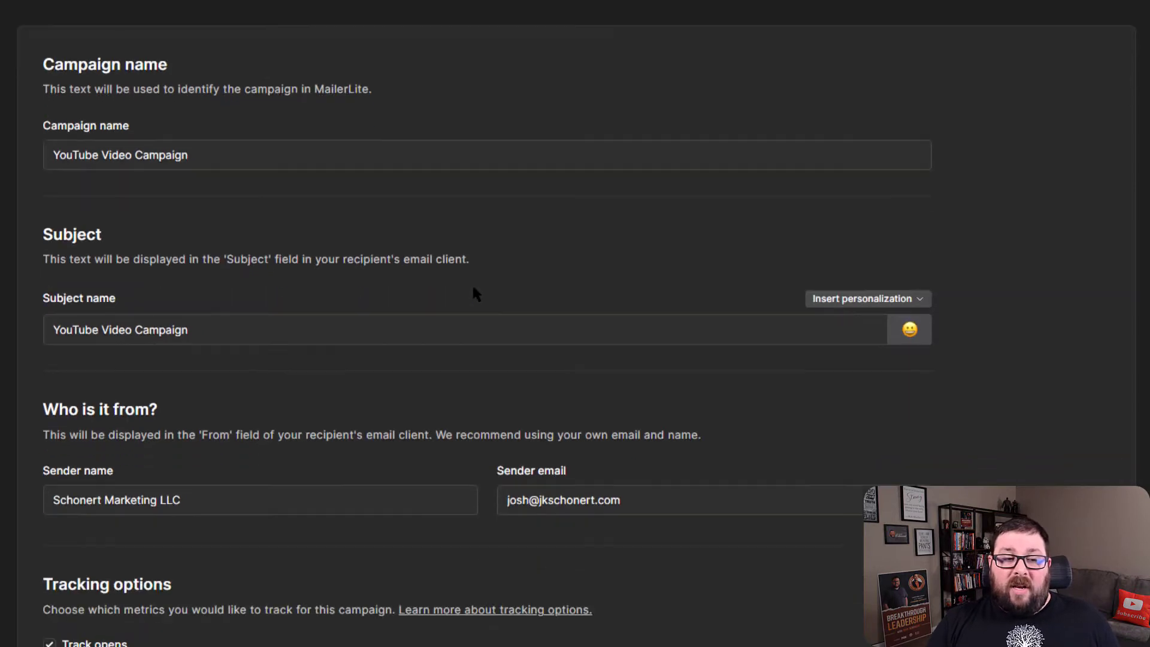
scroll(down, 3)
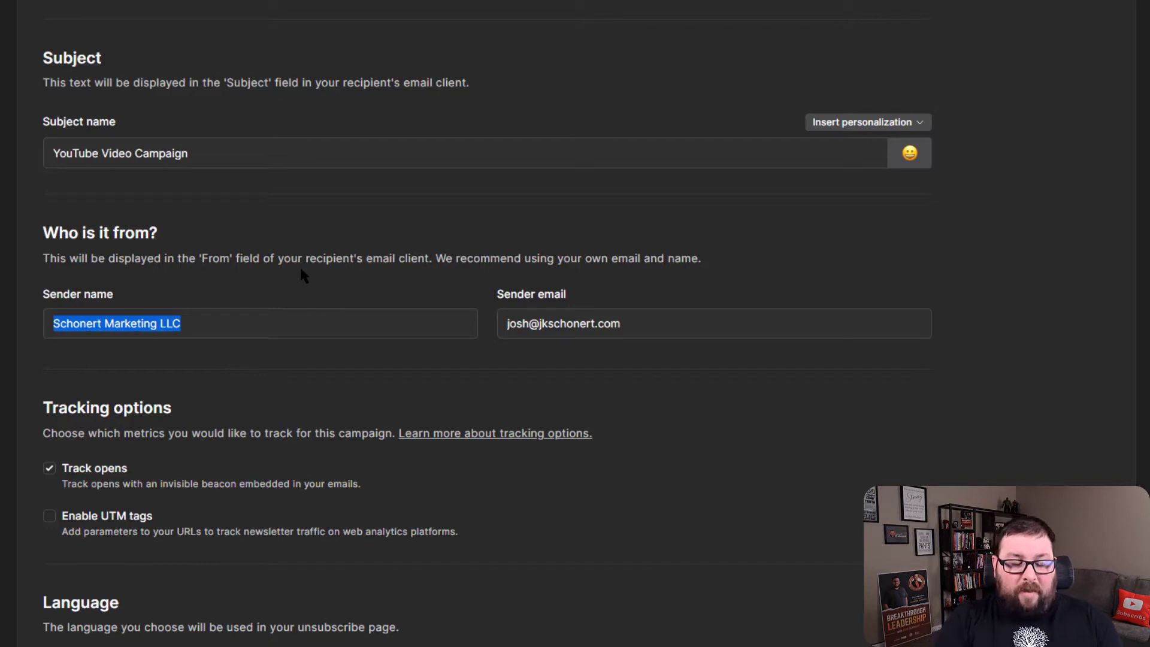
text(Josh Schonert)
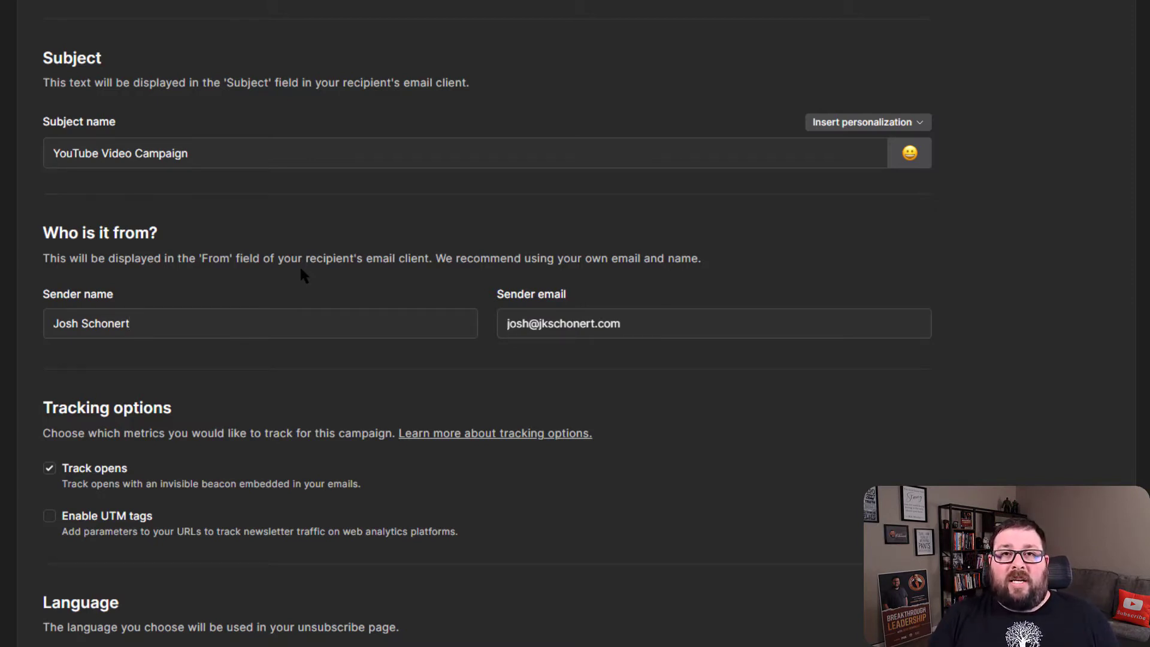
click(260, 324)
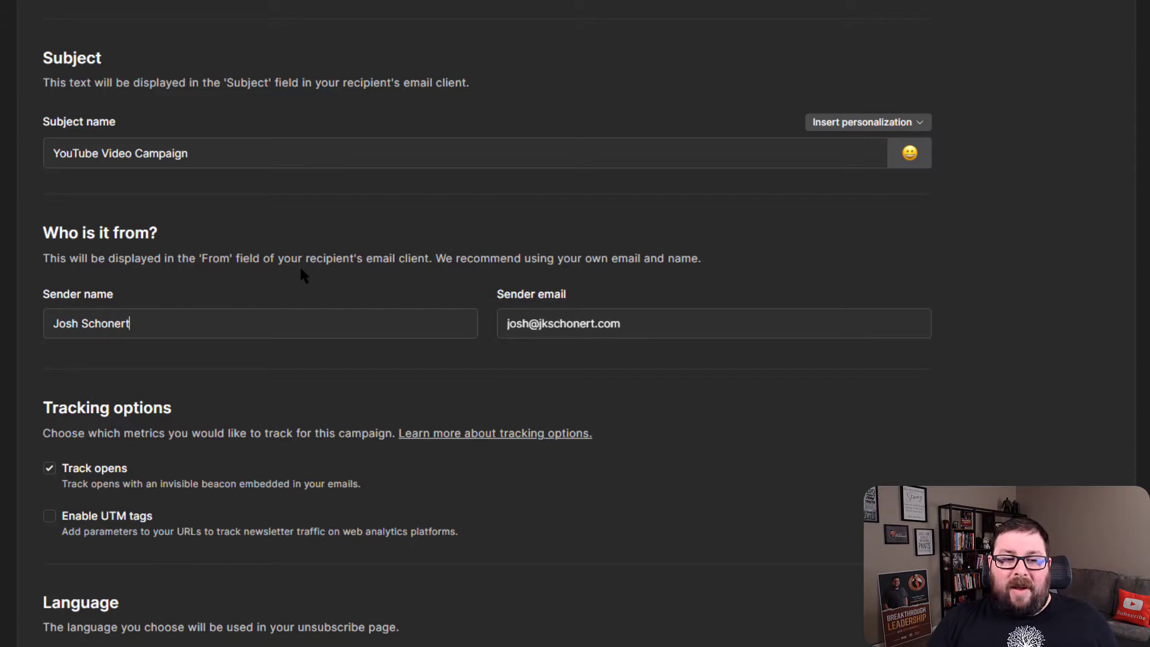
scroll(down, 3)
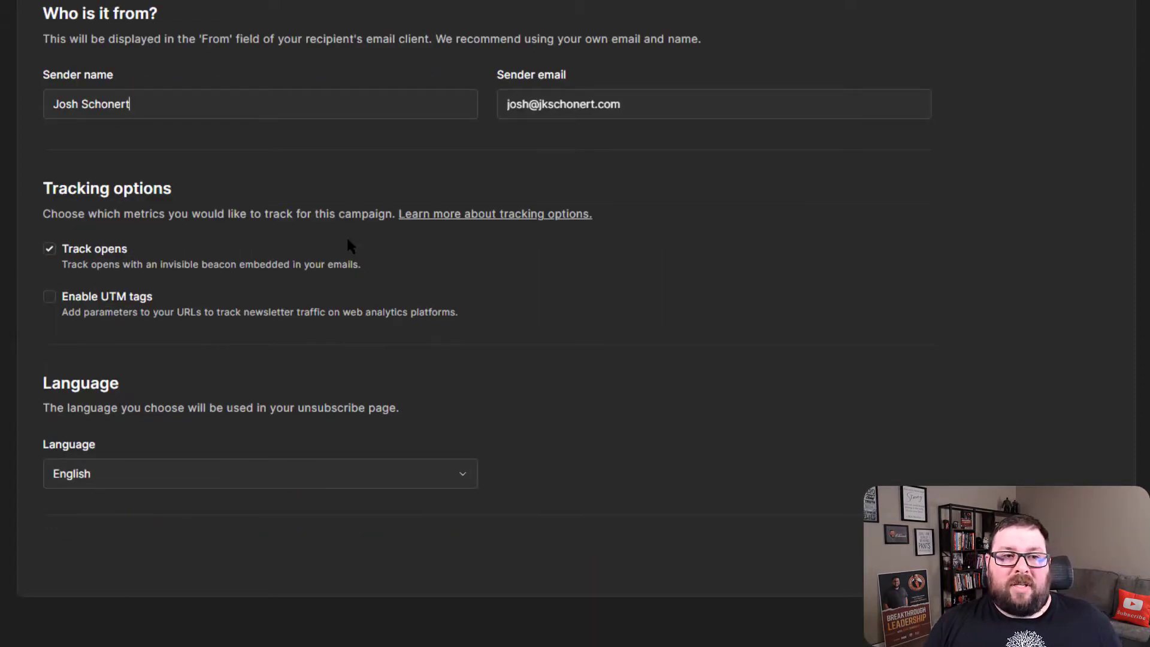
mouse_move(231, 255)
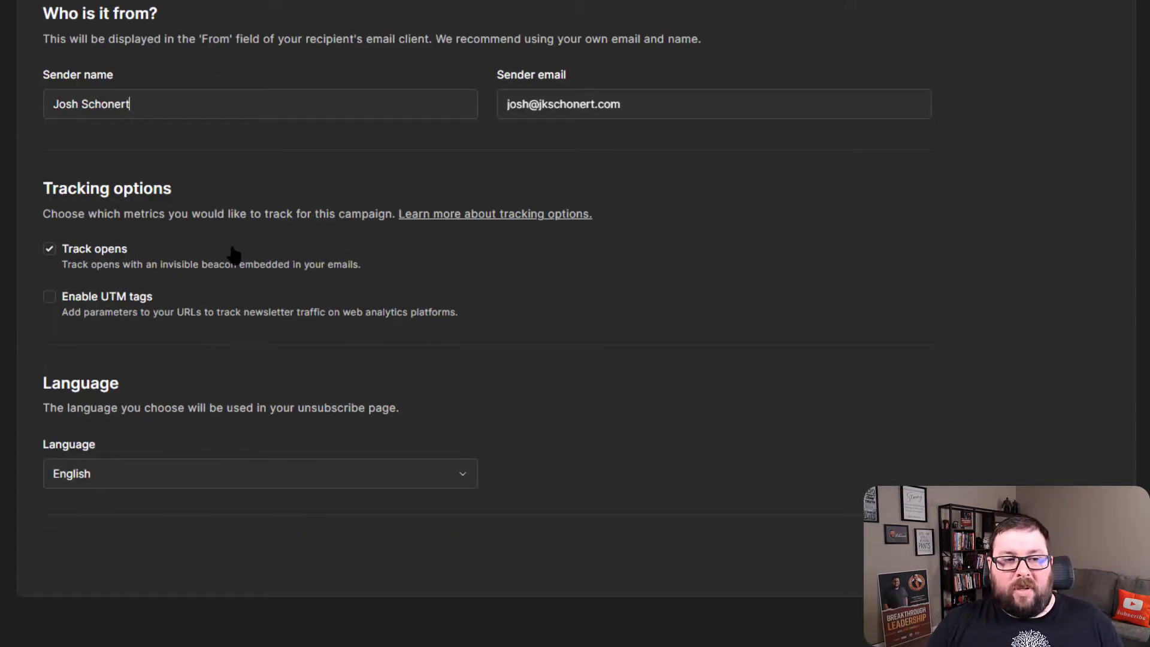
mouse_move(266, 326)
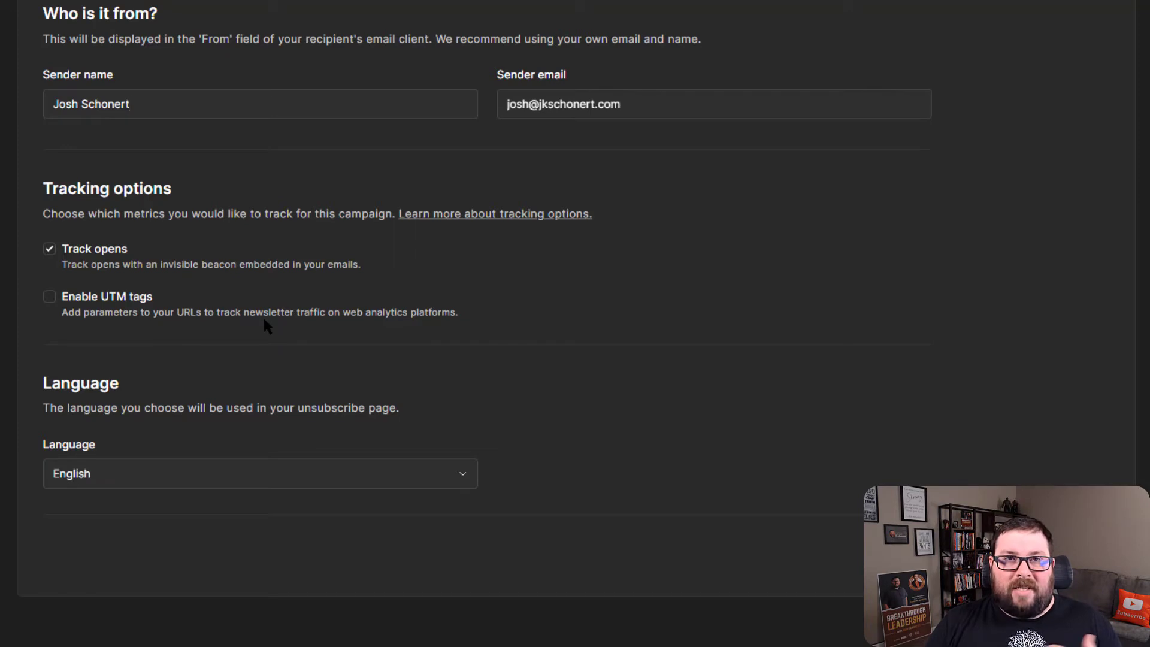
mouse_move(214, 338)
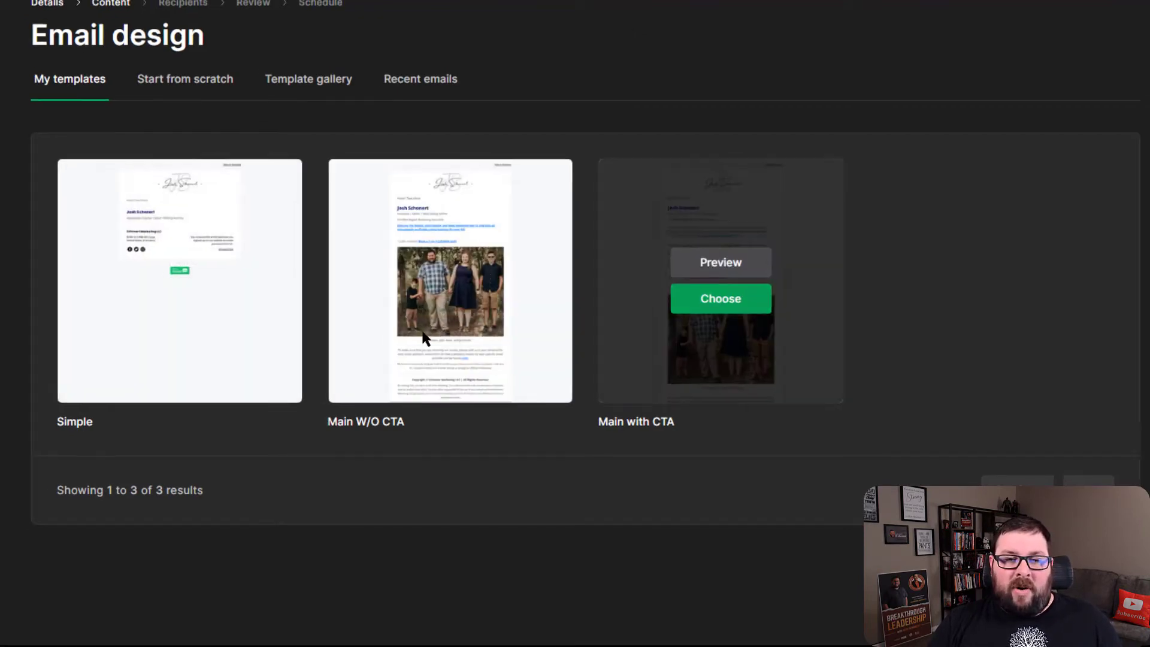
Step: Choose the Simple saved template to start the email design
click(720, 298)
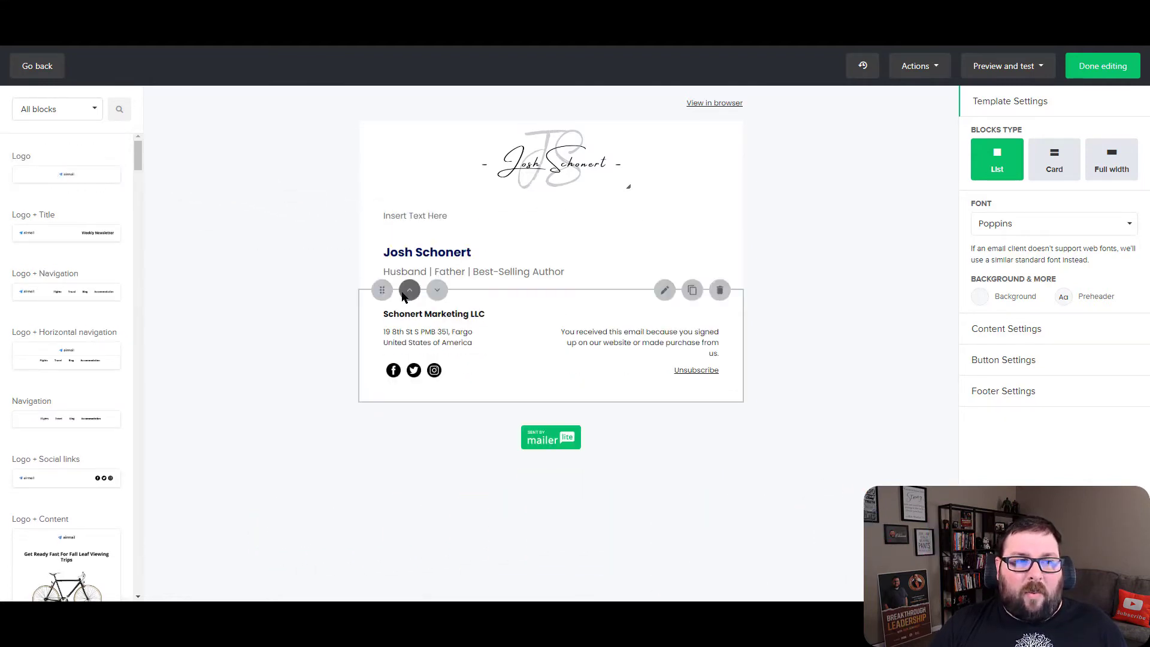
Step: Filter the block library to Gallery blocks, then to Content blocks
click(56, 109)
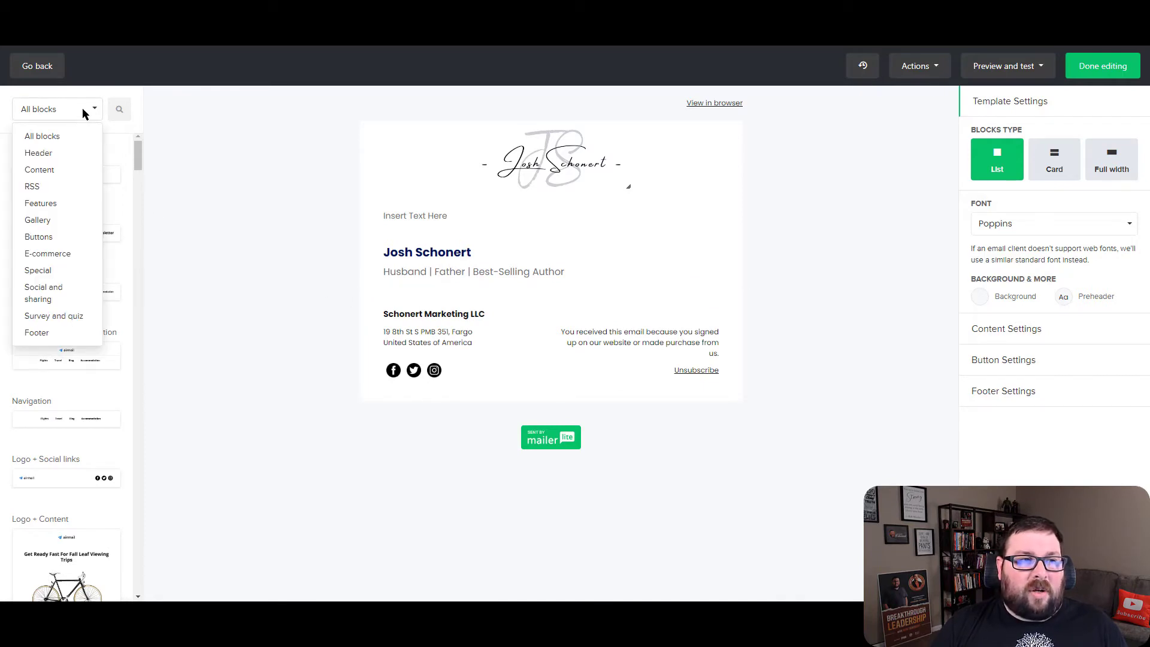
mouse_move(80, 290)
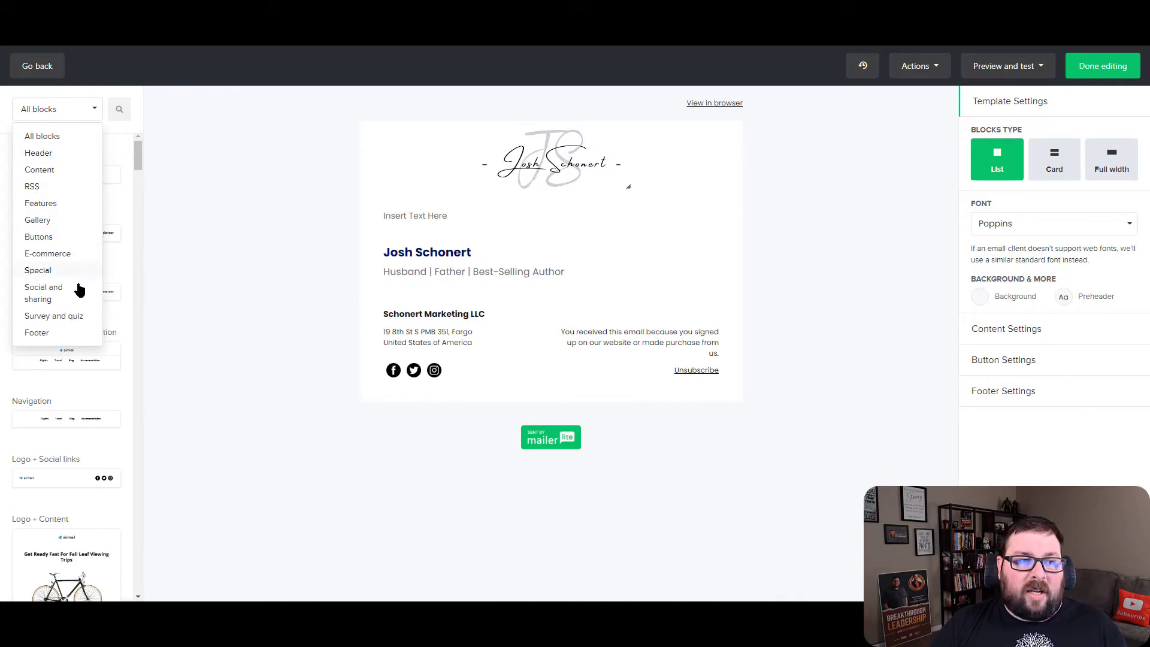
mouse_move(37, 220)
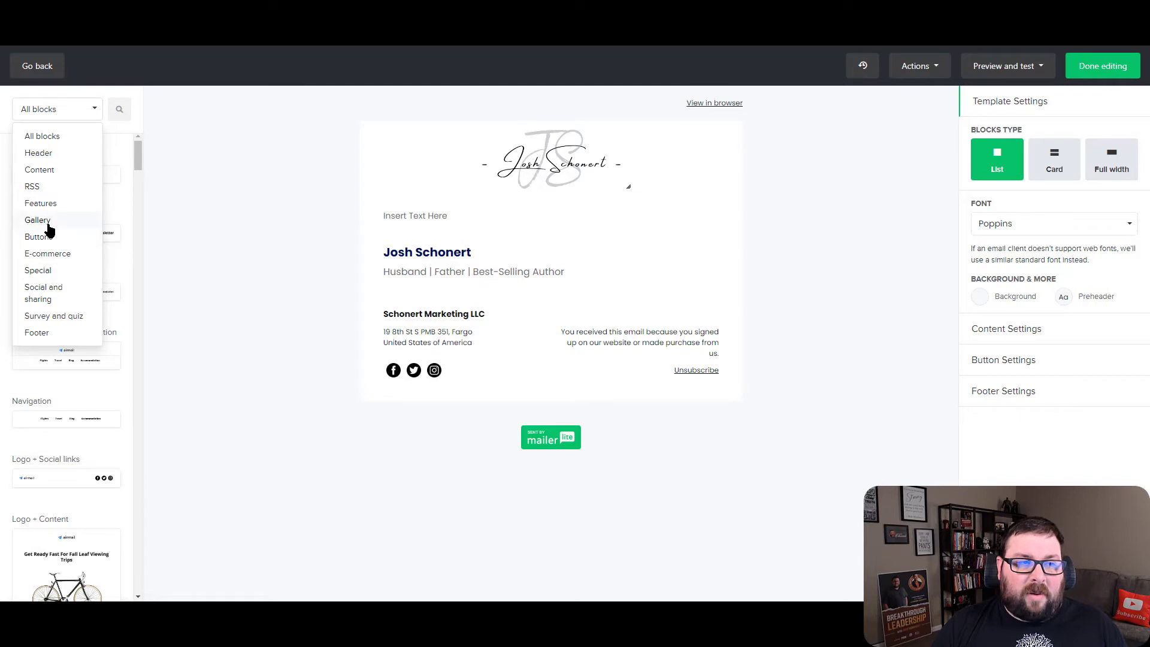
click(37, 219)
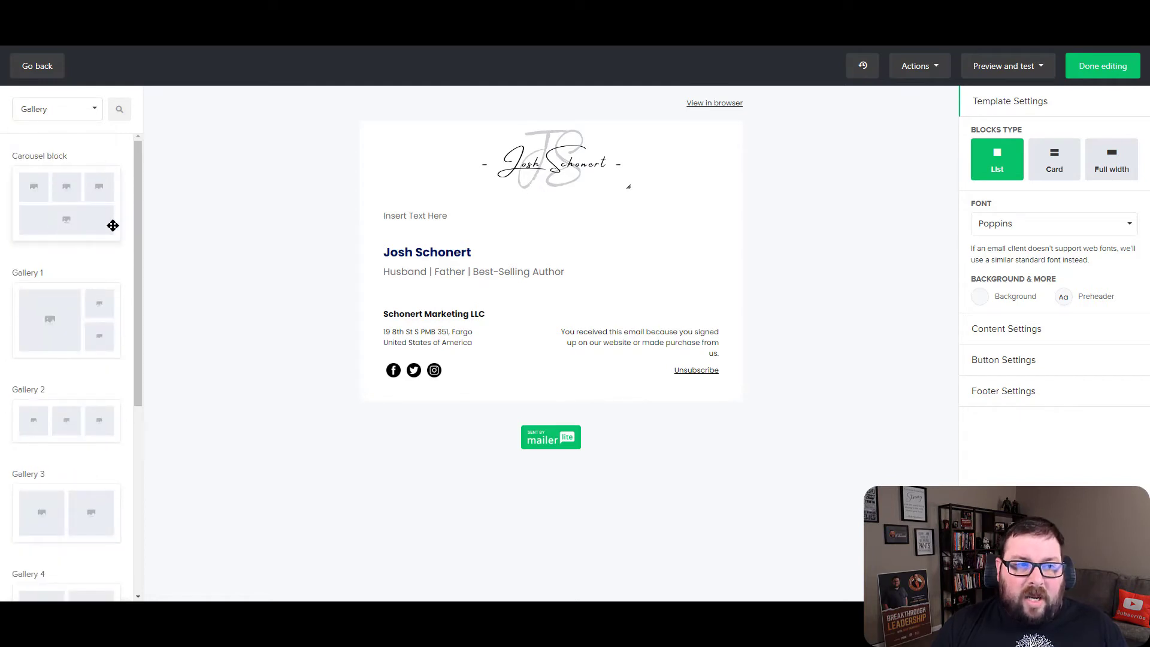
click(57, 109)
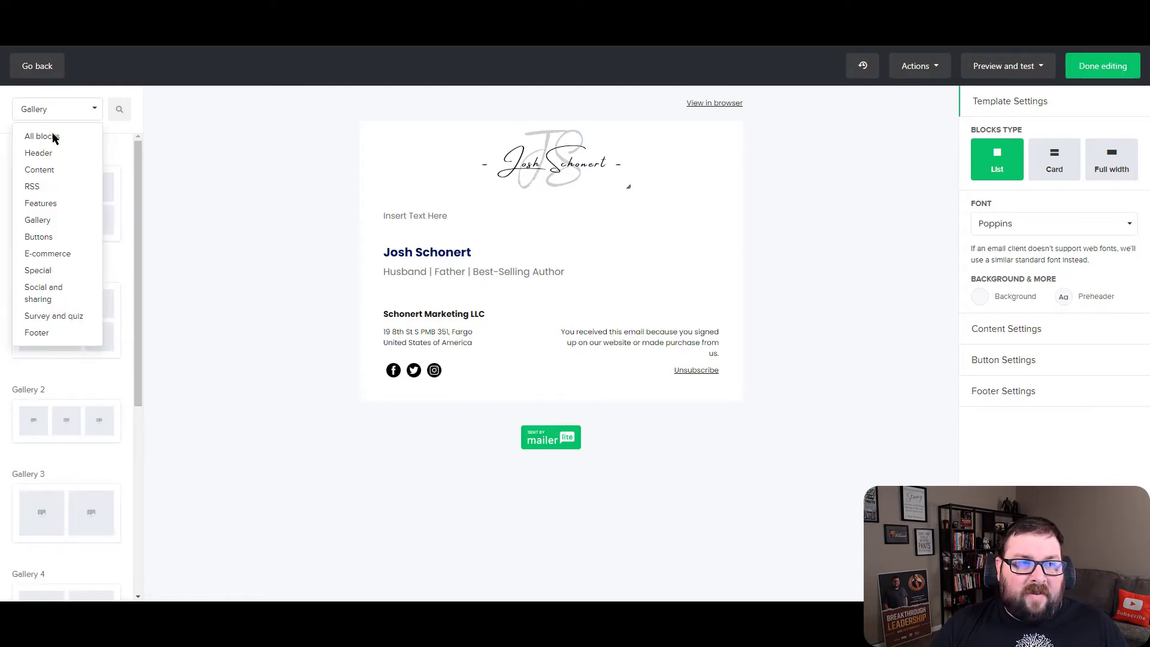
click(38, 169)
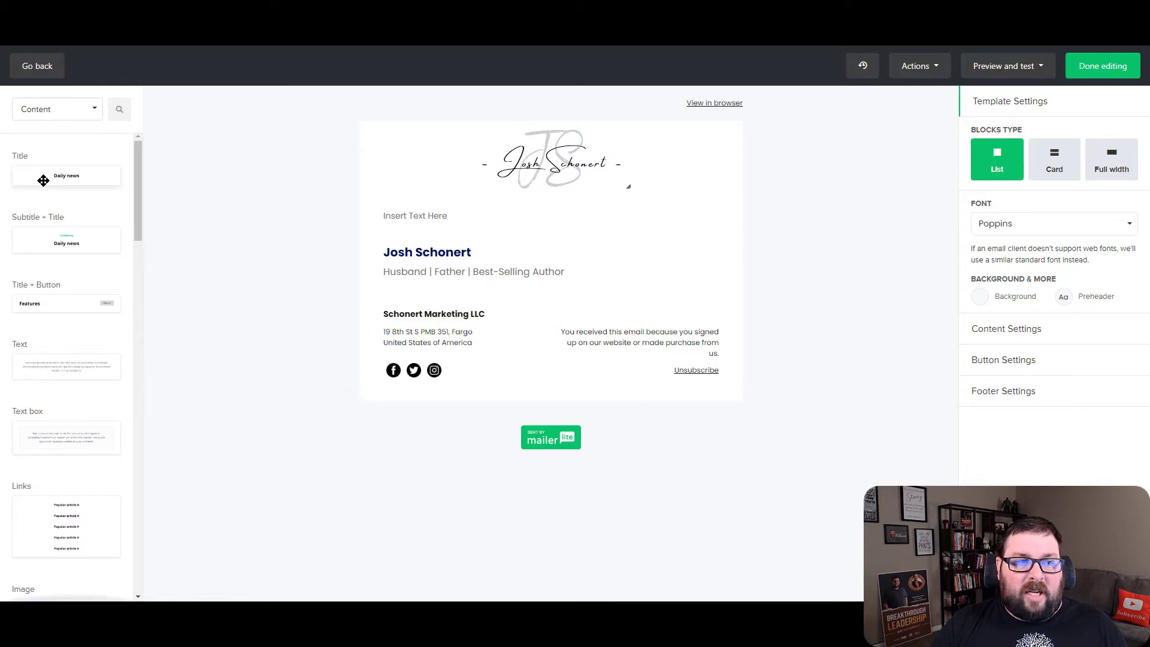
mouse_move(79, 530)
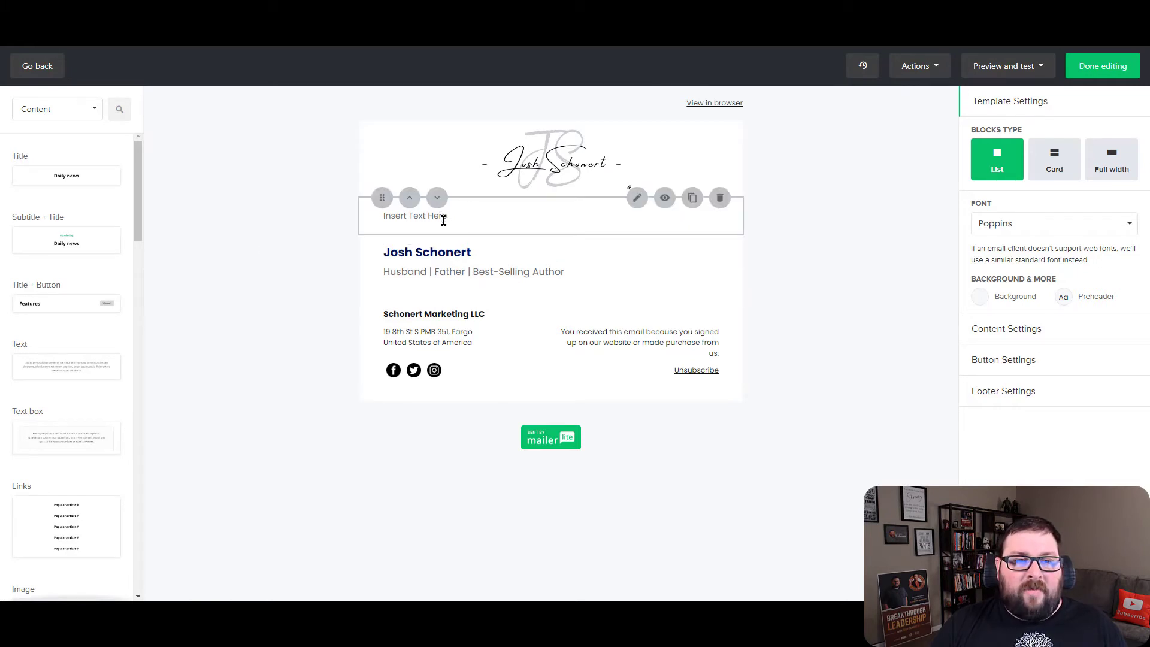
mouse_move(570, 213)
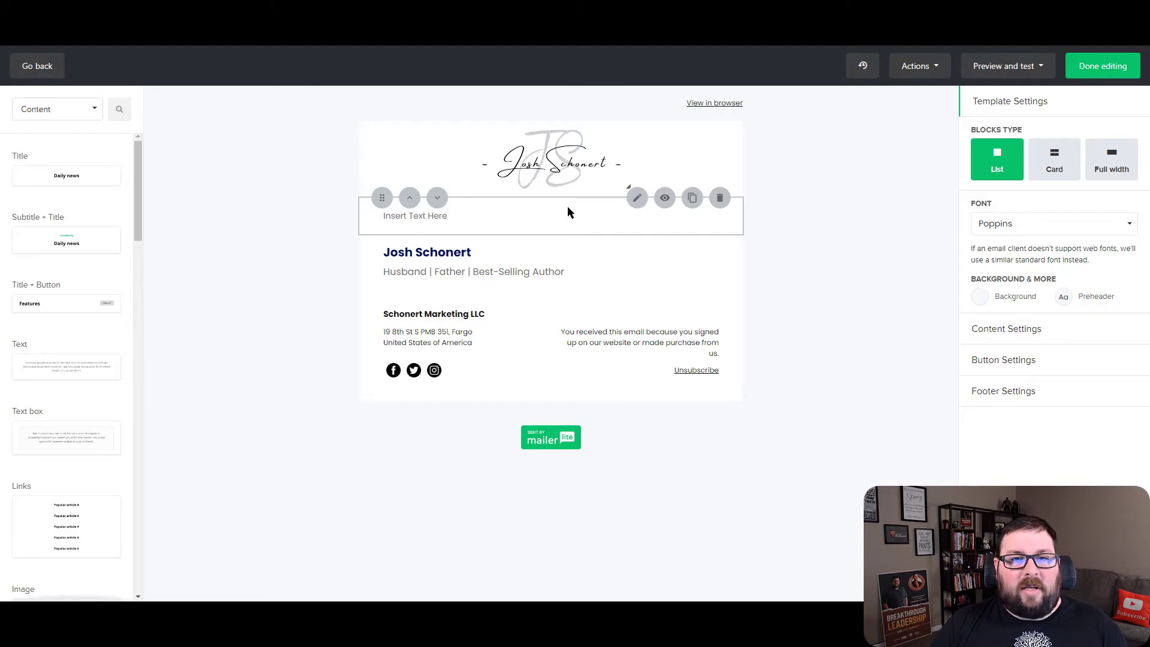
mouse_move(527, 216)
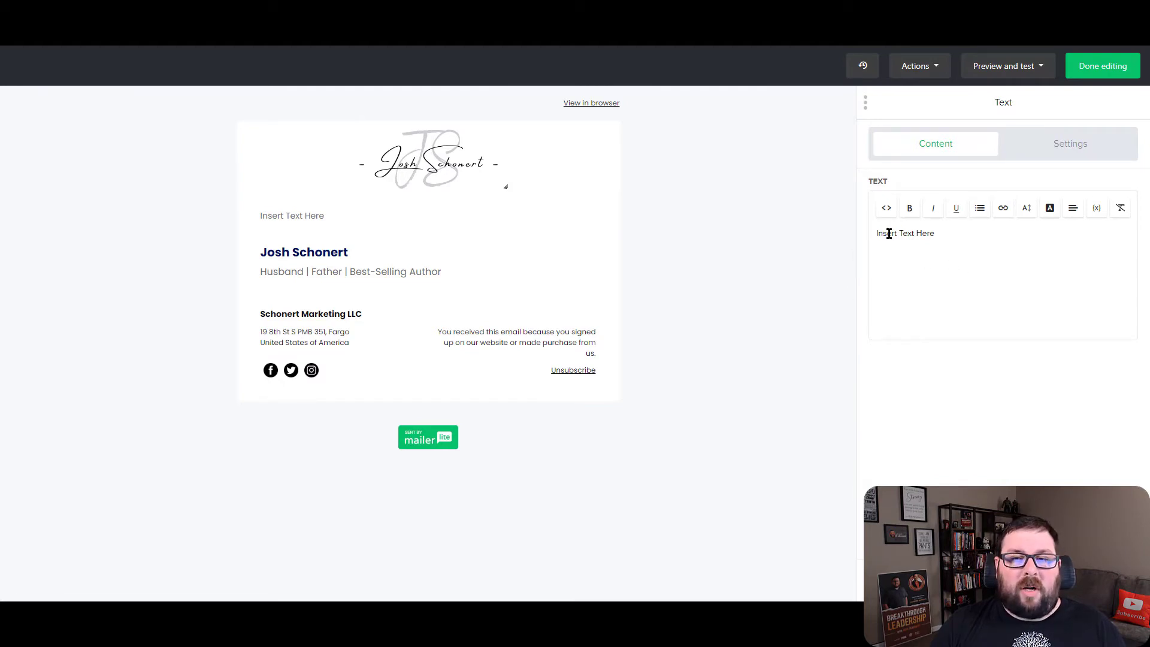
Step: Replace the placeholder with "Here we are adding some text to this email. Hope you like it. Sincerely,"
double_click(906, 233)
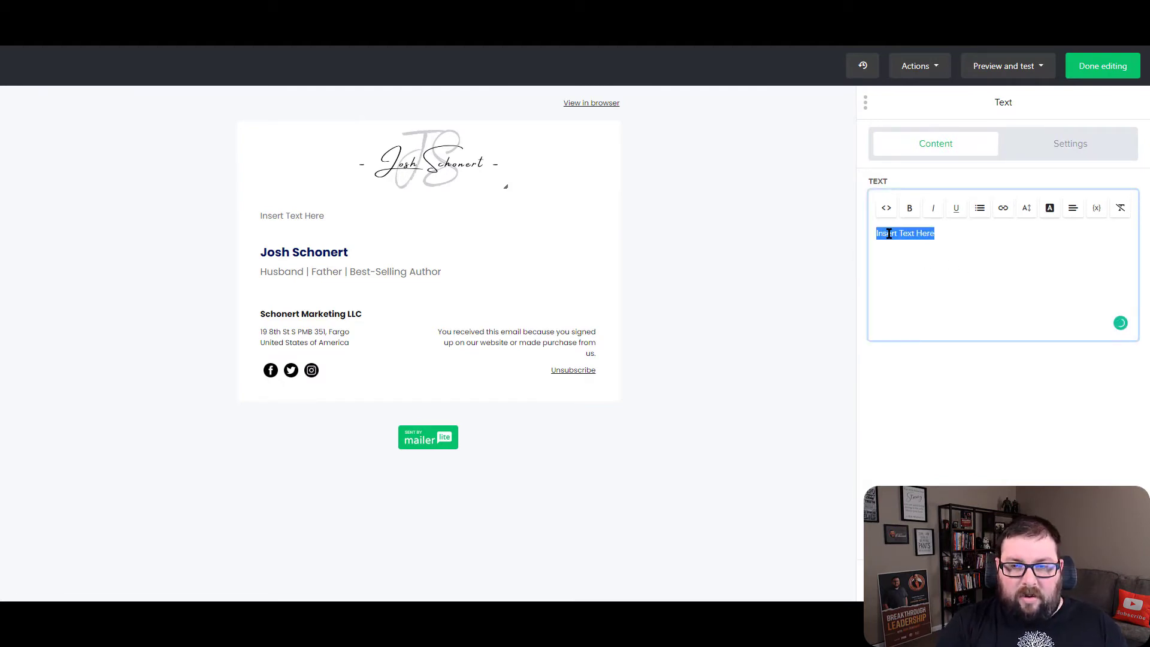
text(Here we are adding)
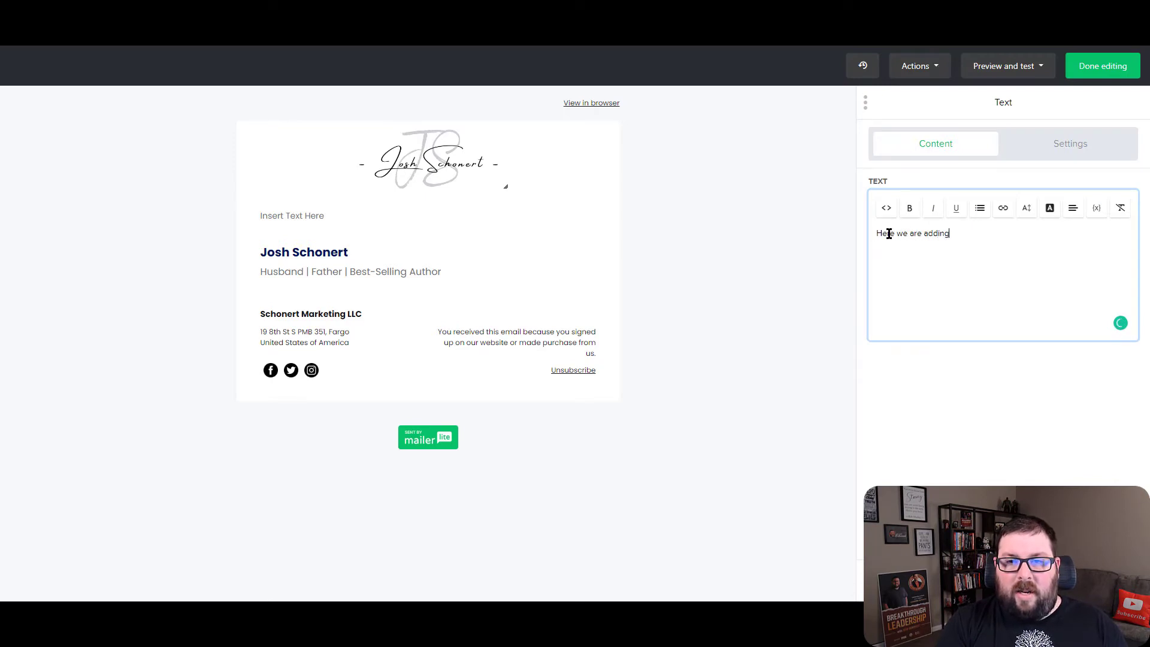
text(some text)
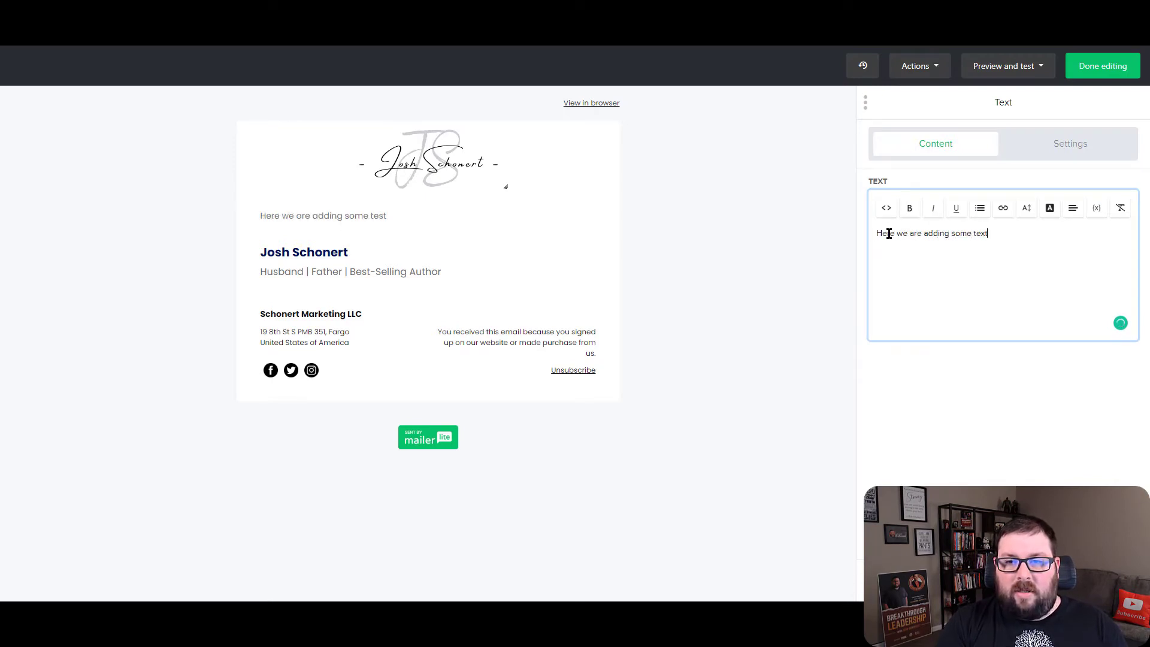
text(to this email.)
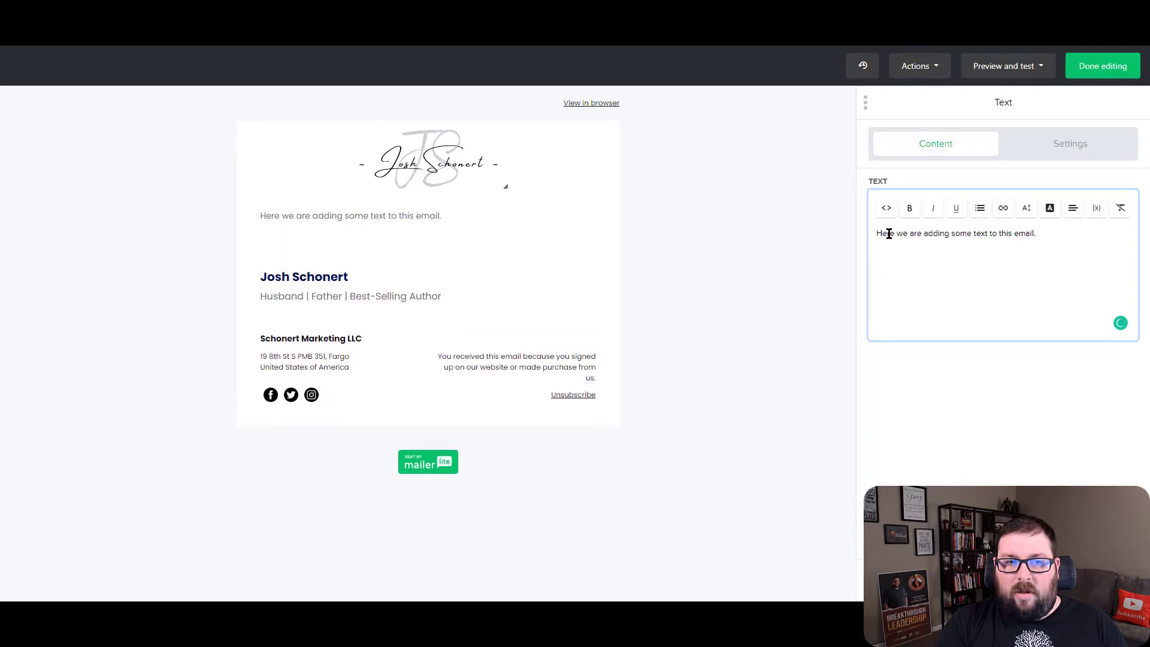
text(Hope you like it.)
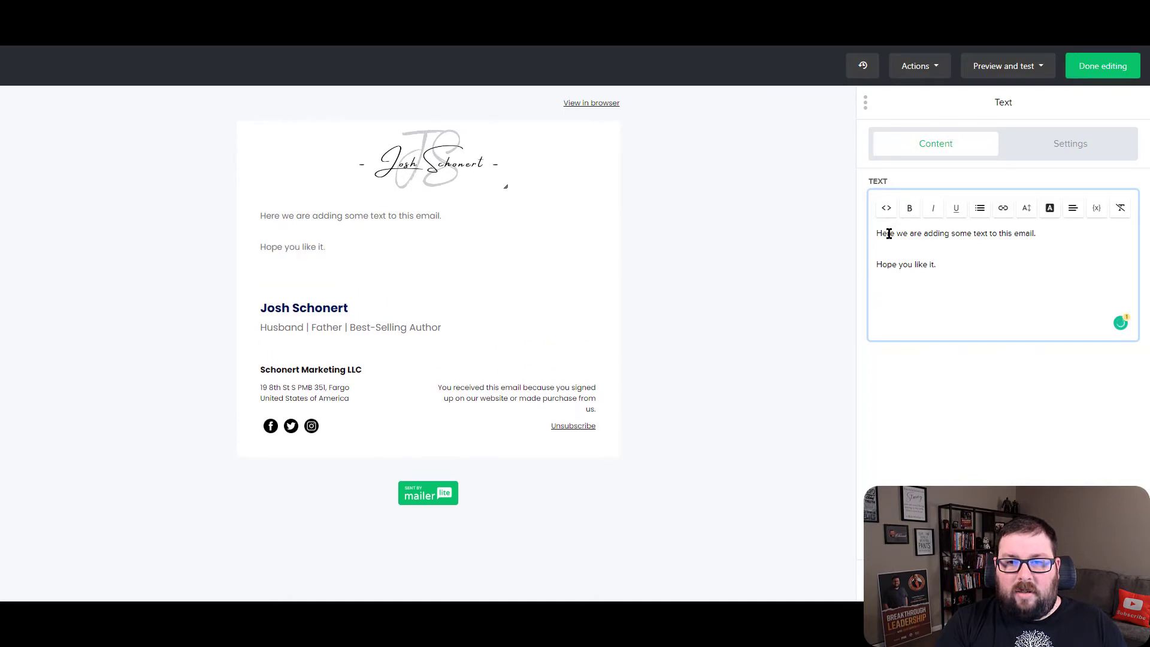
text(Sincerely,)
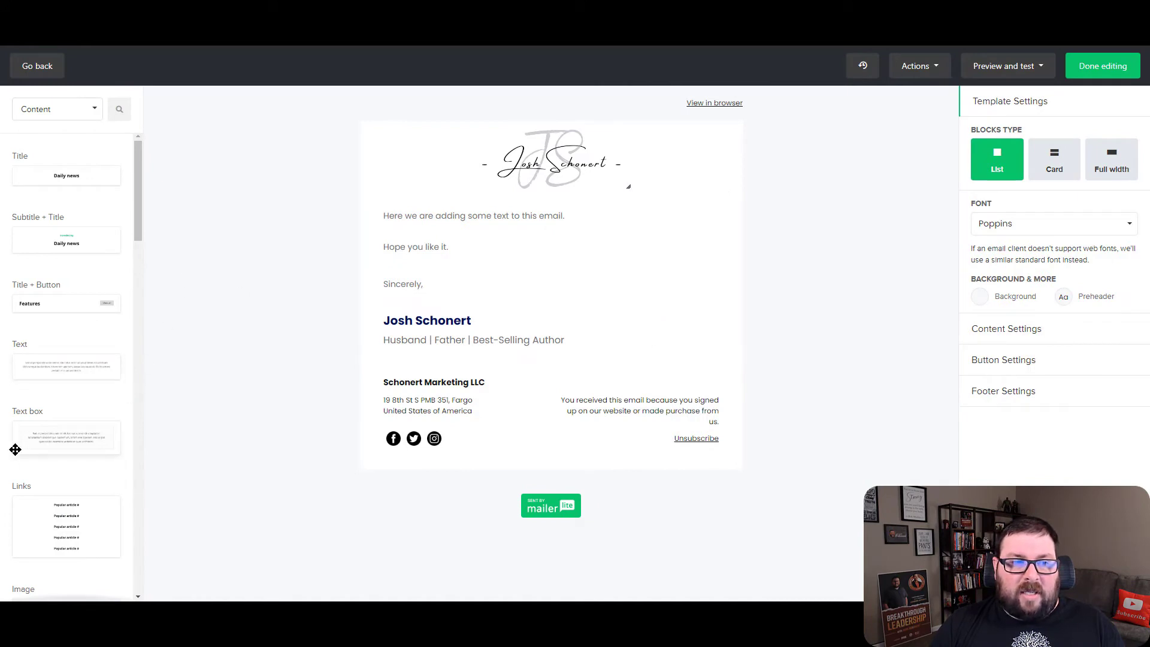
Step: Insert Email Picture.jpg from the file manager into the image block below "Sincerely,"
scroll(down, 3)
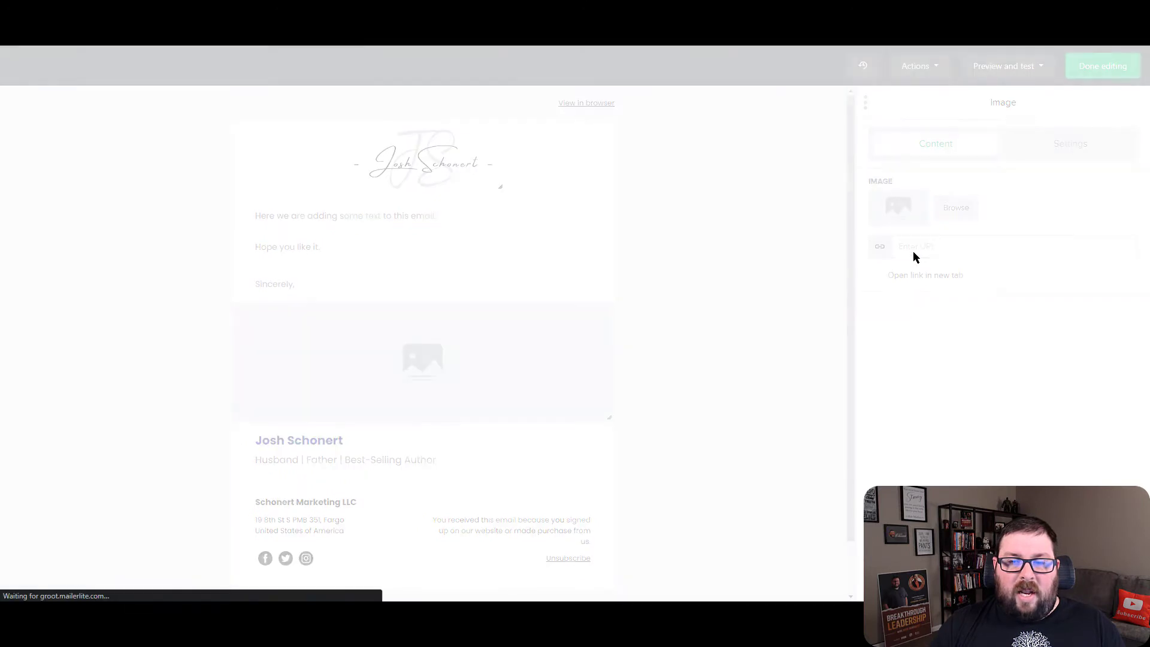
click(955, 207)
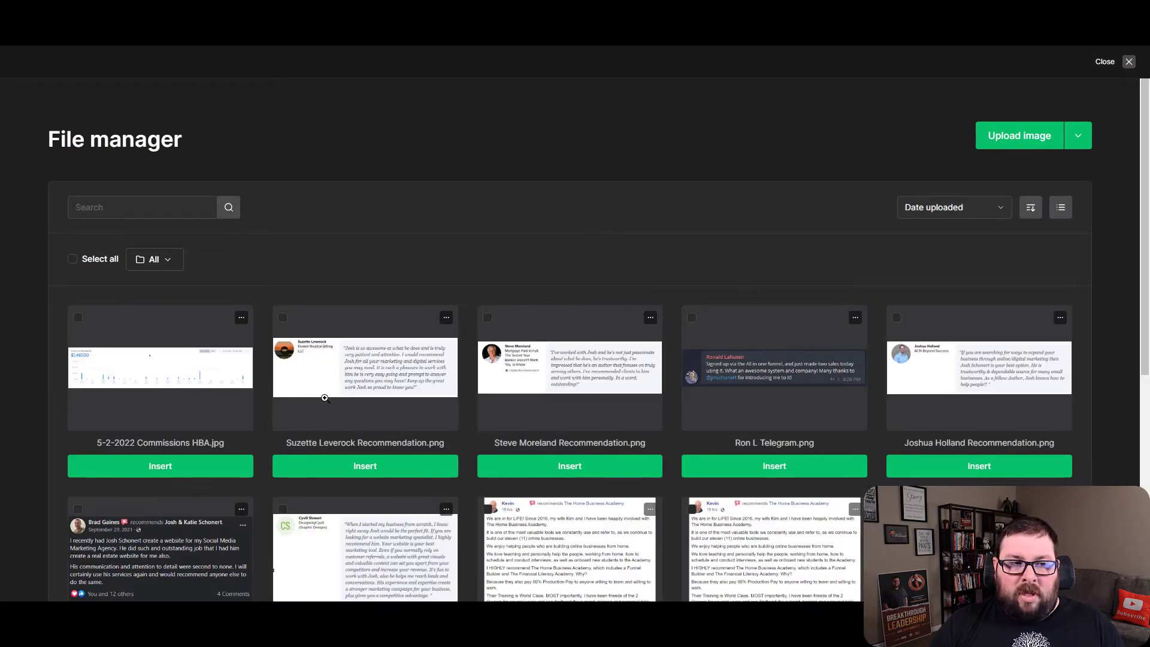
scroll(down, 3)
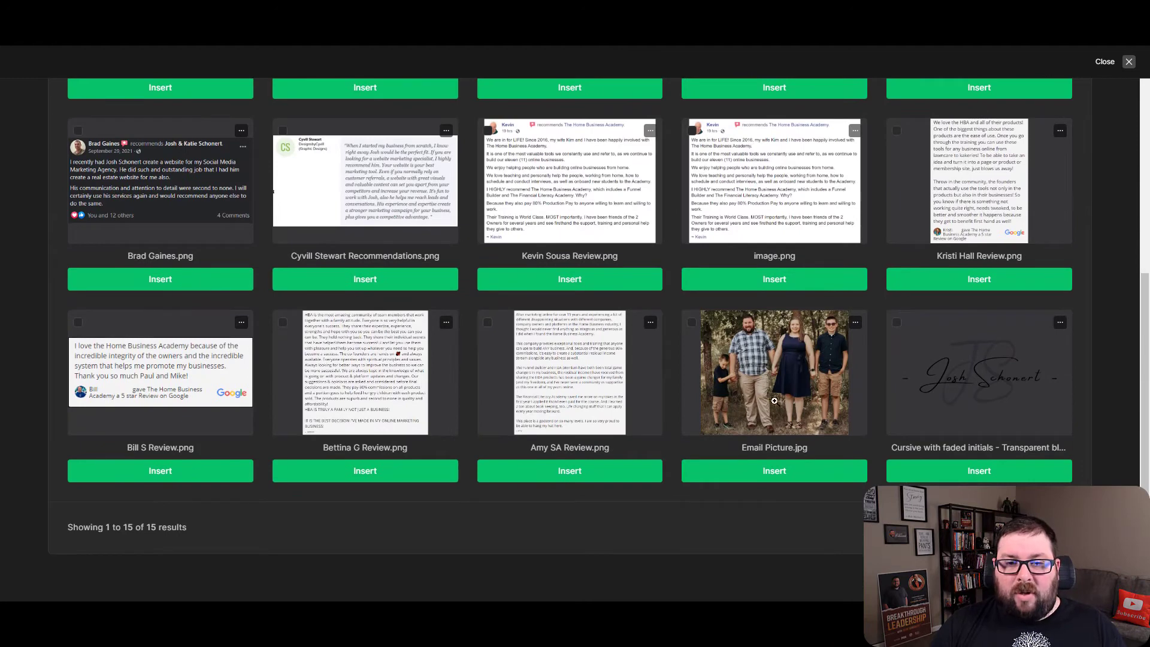
click(774, 469)
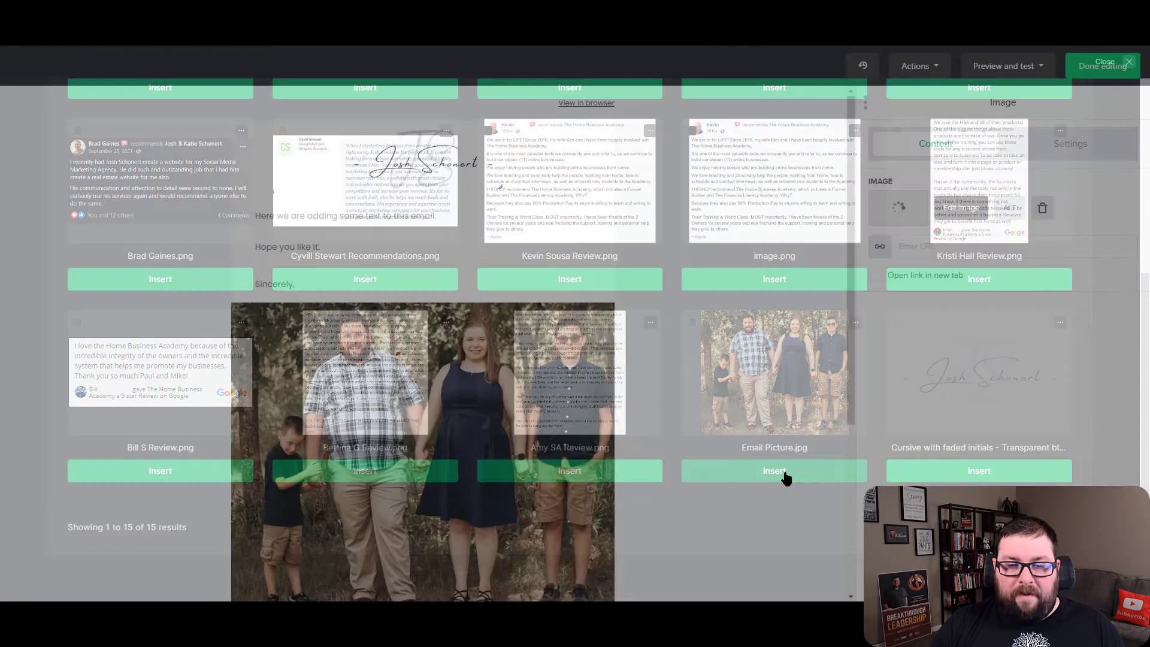
click(775, 469)
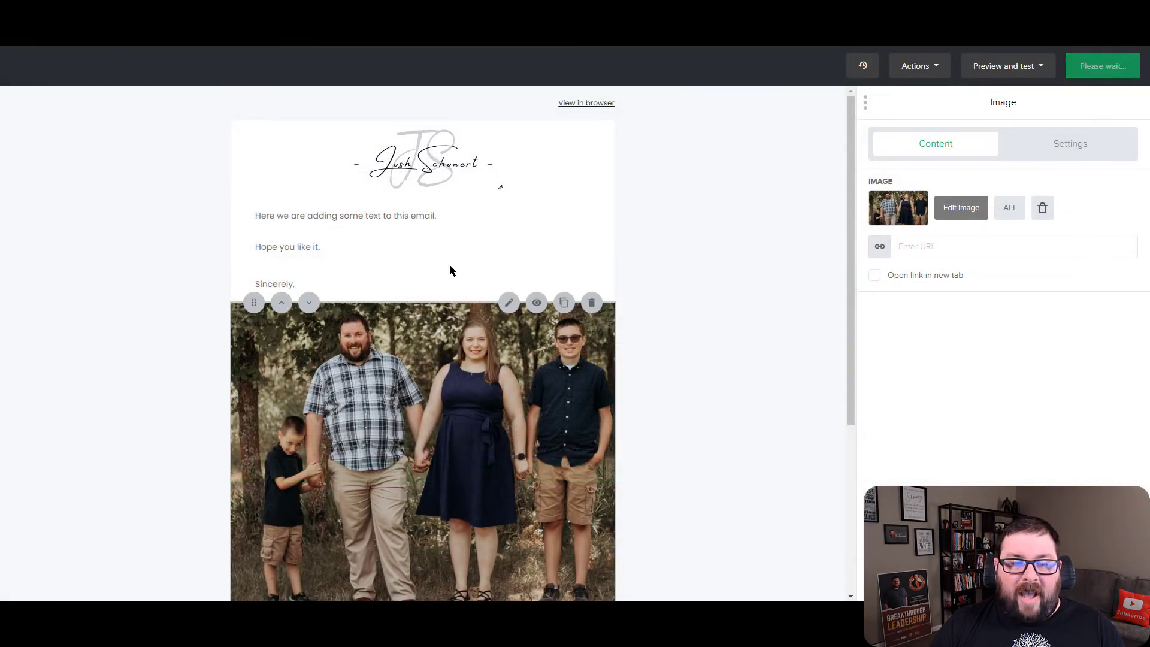
Step: In the image settings, left-align the photo, add top padding and pick a width option
scroll(down, 3)
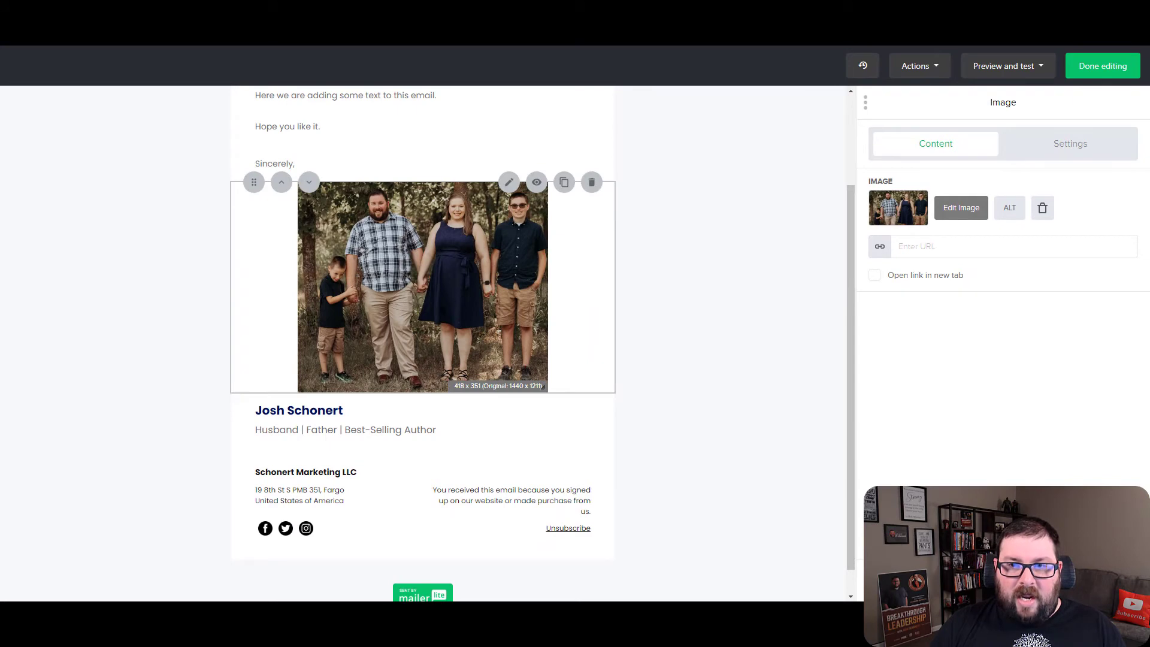
click(1070, 142)
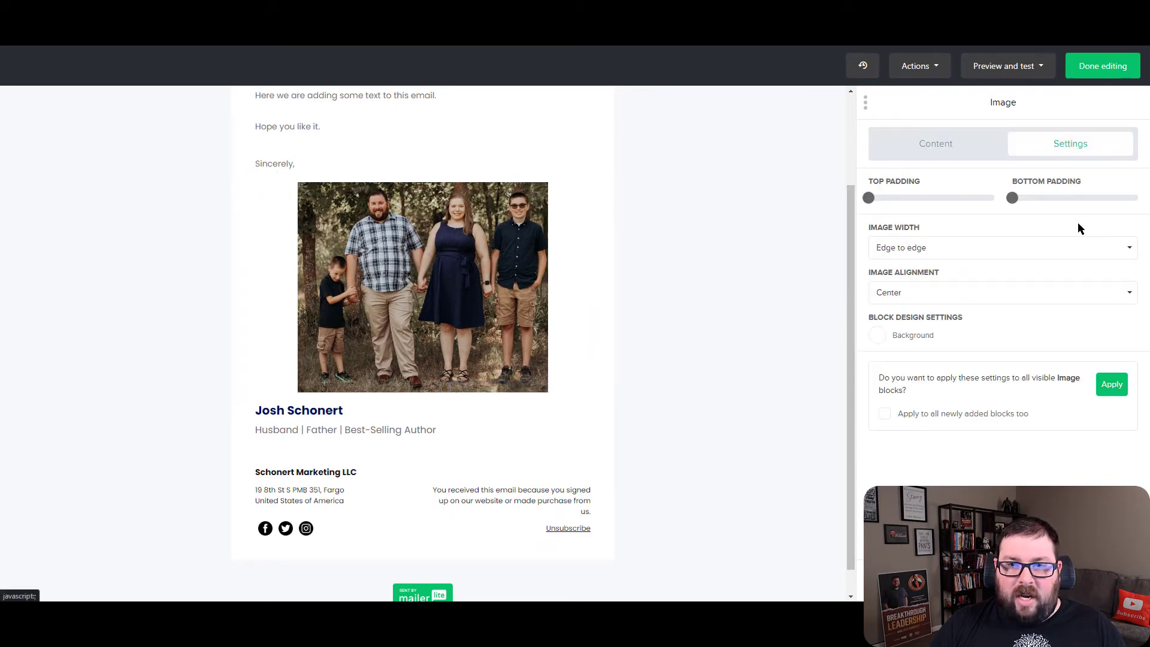
click(1002, 292)
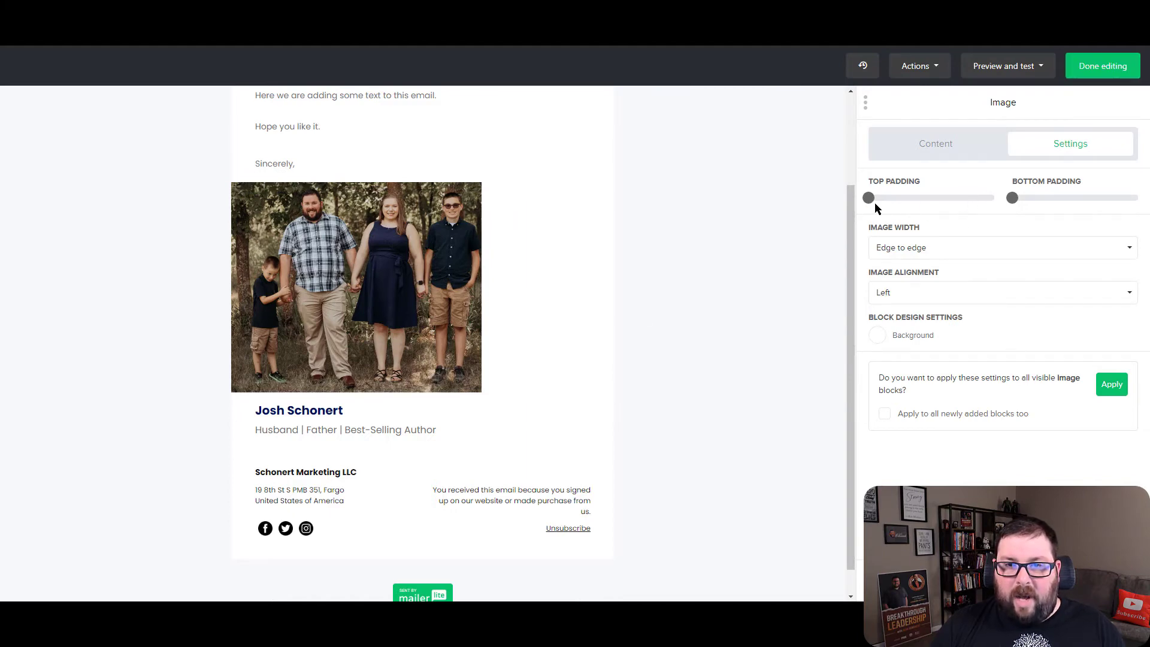
drag(869, 197, 894, 198)
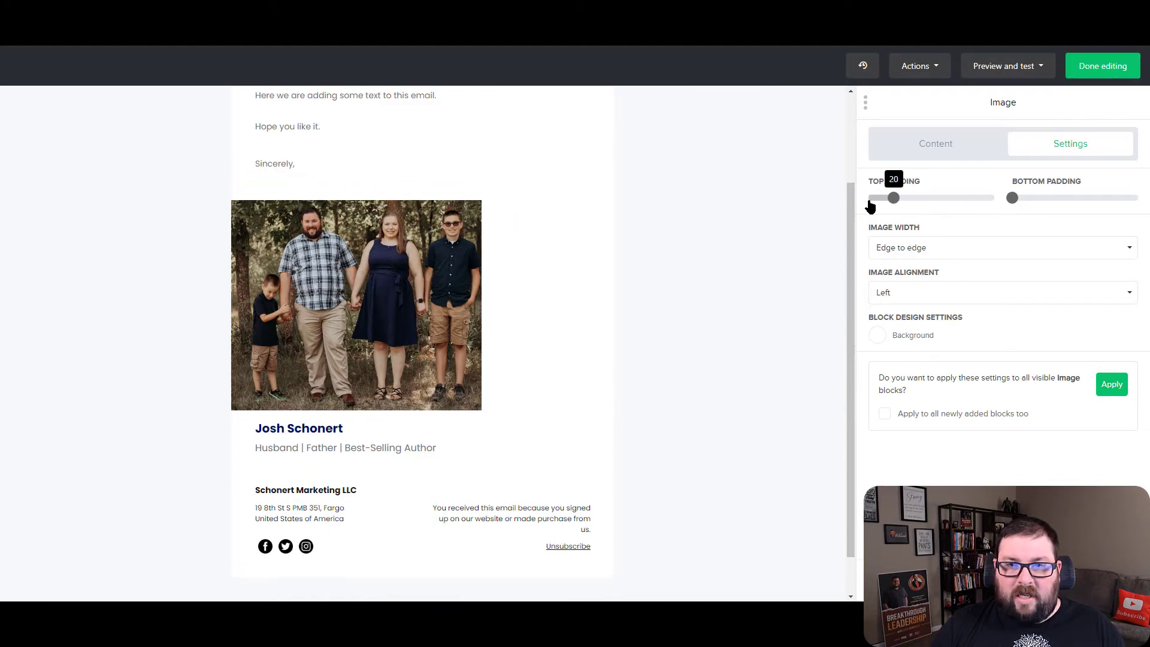
click(1001, 247)
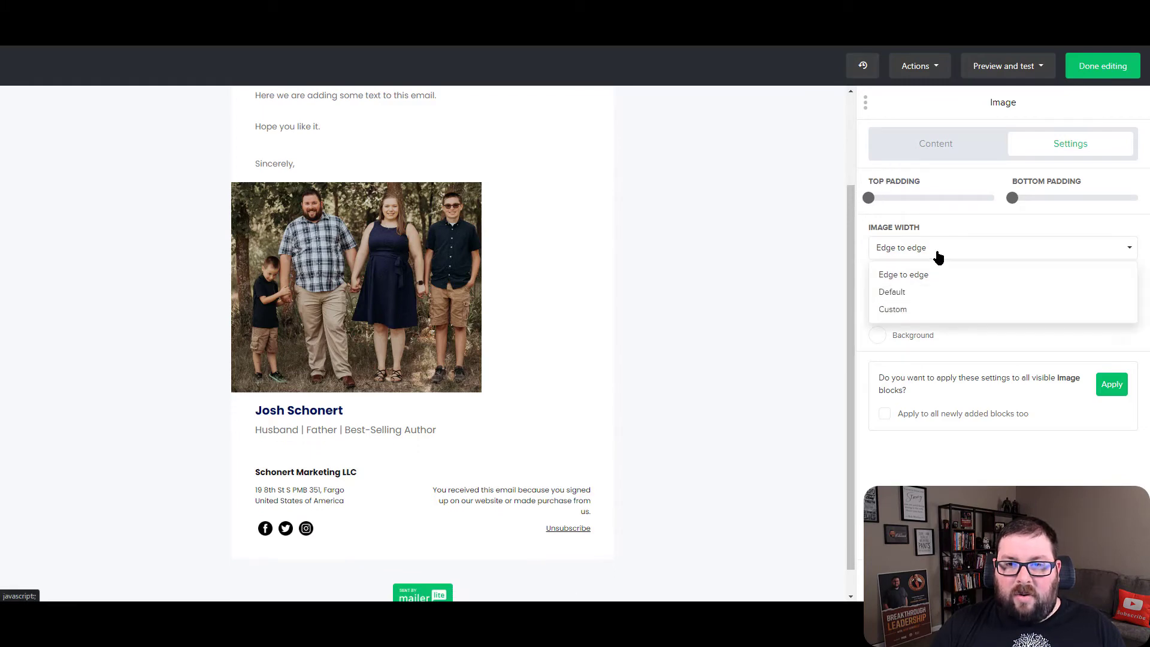
click(892, 291)
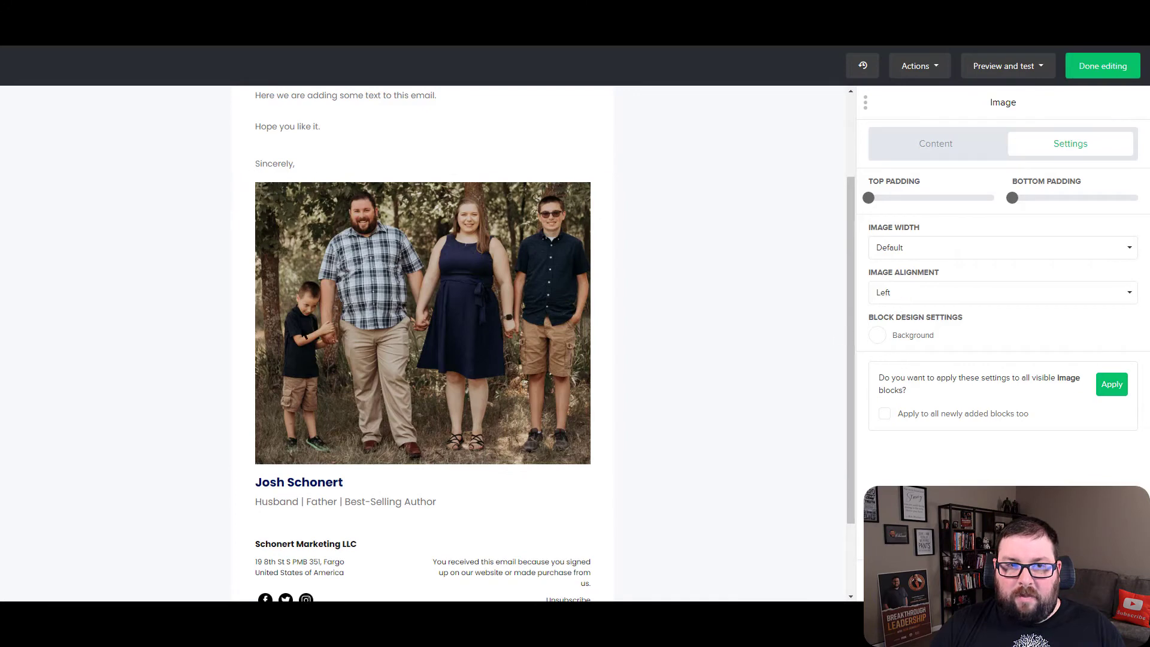
Step: Switch the photo to a custom width and adjust it to 397
click(1002, 293)
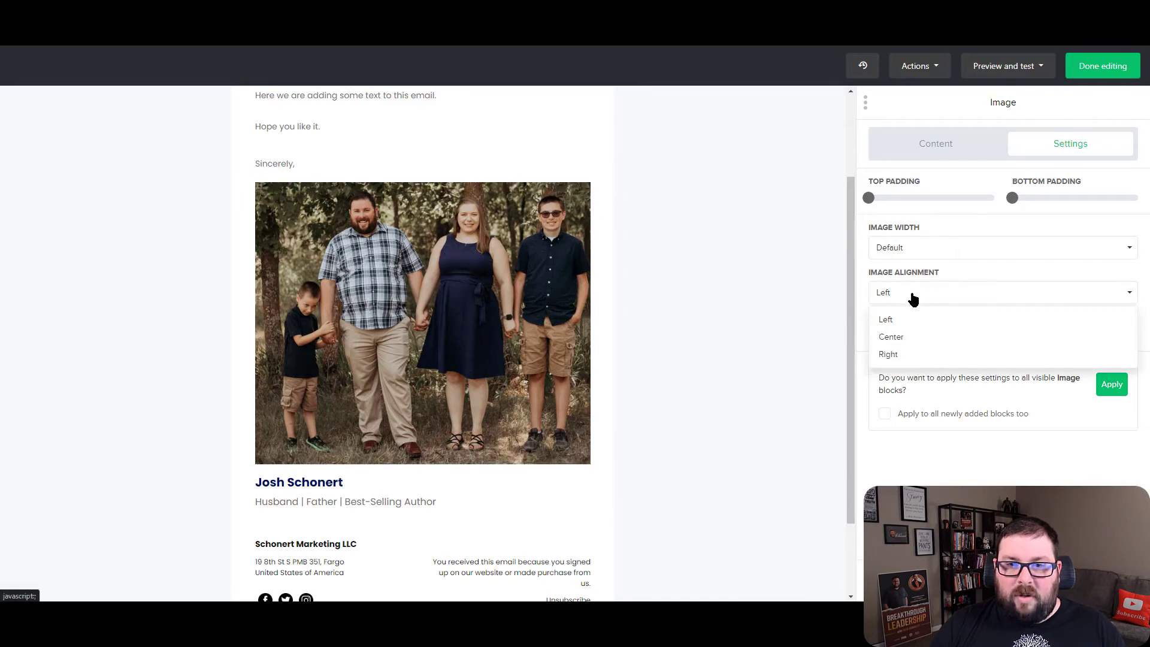
click(1002, 247)
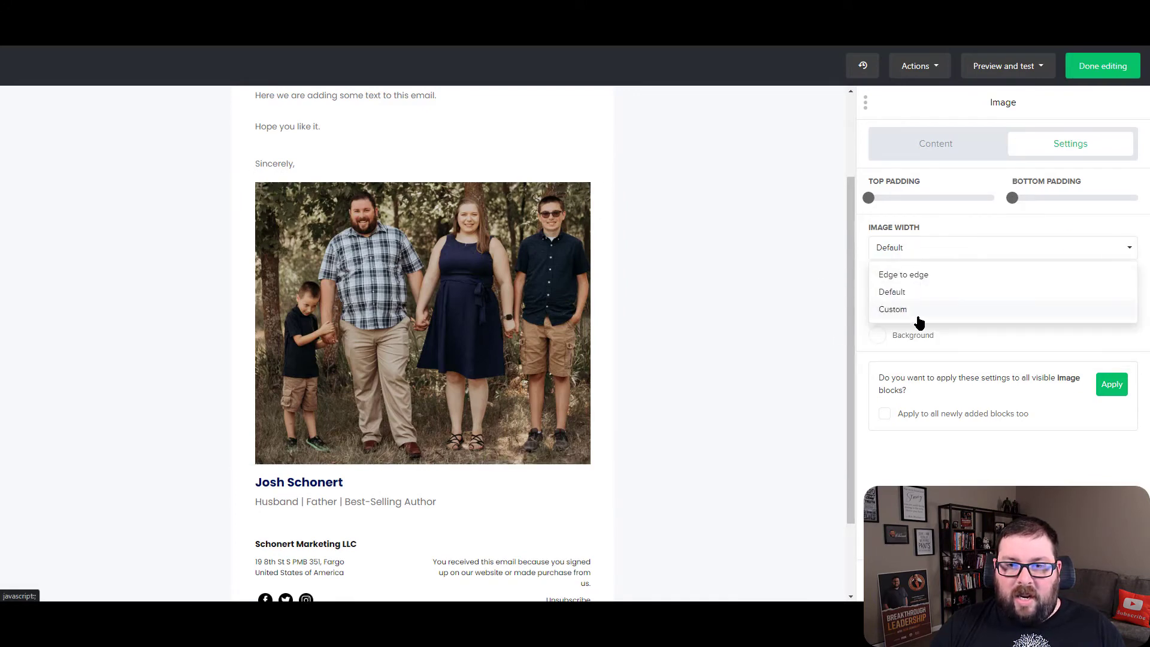
click(893, 309)
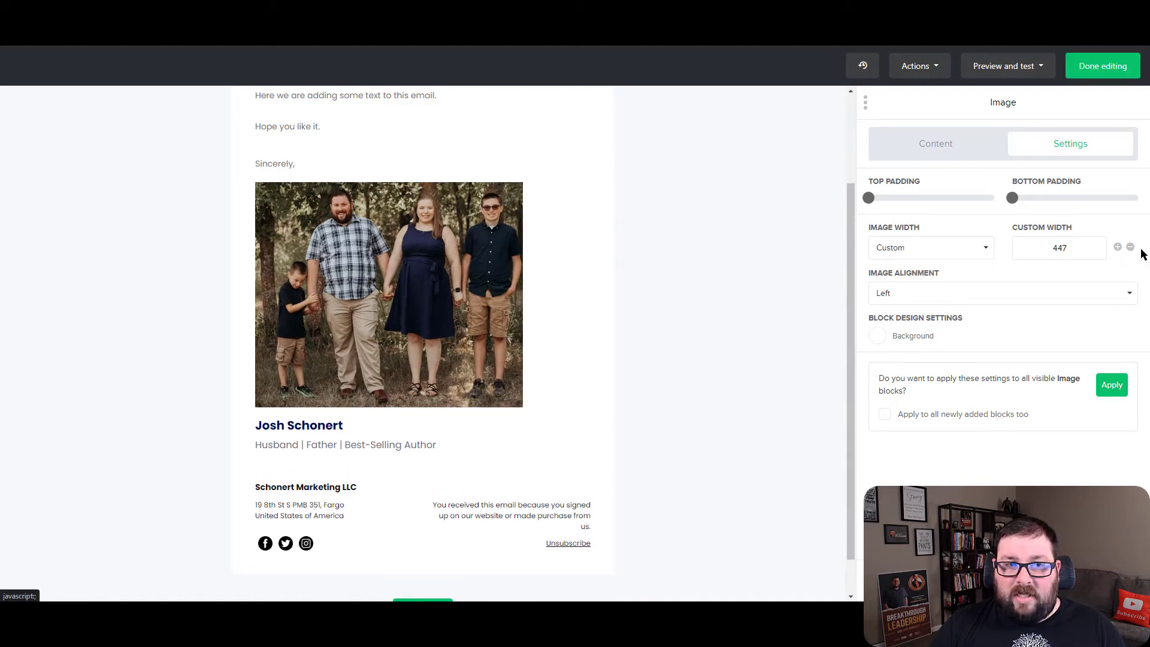
click(1130, 247)
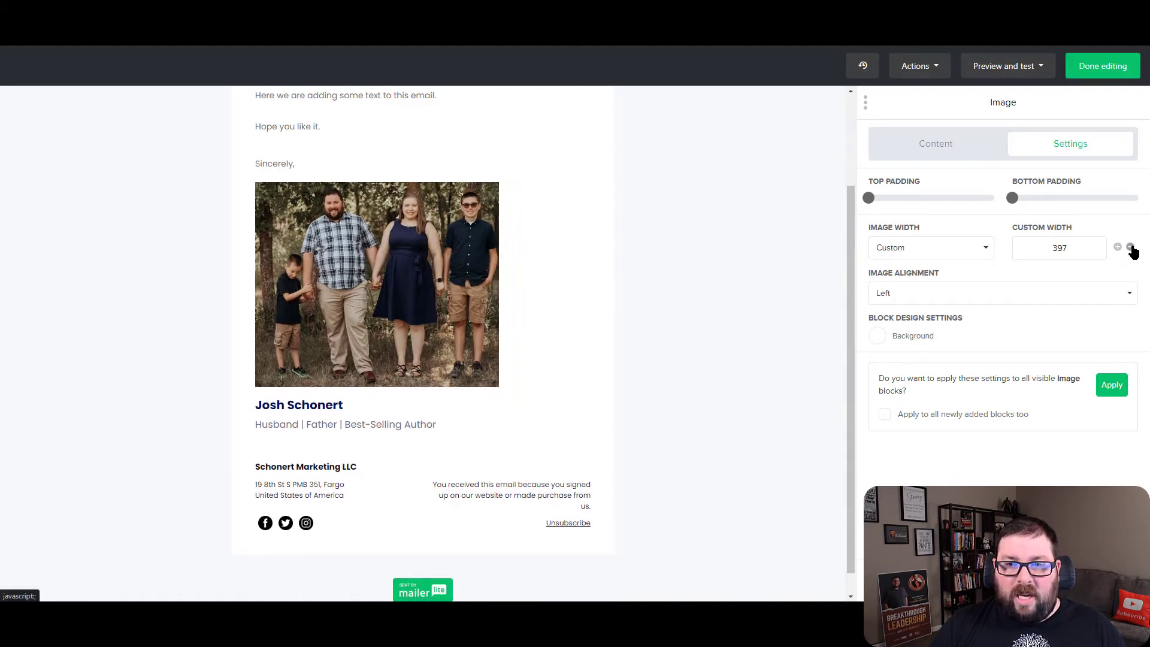
click(1129, 246)
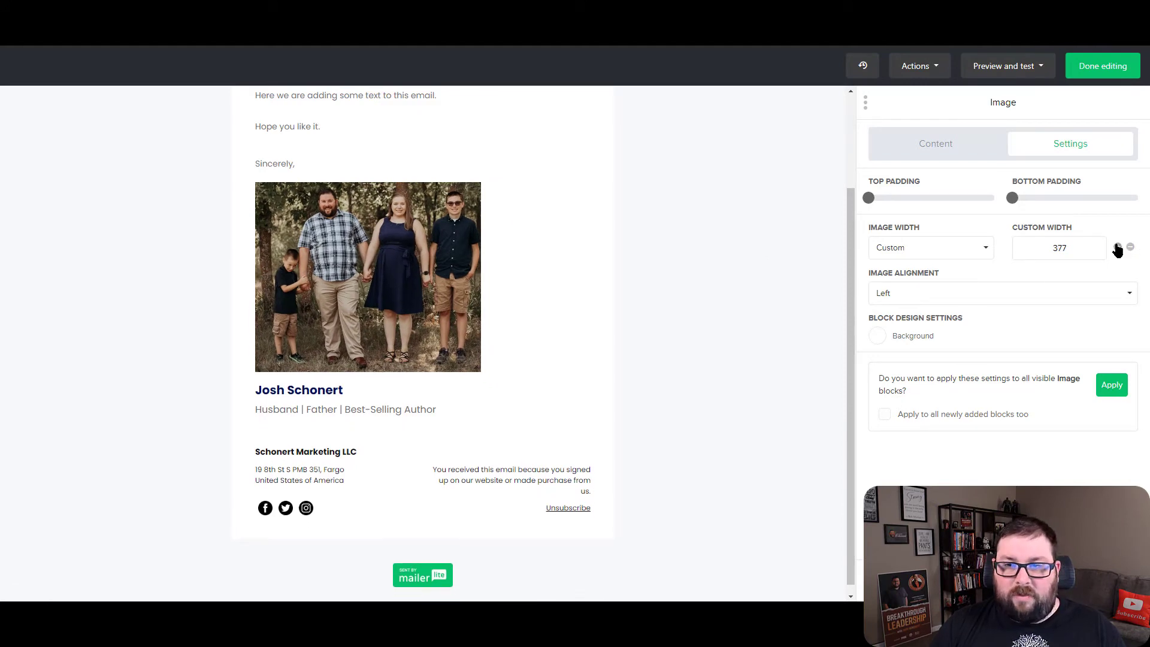
click(1117, 246)
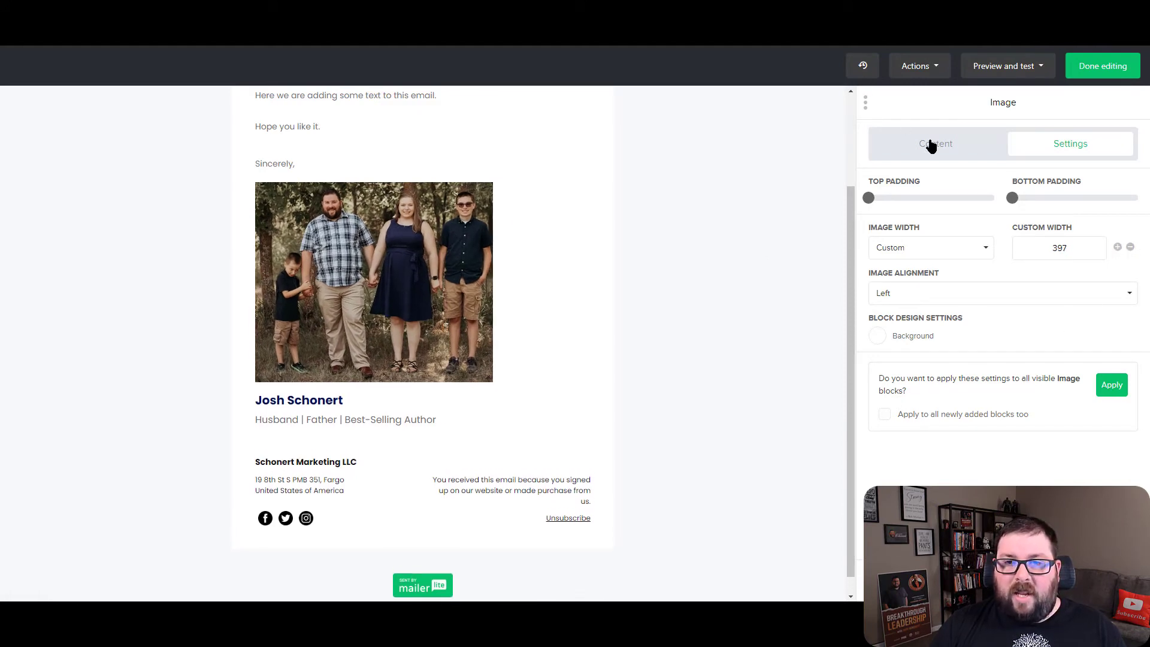
Step: Give the photo the alt text "Schonert Fa..." and save it
click(935, 143)
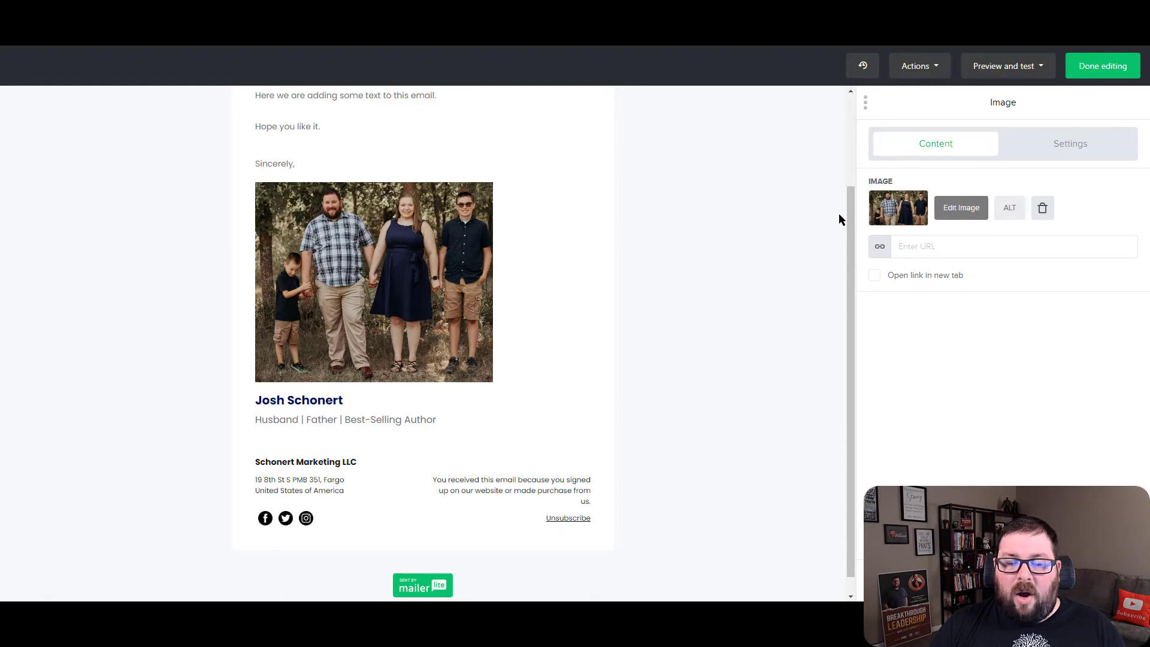
click(1009, 207)
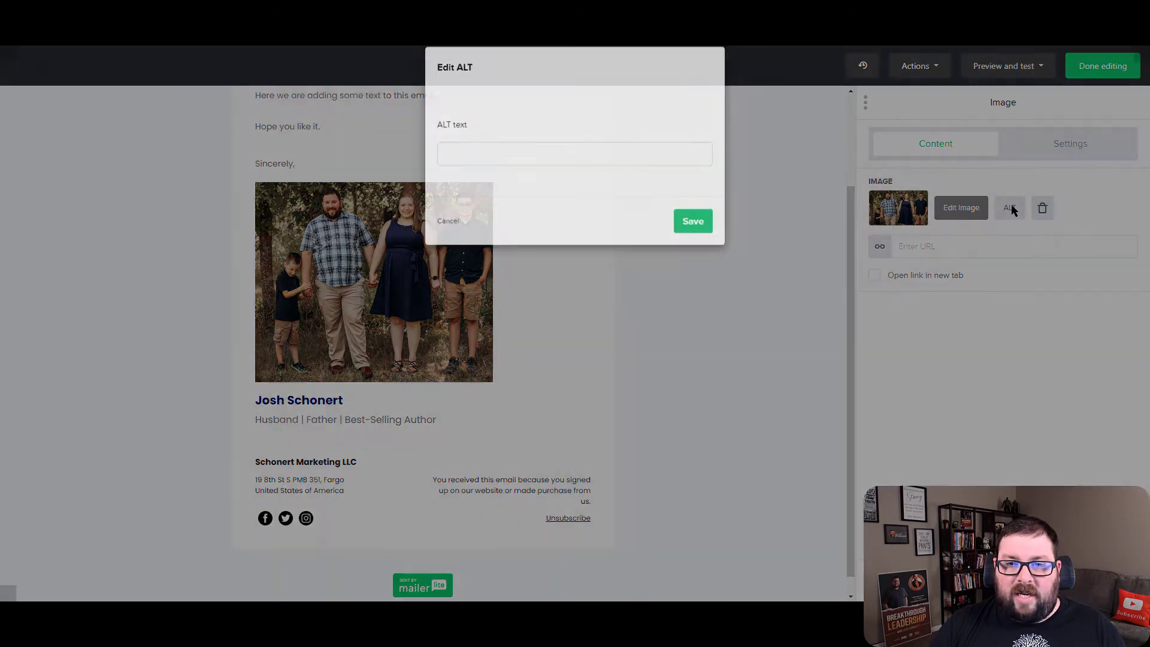
click(574, 169)
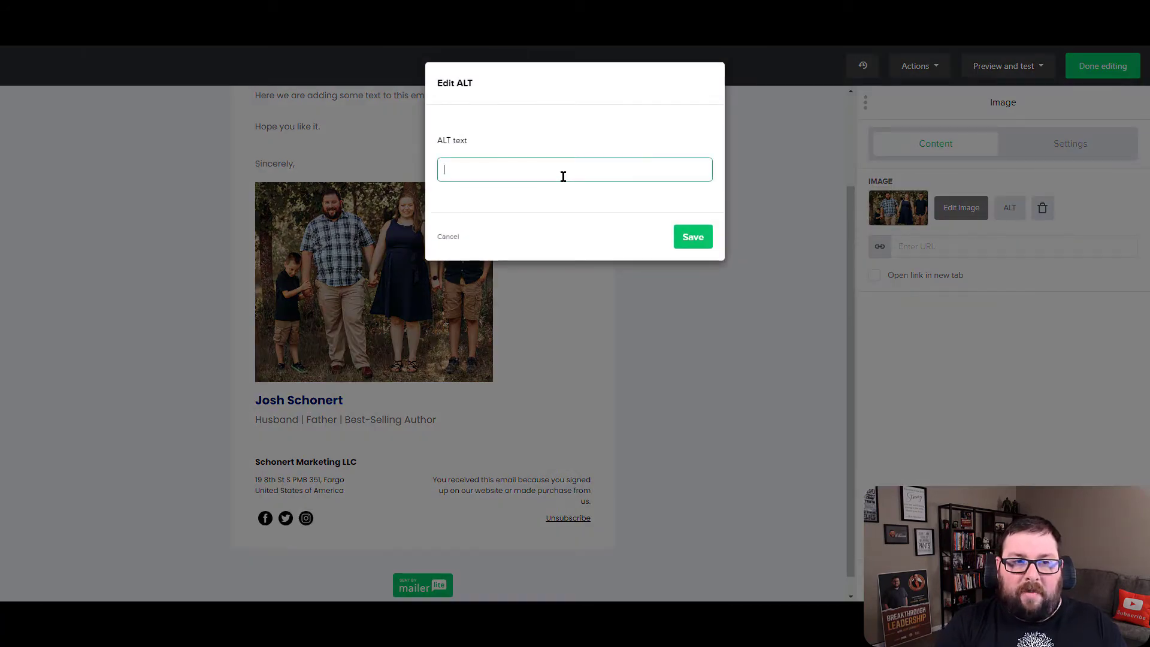
text(Schonert Family Picture)
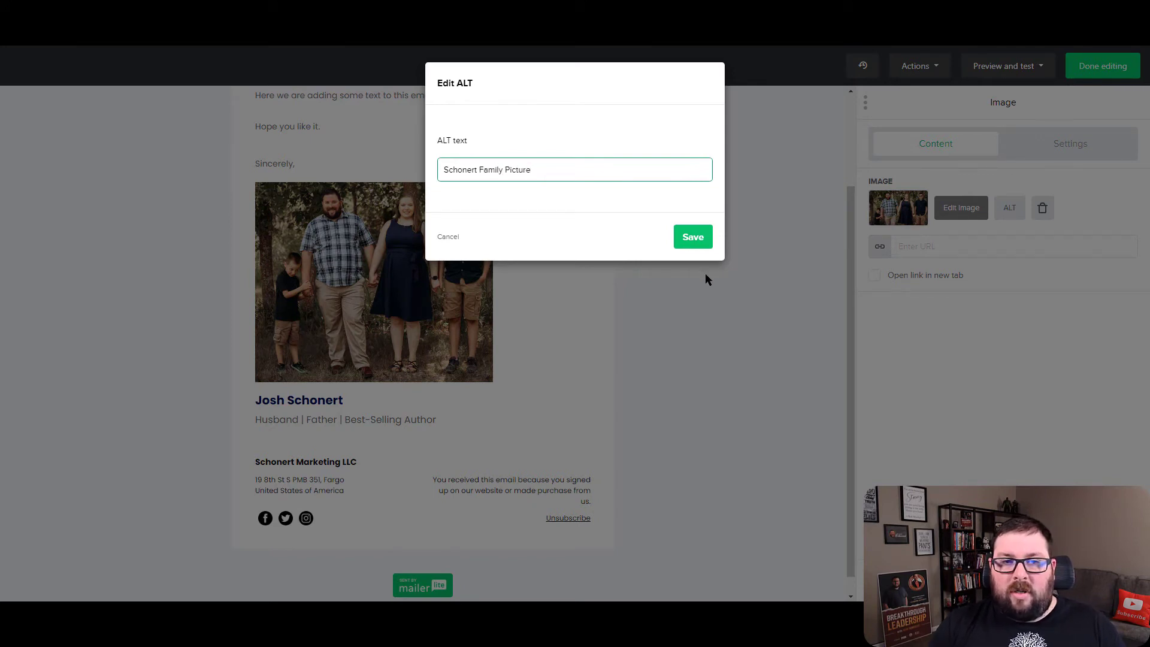
click(692, 236)
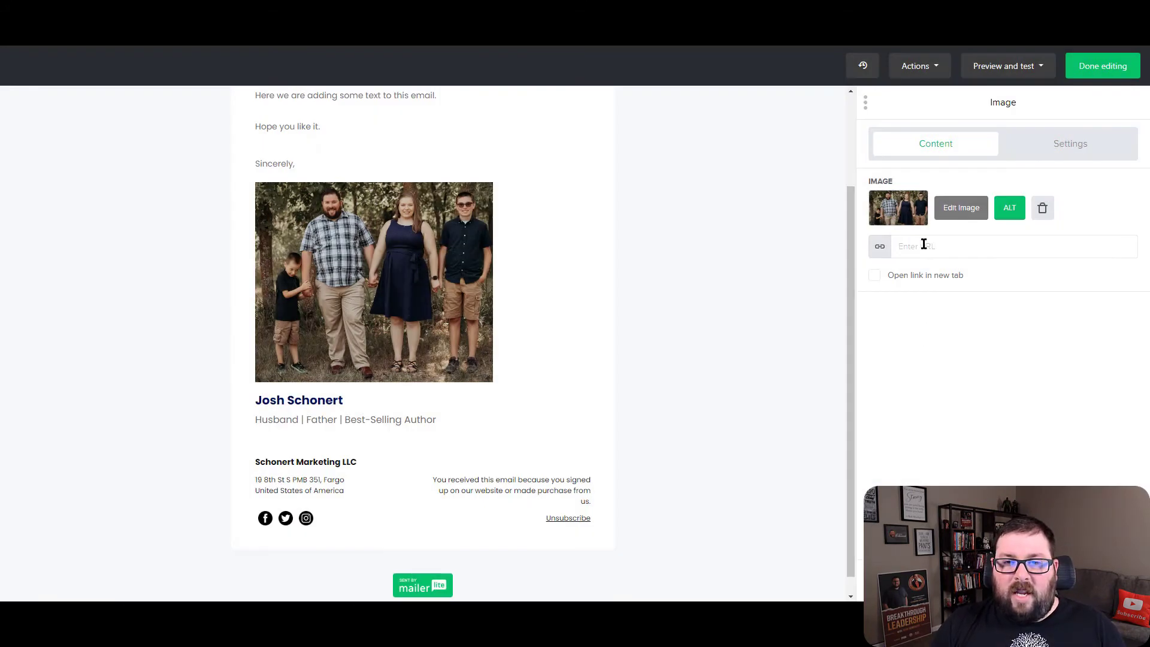
Step: Link the photo to an https website and finish editing the email content
text(https://jkschonert.com)
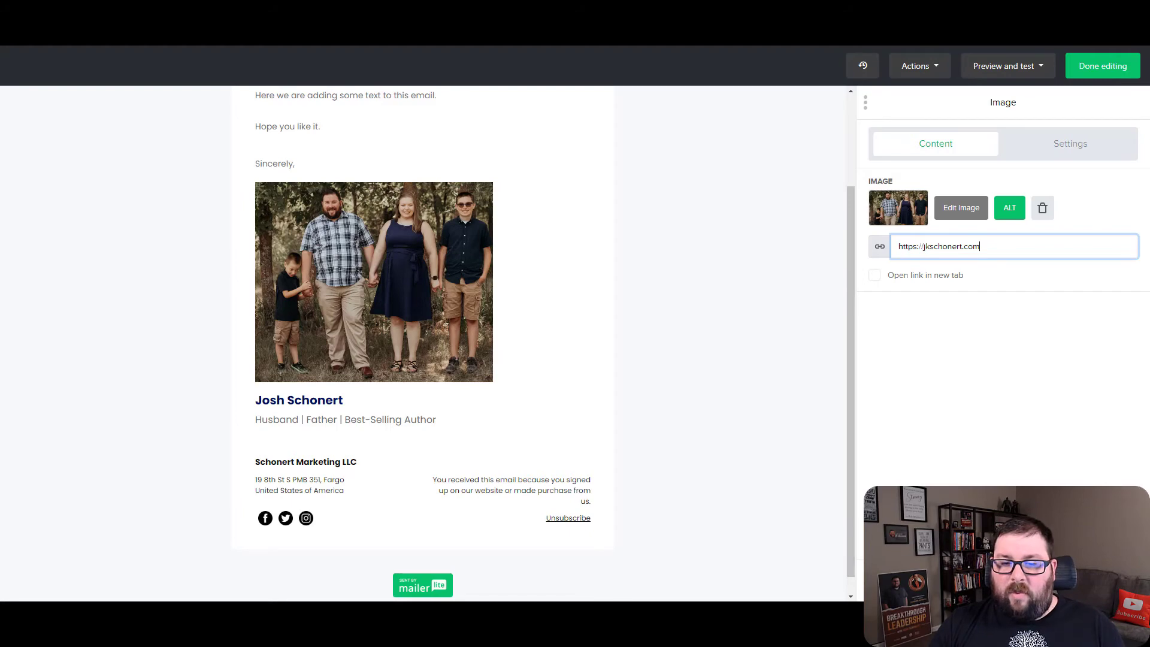
click(825, 312)
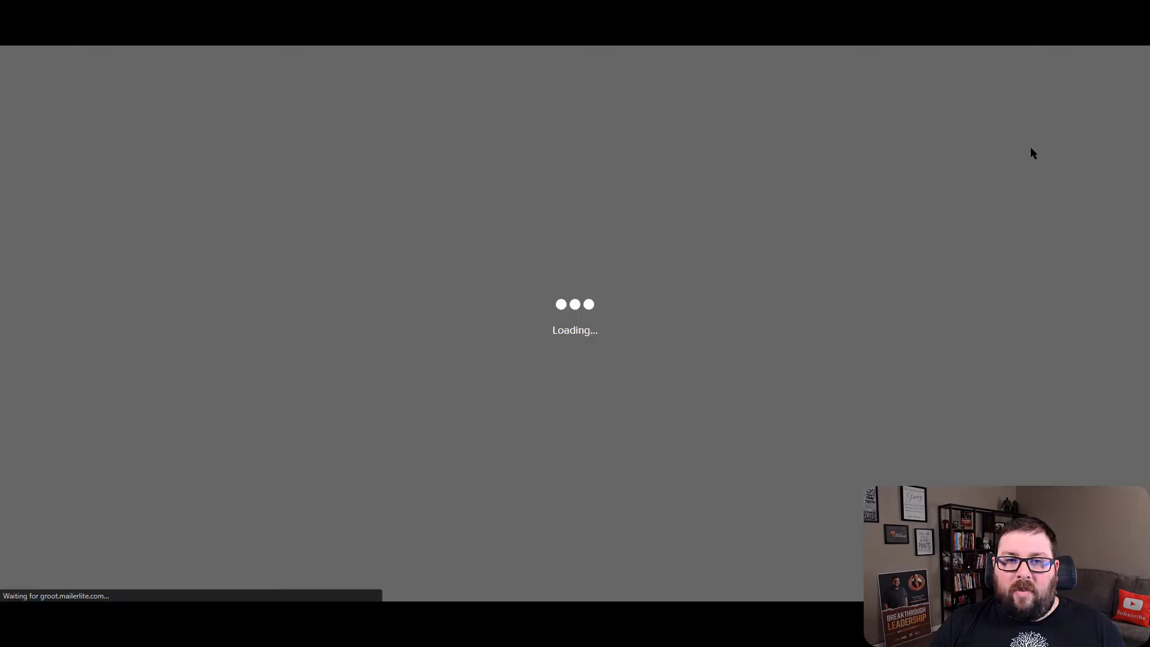
mouse_move(351, 277)
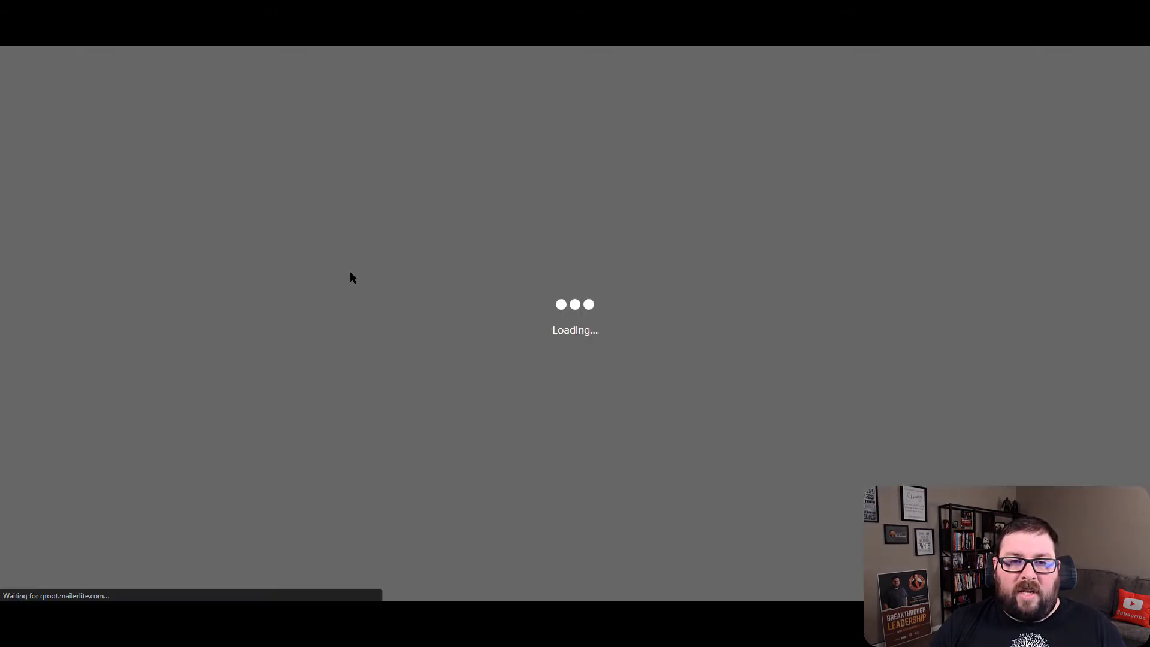
mouse_move(223, 362)
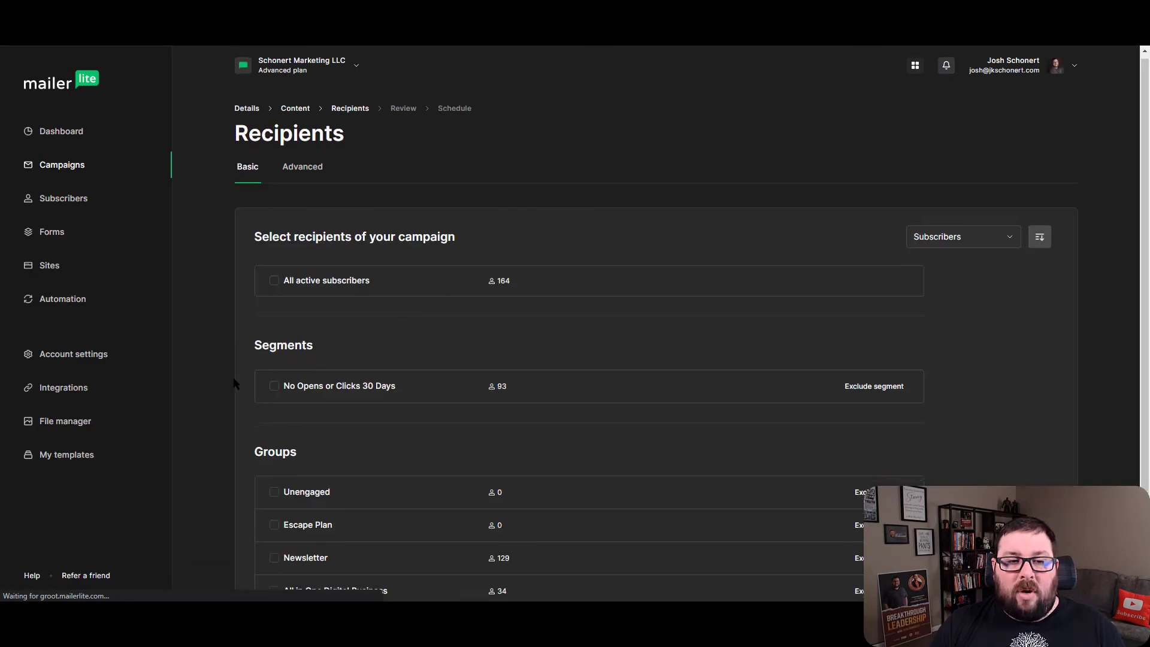
Step: Scroll the Recipients page to review the available subscribers, segments and groups
scroll(down, 3)
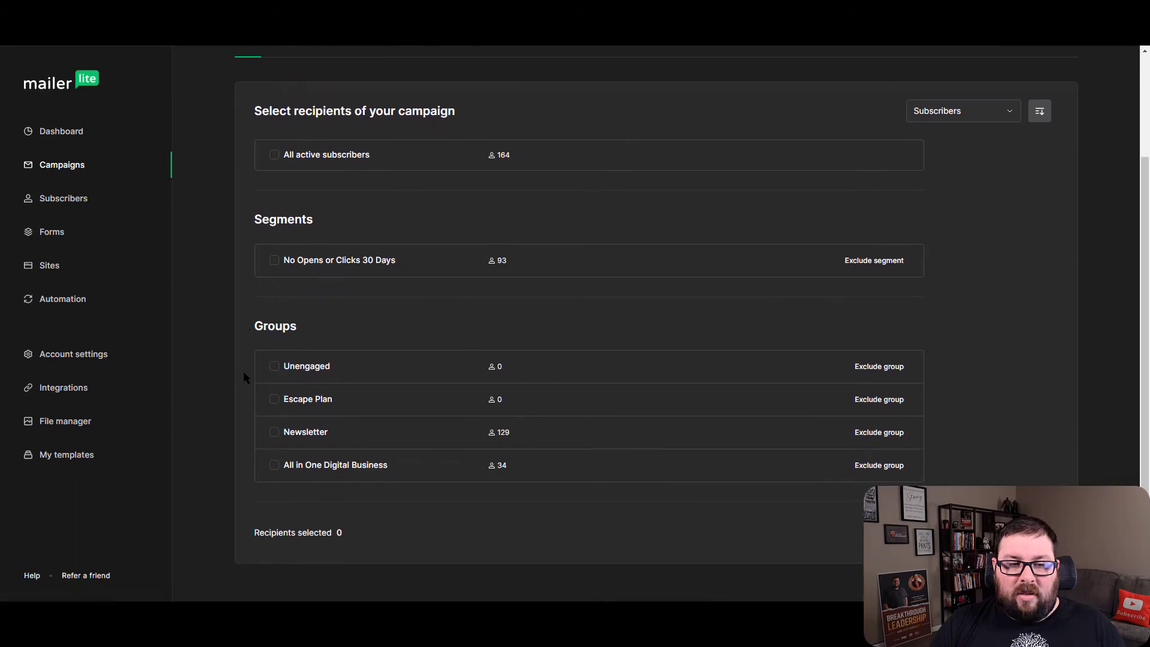
mouse_move(483, 268)
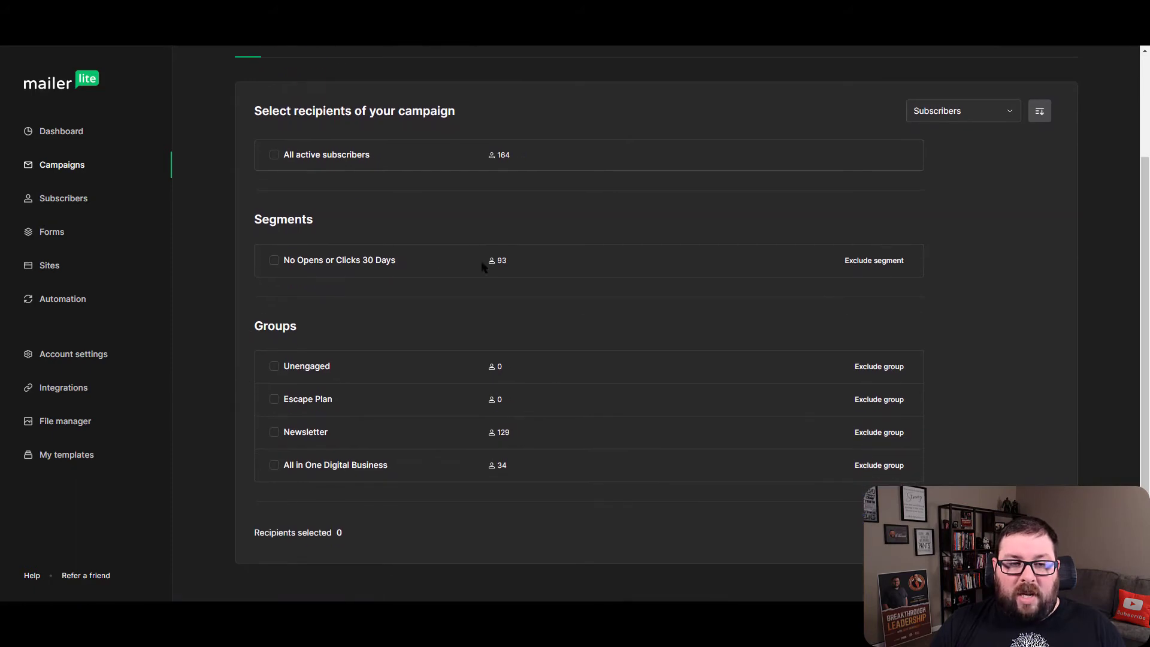
mouse_move(485, 162)
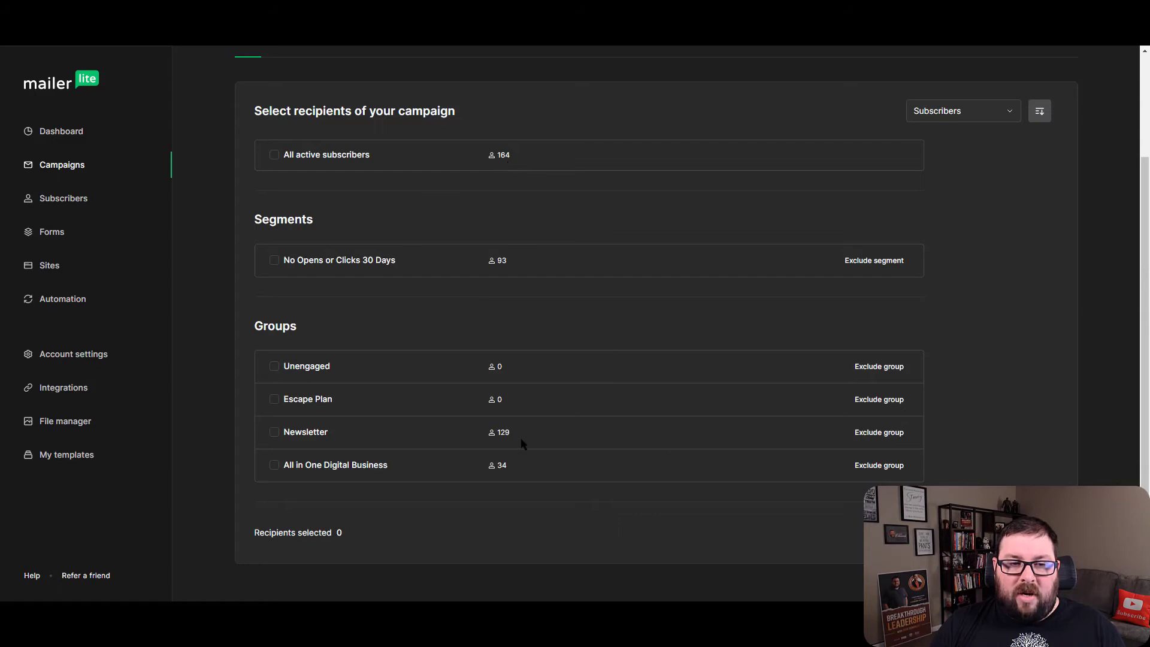
mouse_move(510, 477)
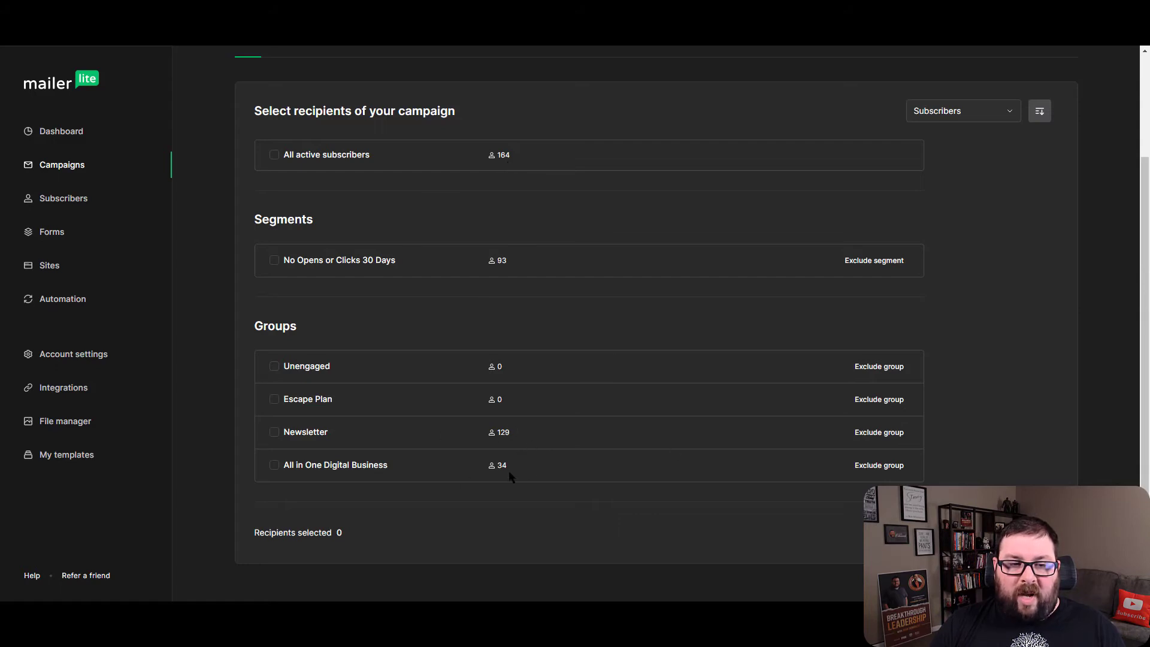
mouse_move(283, 264)
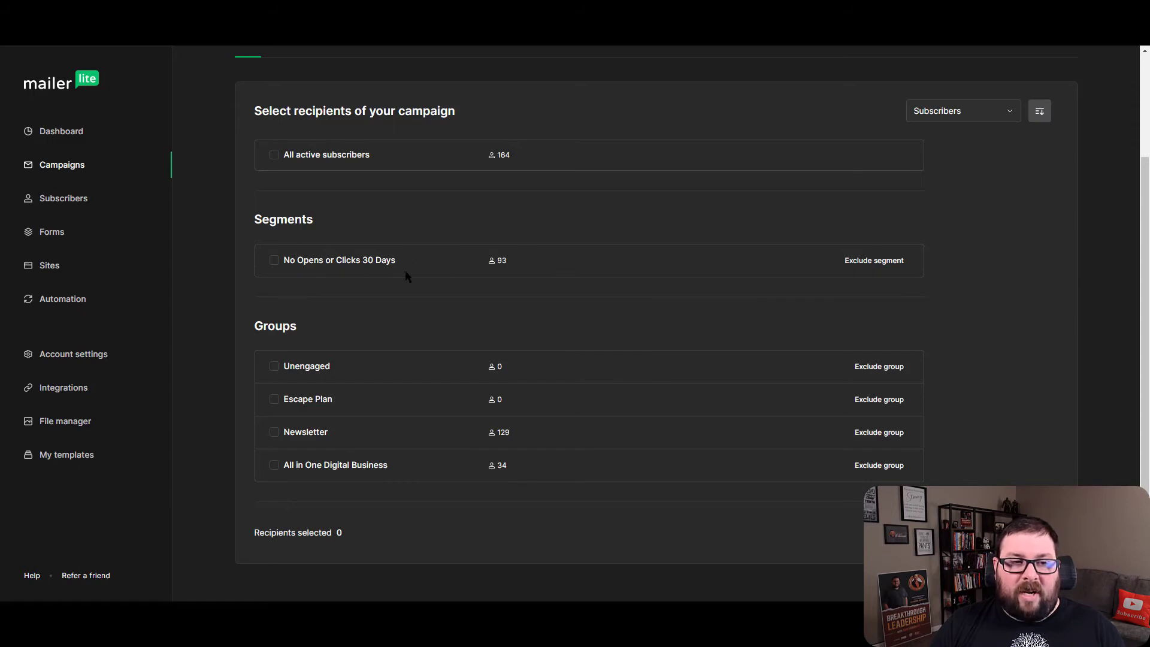
mouse_move(436, 285)
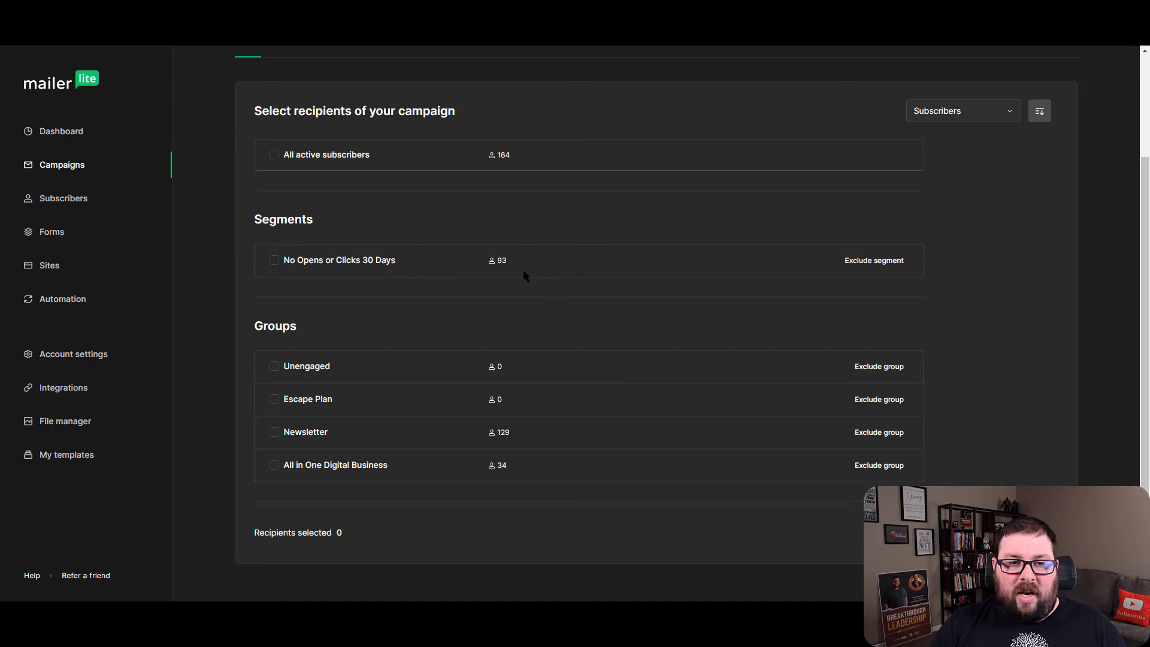
mouse_move(493, 272)
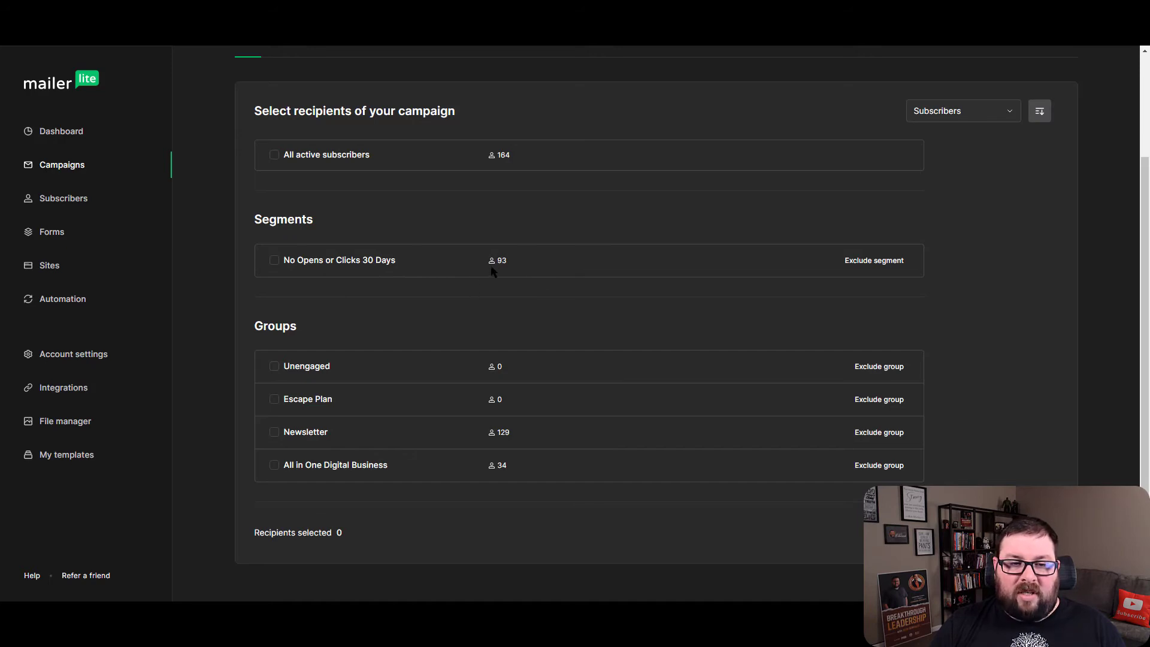
mouse_move(361, 273)
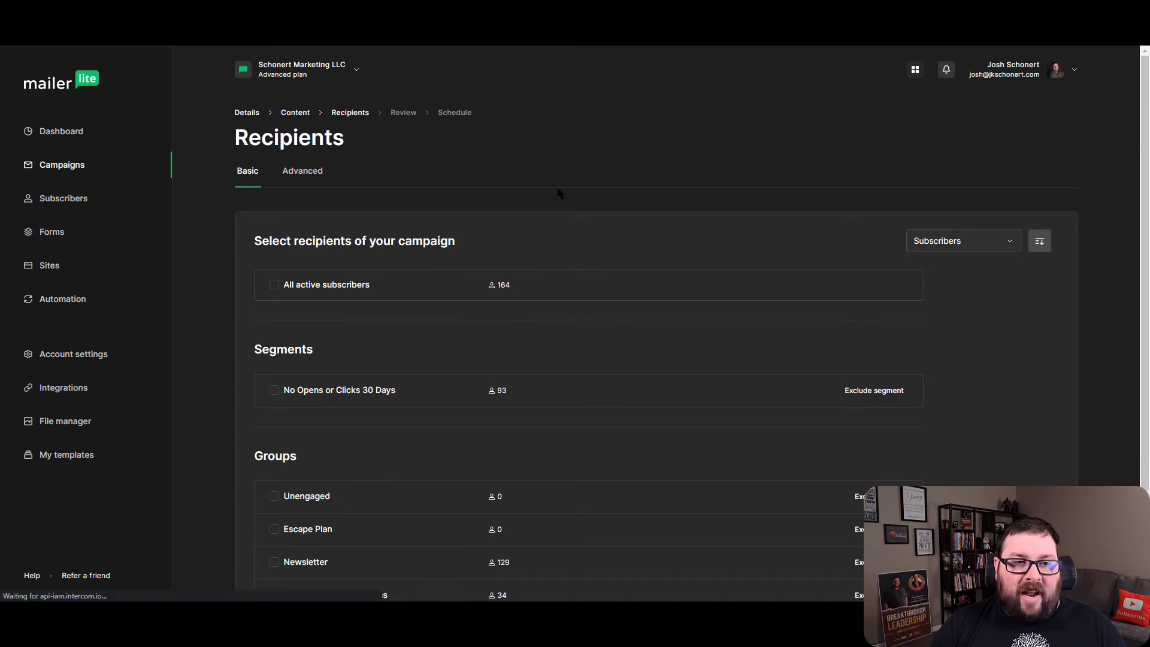
Step: Start an advanced recipient filter on Signup source with operator Is
click(302, 170)
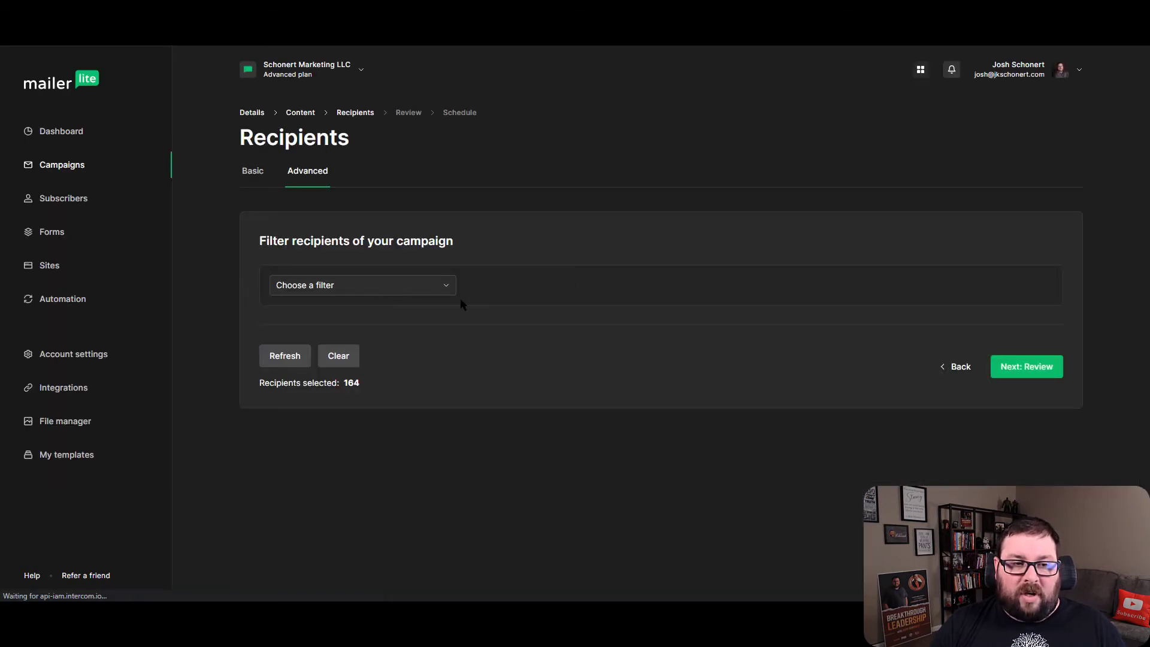
click(361, 285)
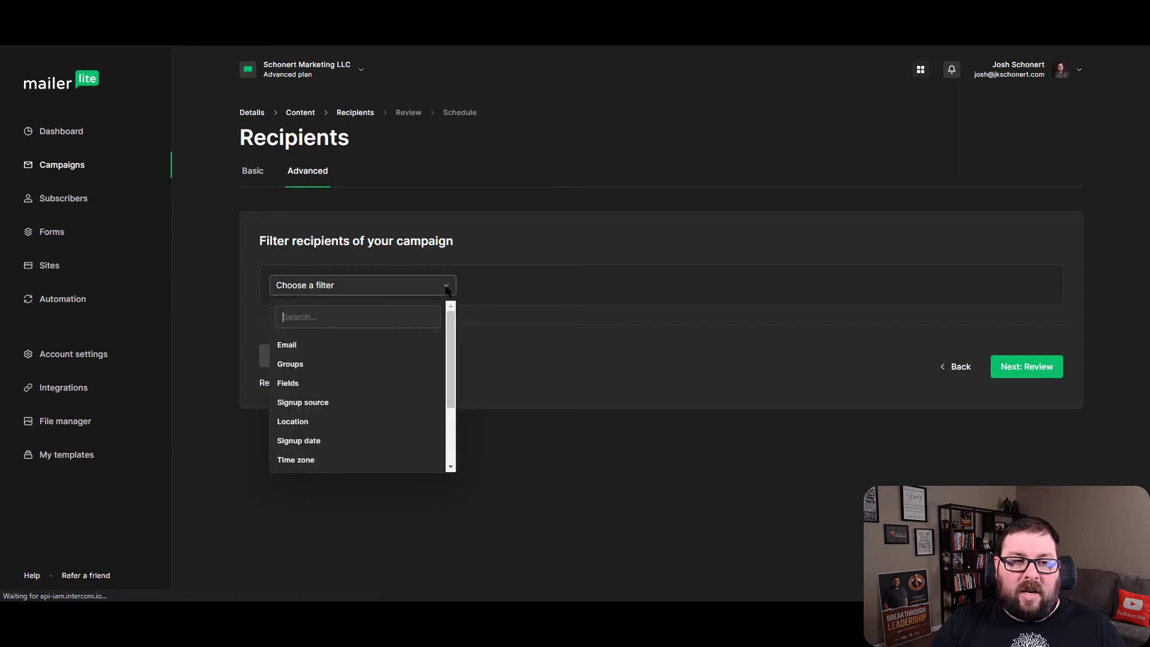
mouse_move(366, 356)
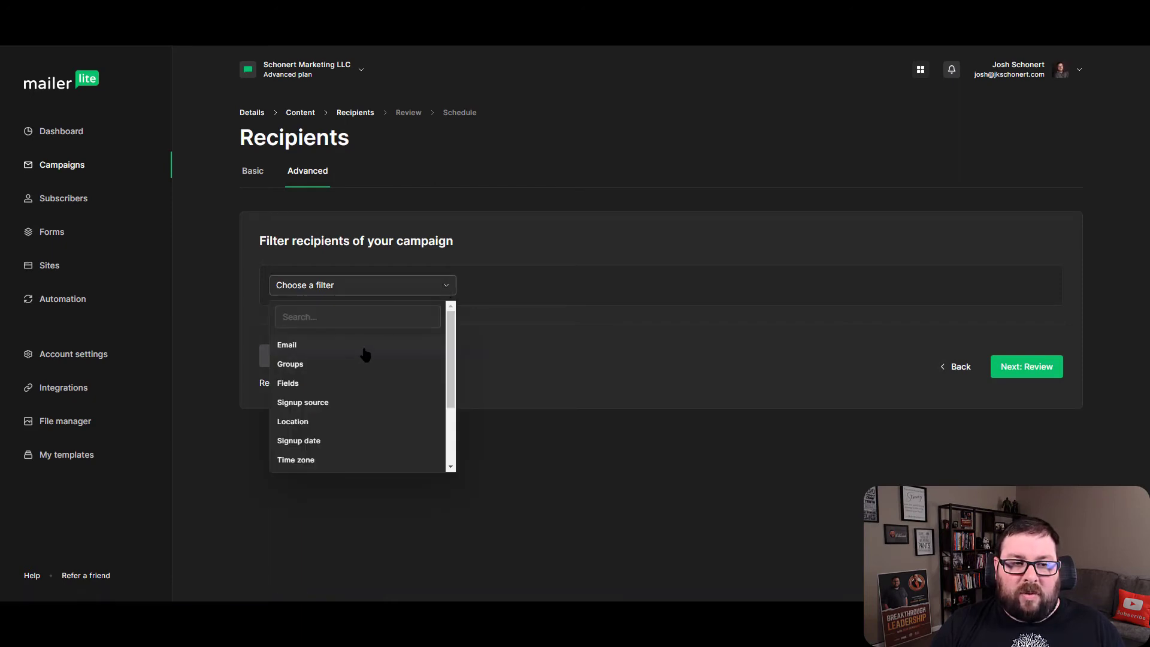
click(304, 403)
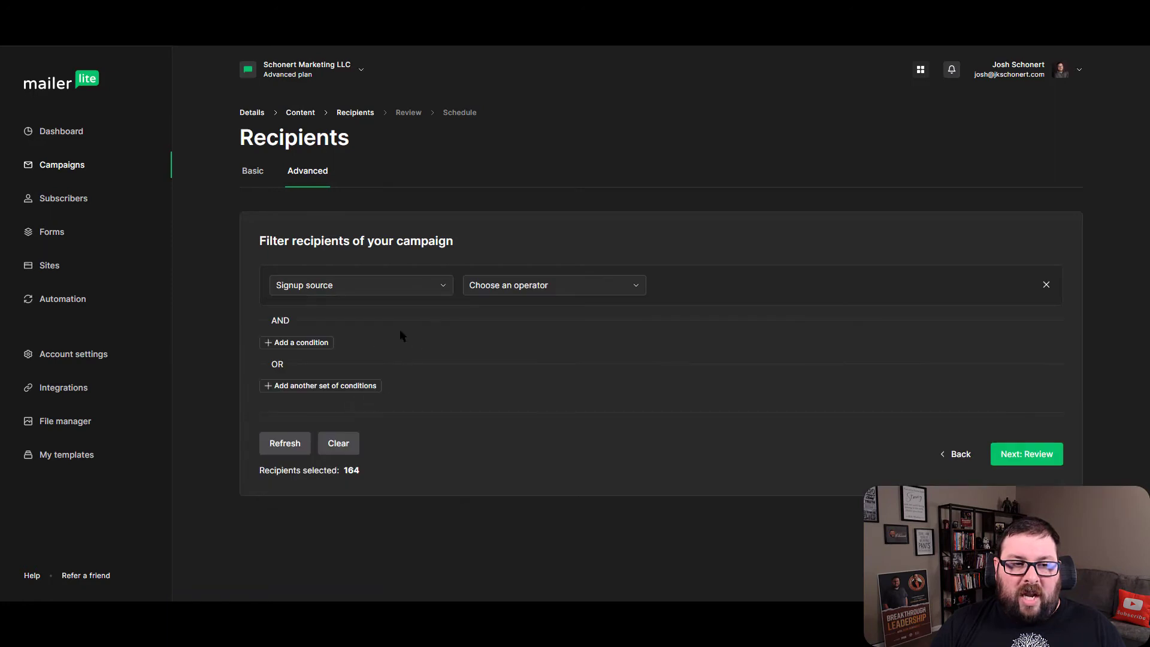
click(554, 285)
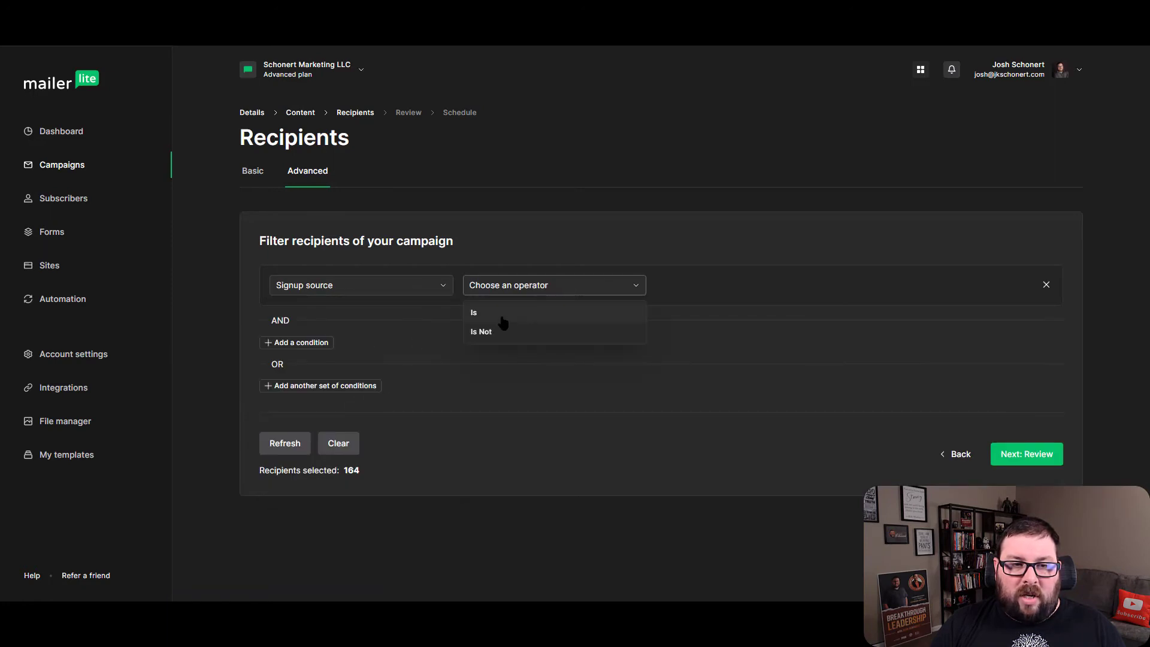
click(474, 312)
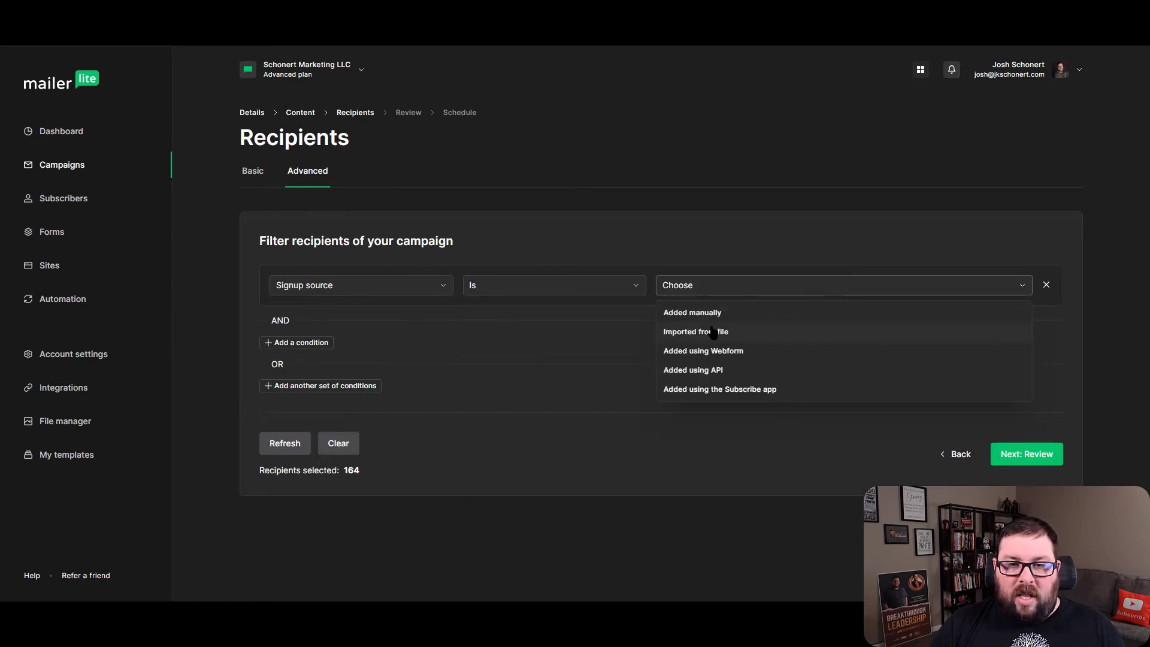
click(691, 312)
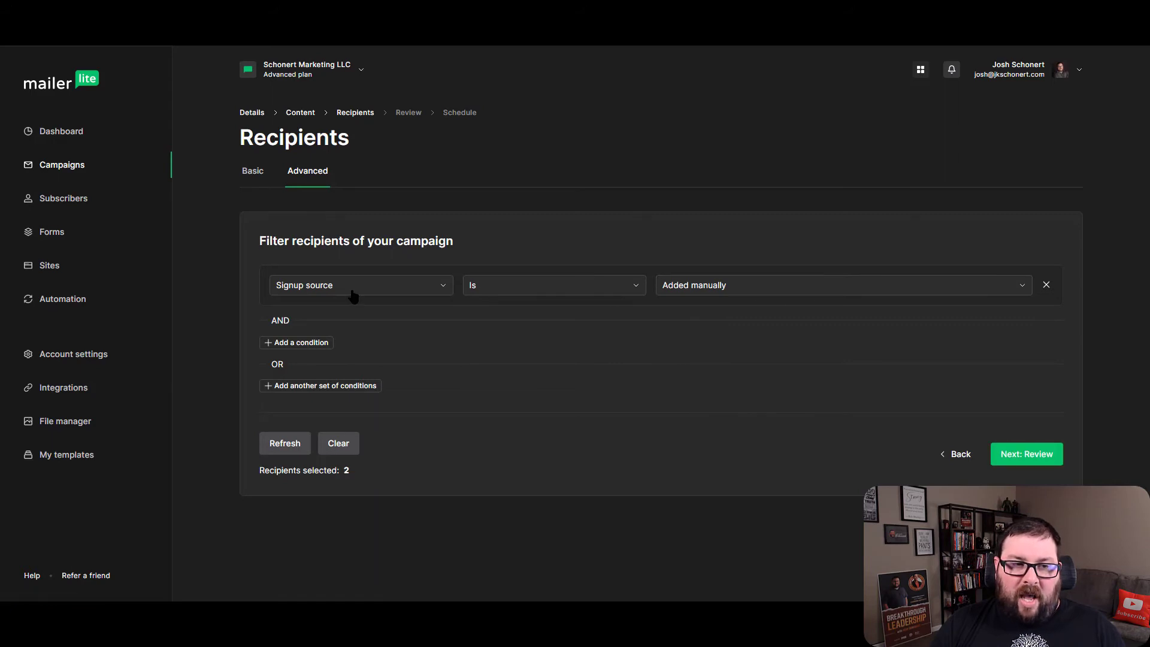
click(359, 285)
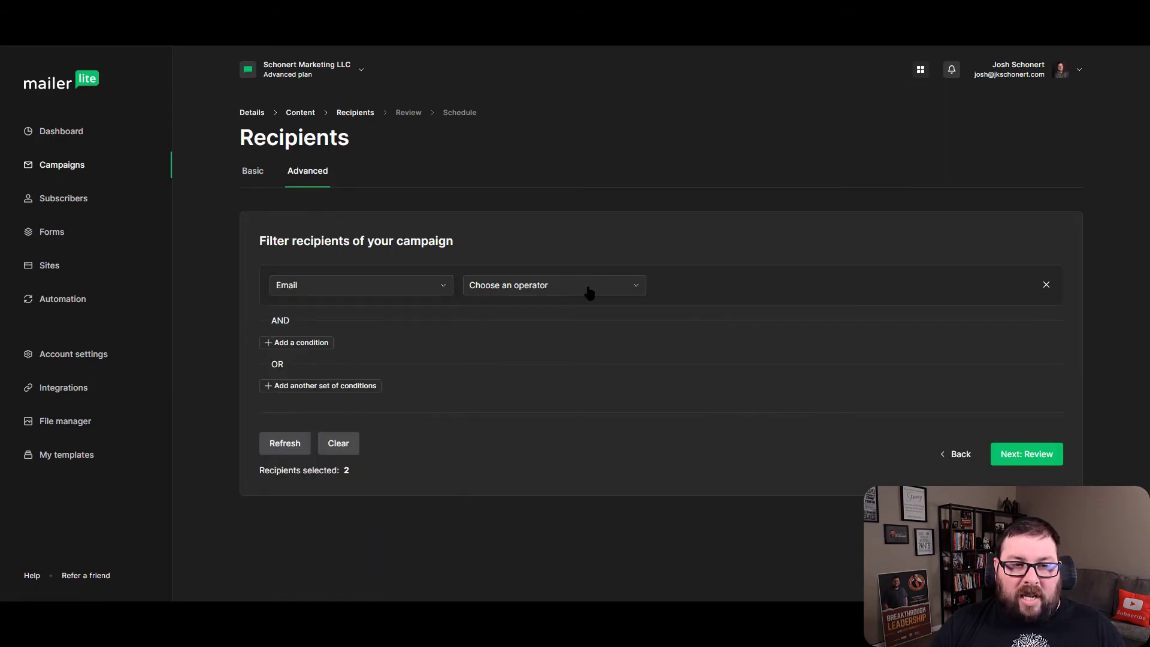
click(554, 285)
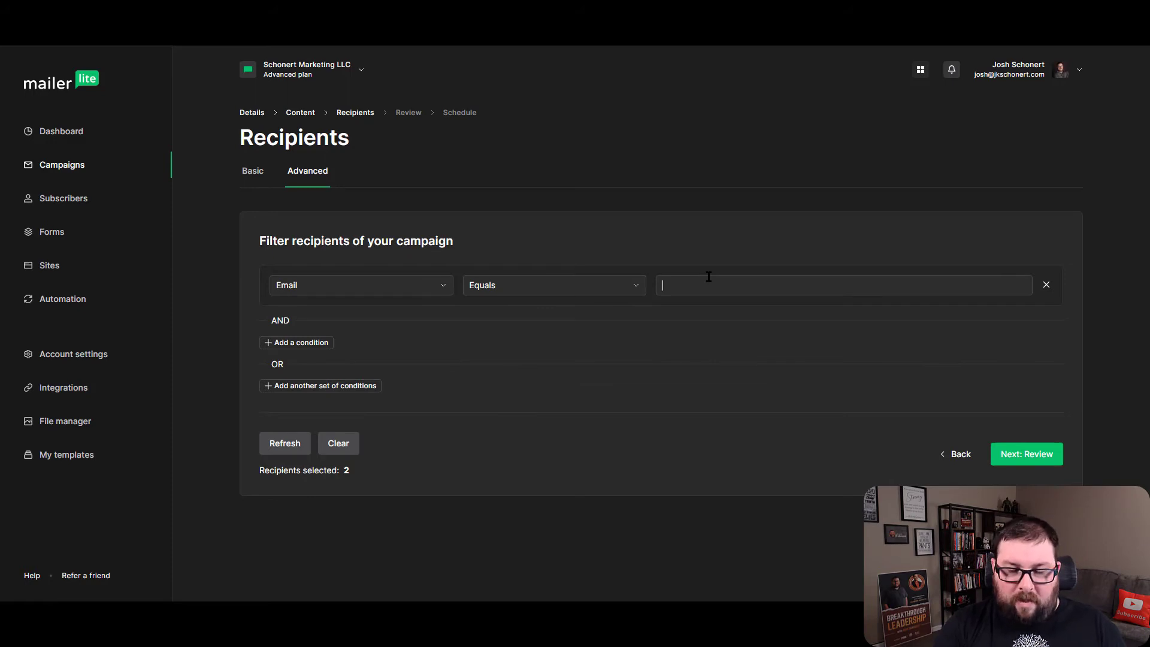
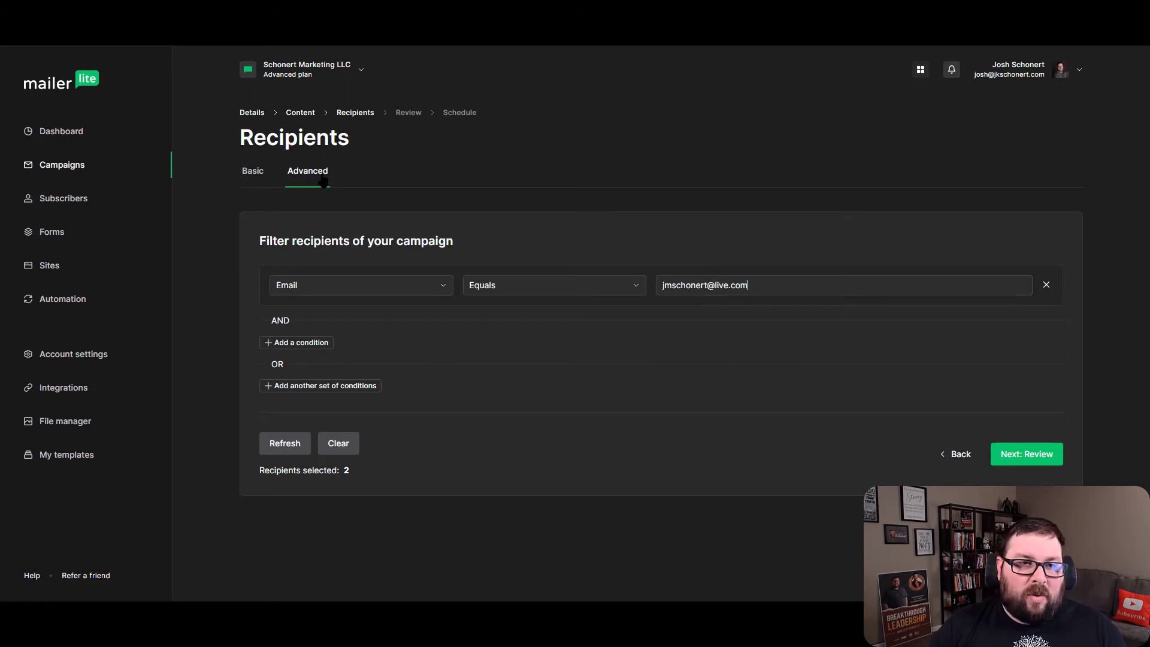
click(246, 170)
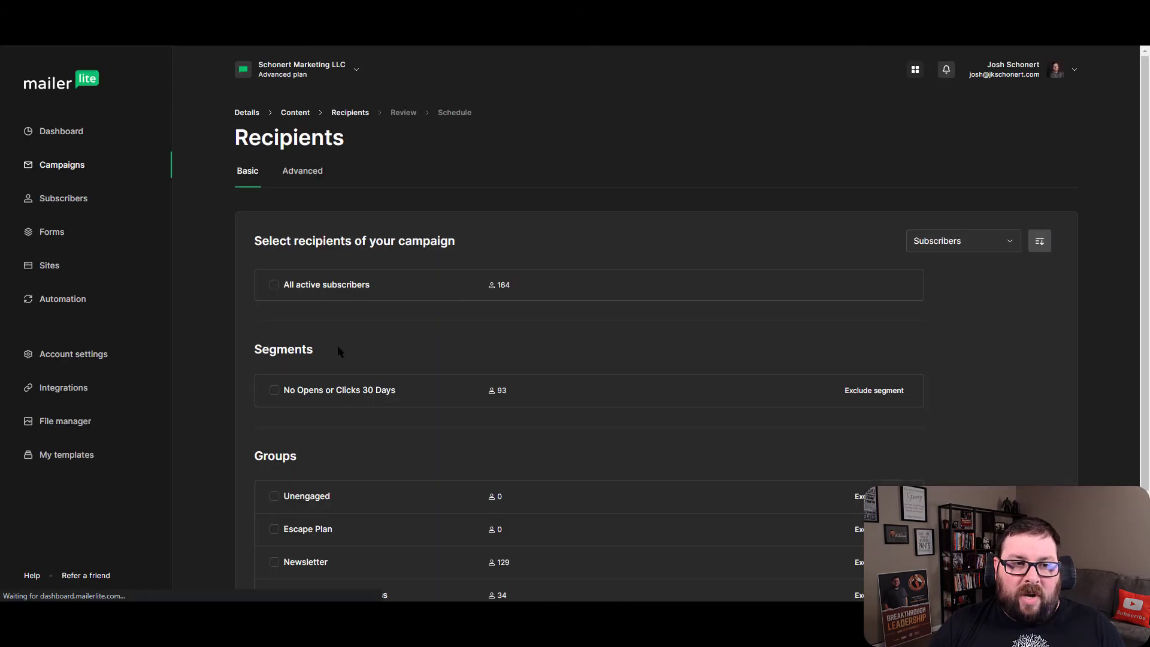
mouse_move(367, 433)
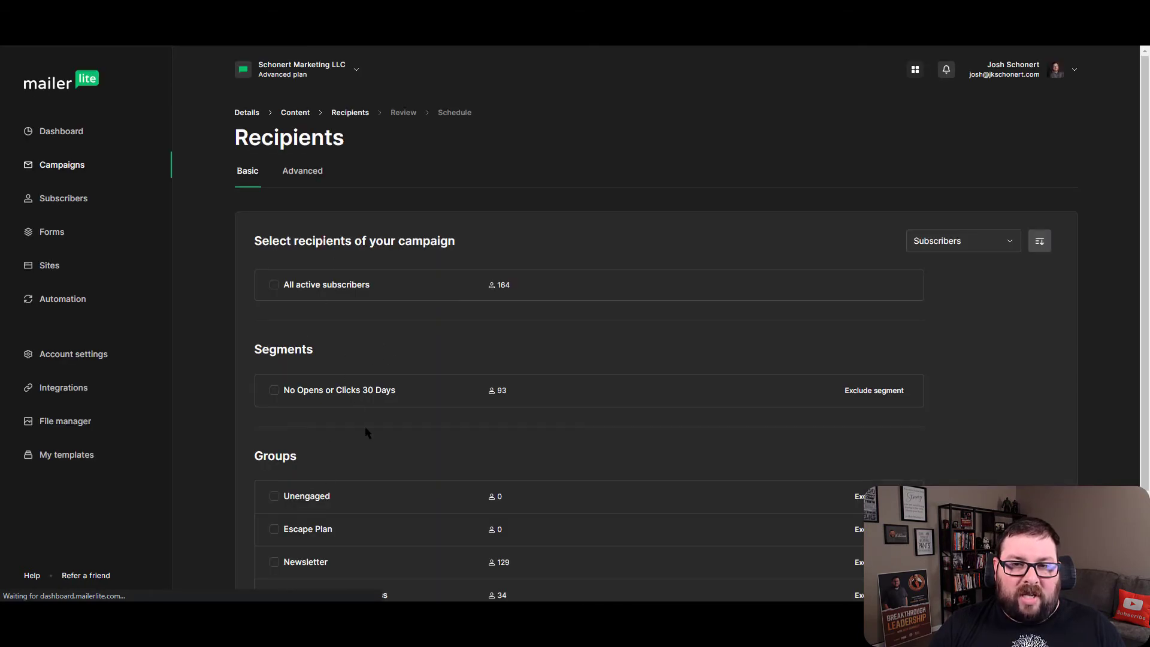
mouse_move(298, 465)
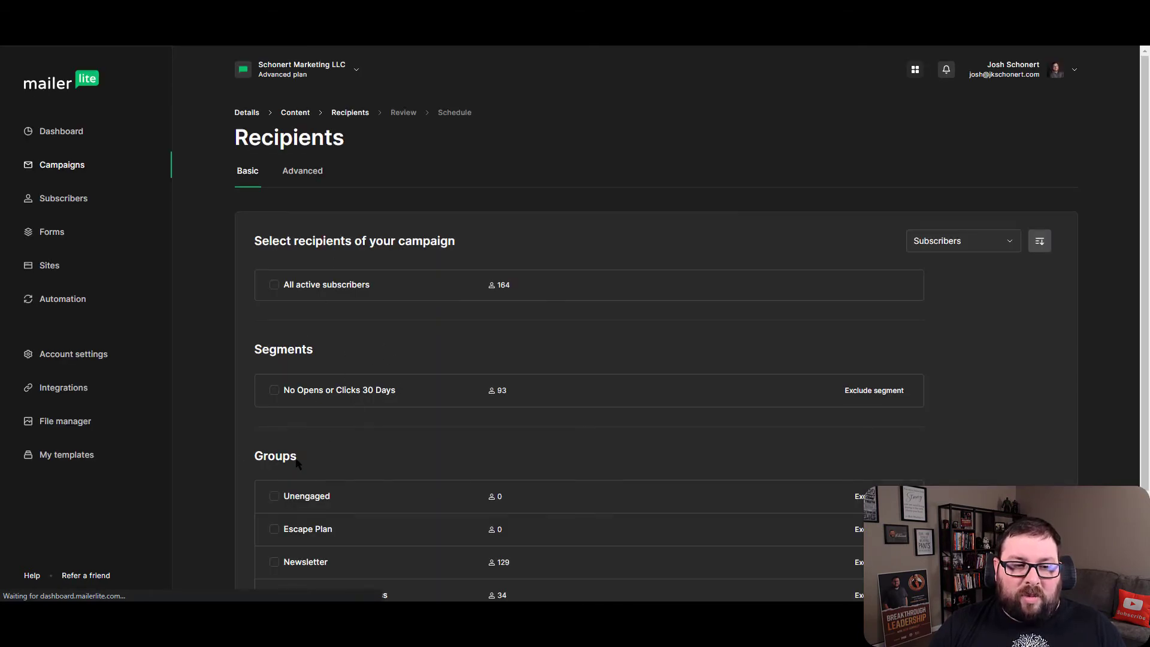
Step: Select the All in One Digital Business group (34 recipients), dropping the empty Escape Plan group
scroll(down, 3)
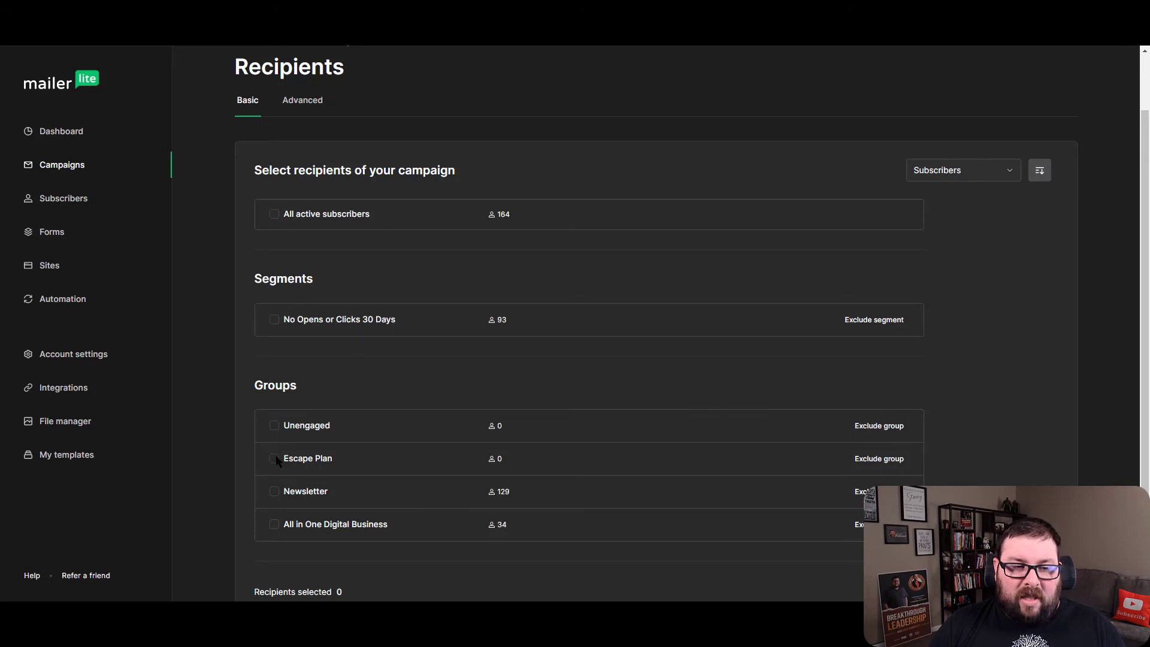
click(274, 458)
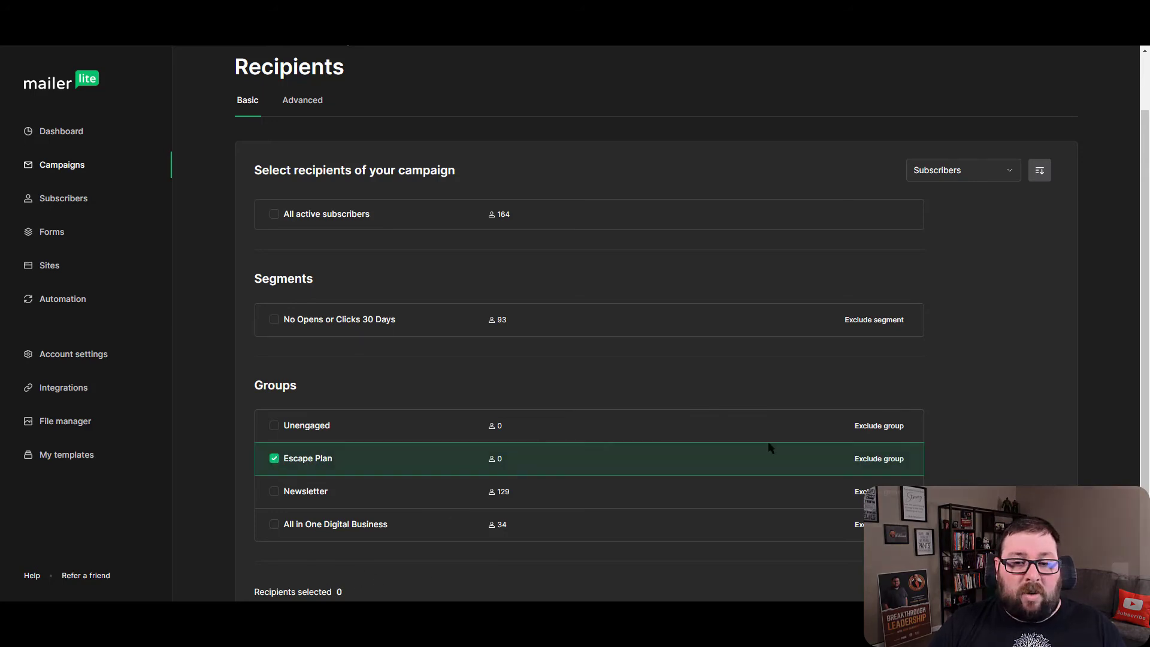
scroll(down, 3)
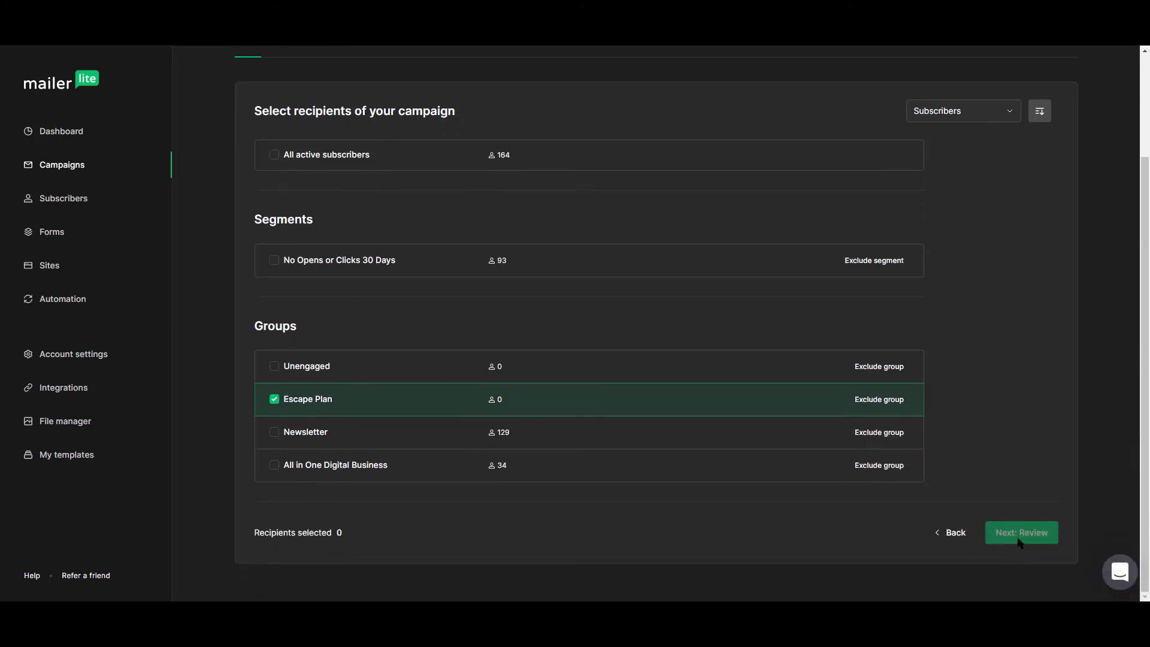
mouse_move(522, 288)
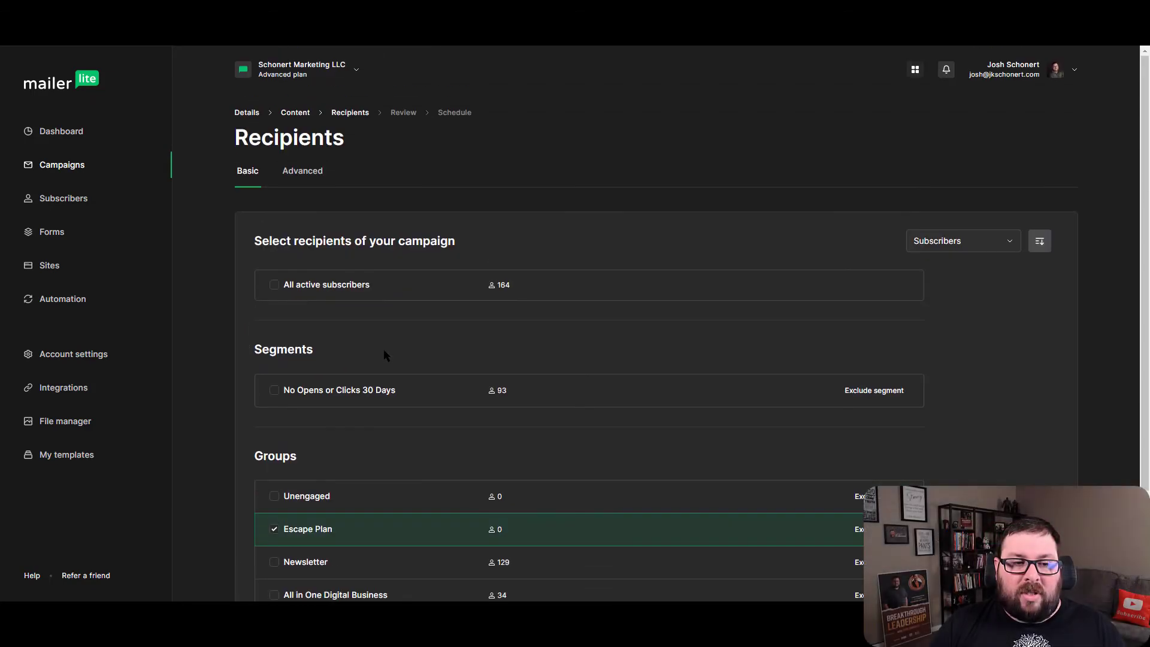
click(275, 465)
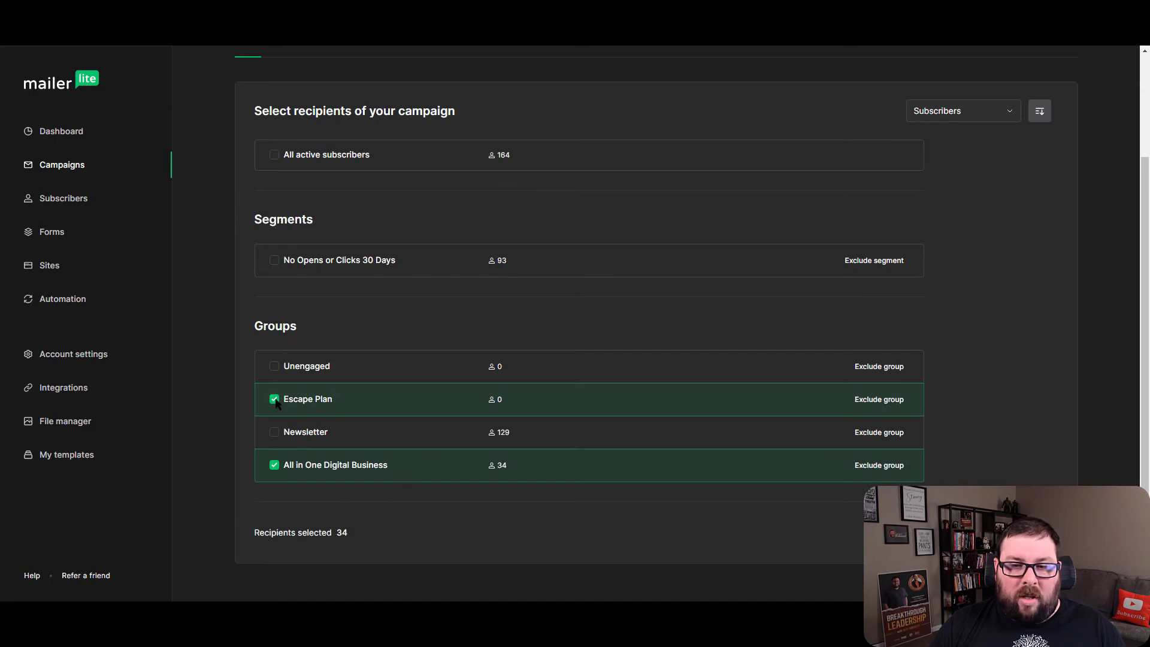
click(273, 399)
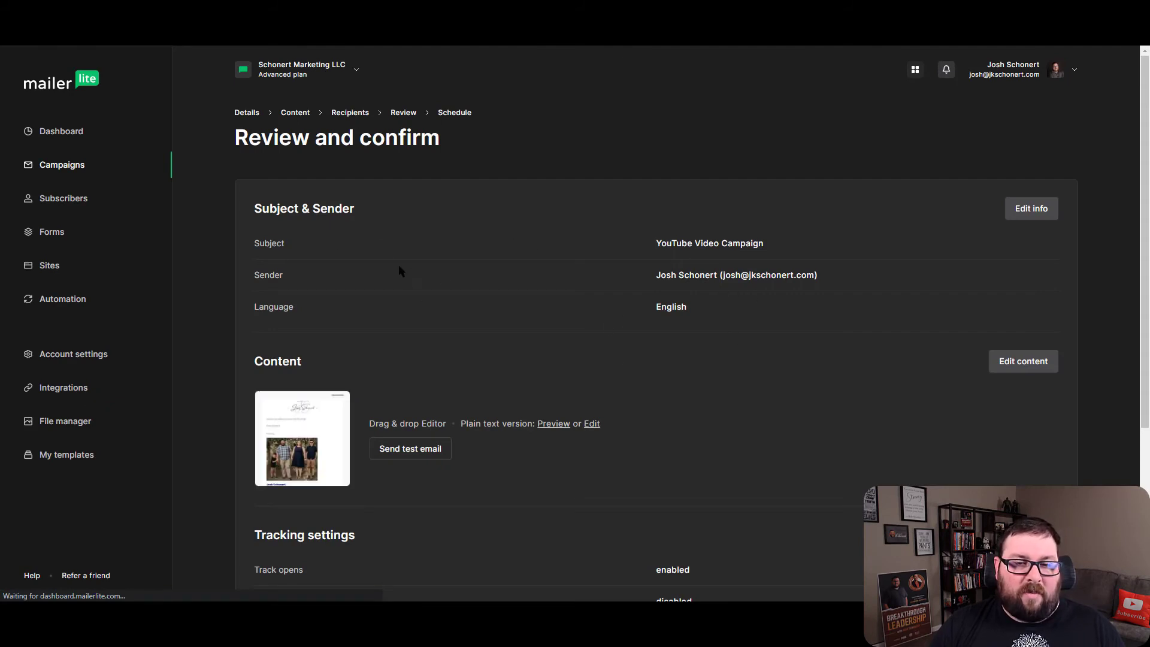
mouse_move(771, 275)
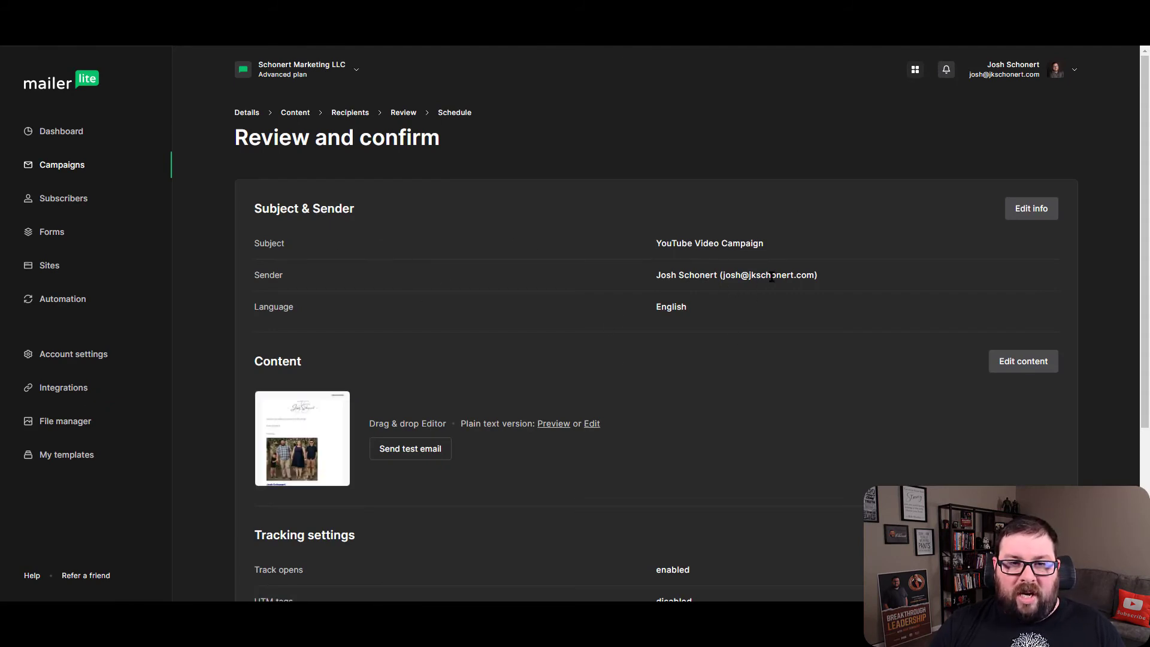
Step: Scroll through the review summary to tracking settings and the 34 recipients
scroll(down, 3)
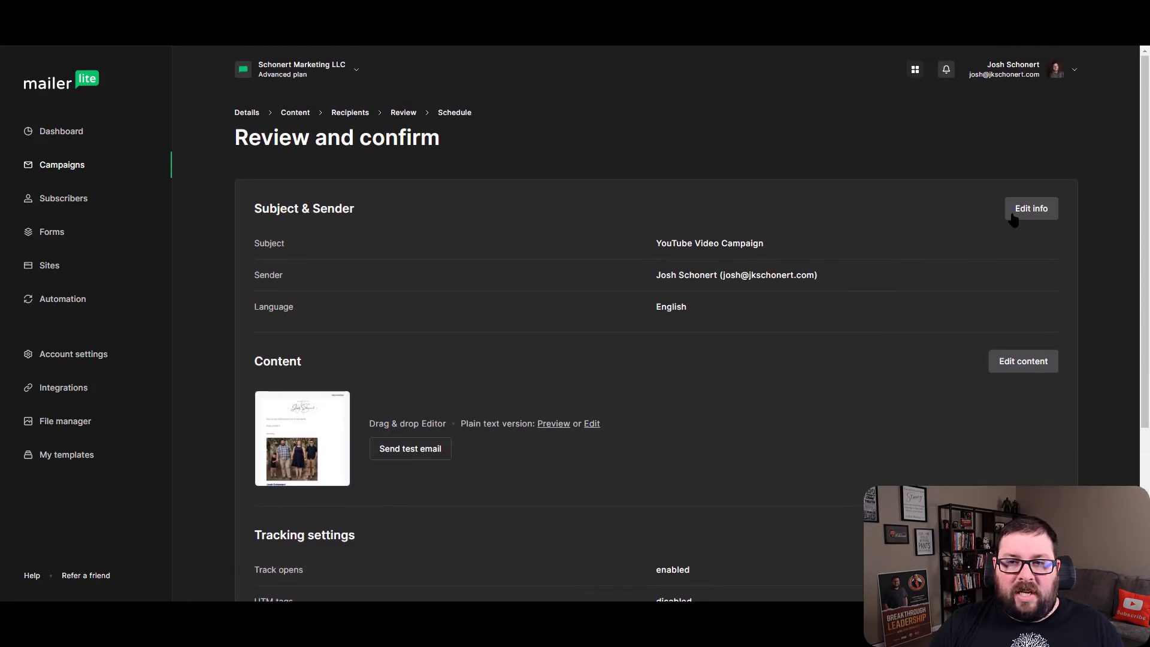
scroll(down, 3)
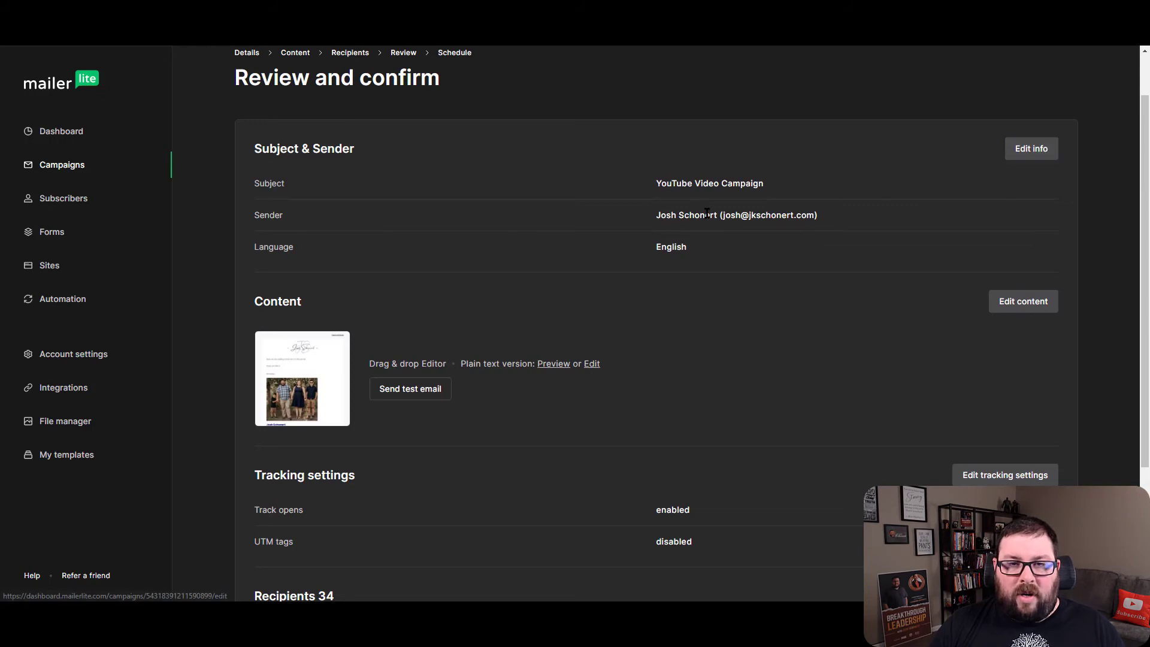
scroll(down, 3)
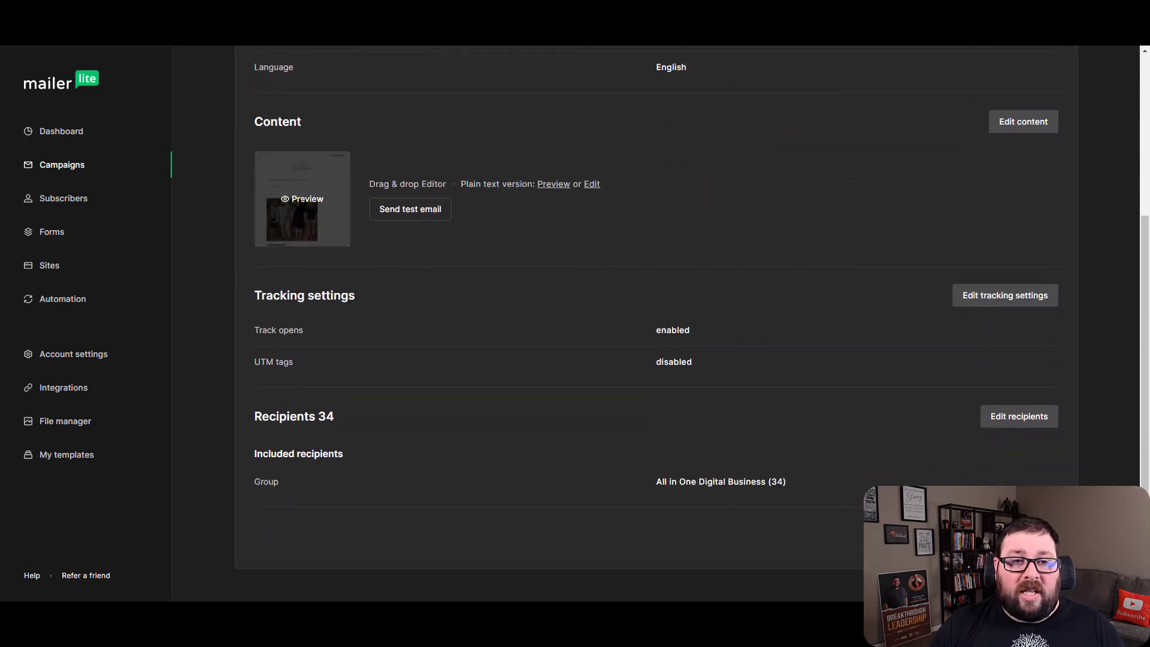
mouse_move(411, 305)
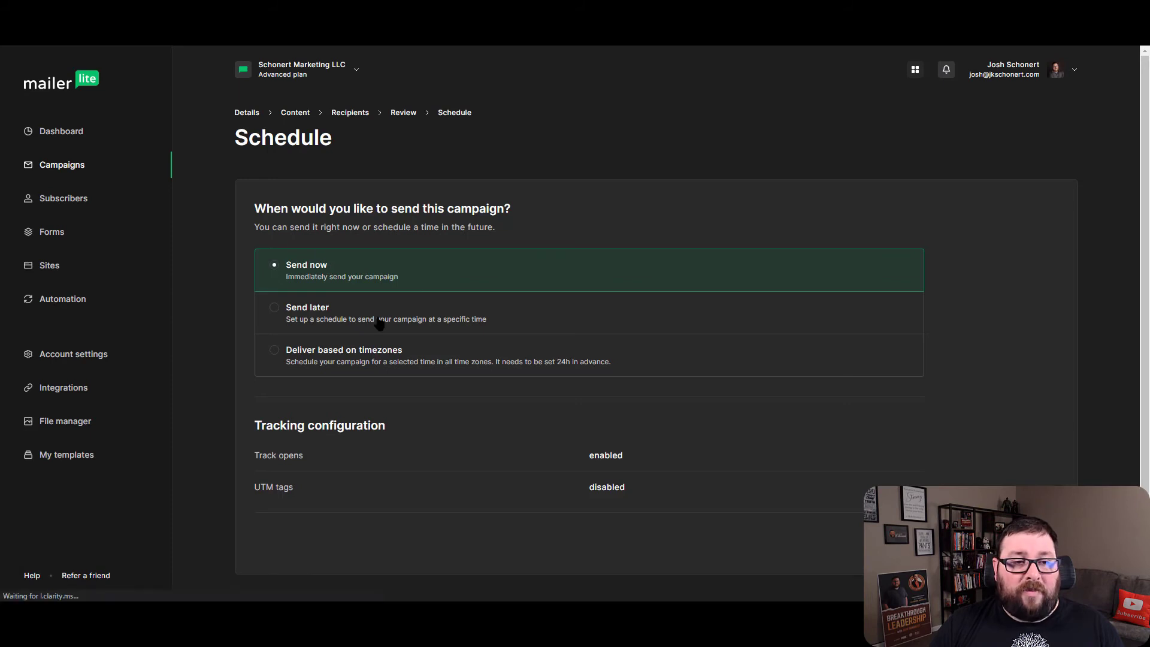
mouse_move(438, 370)
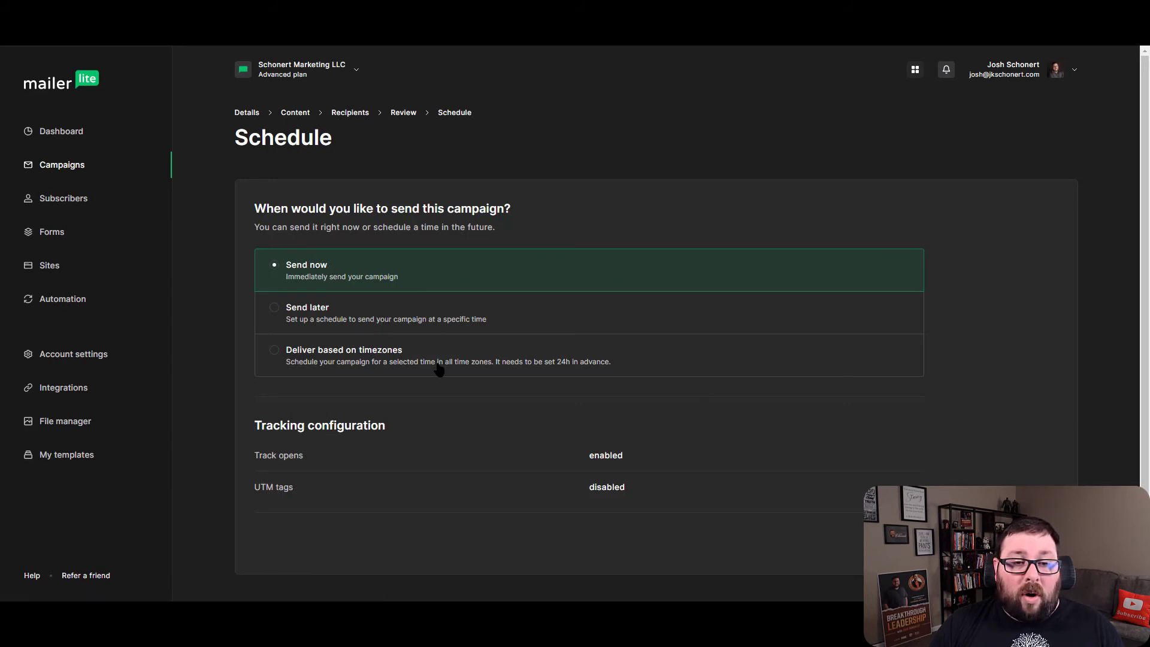
mouse_move(359, 373)
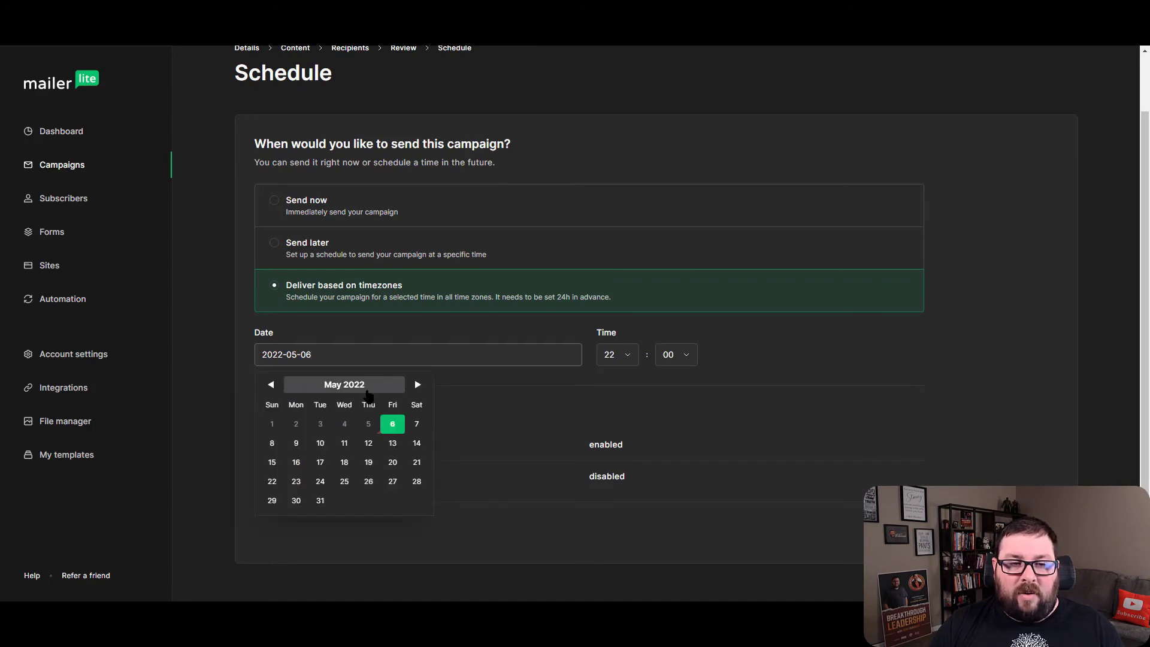
Step: Set timezone-based delivery date to 2022-05-08 and the hour to 08
click(416, 423)
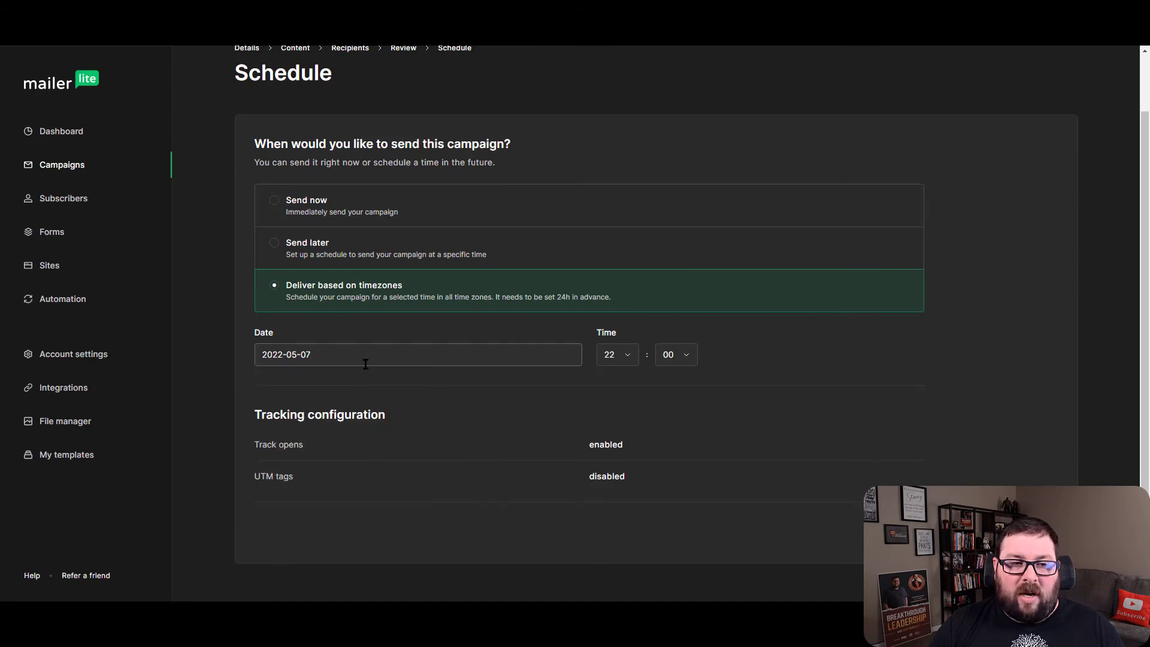
text(2022-05-08)
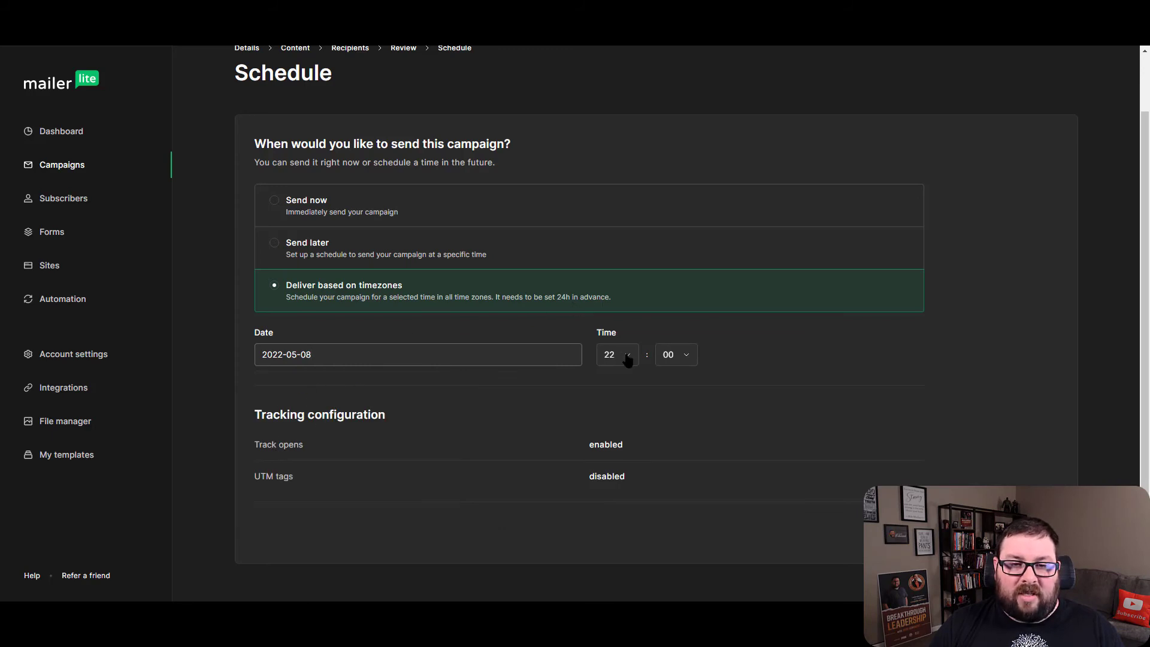
click(616, 355)
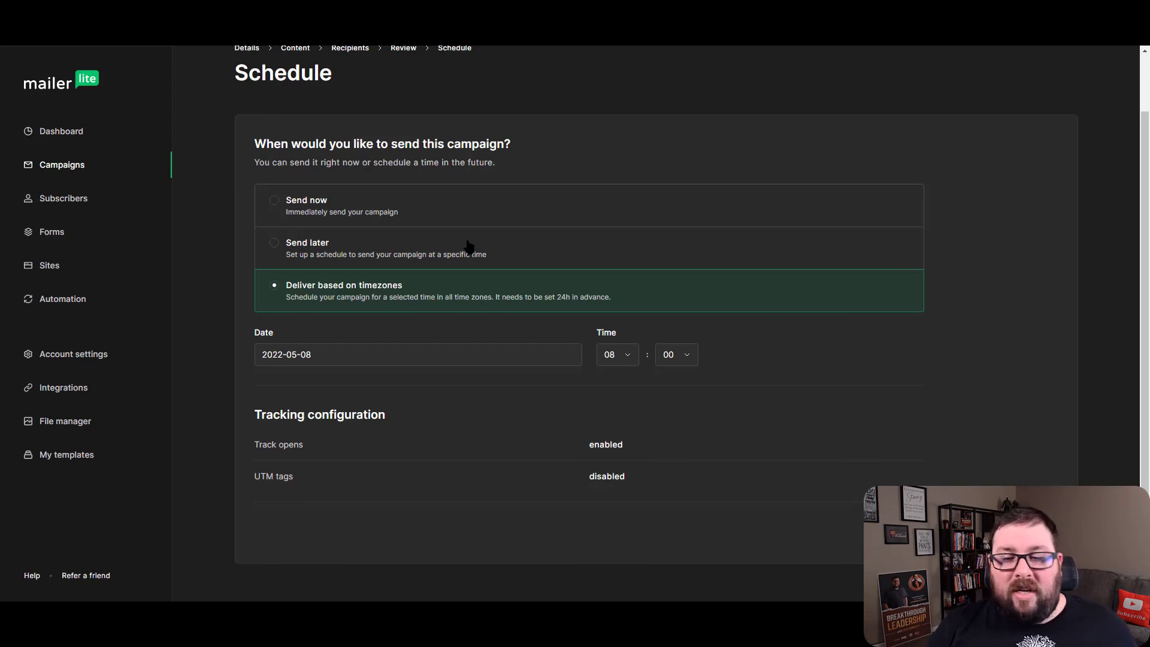
mouse_move(356, 246)
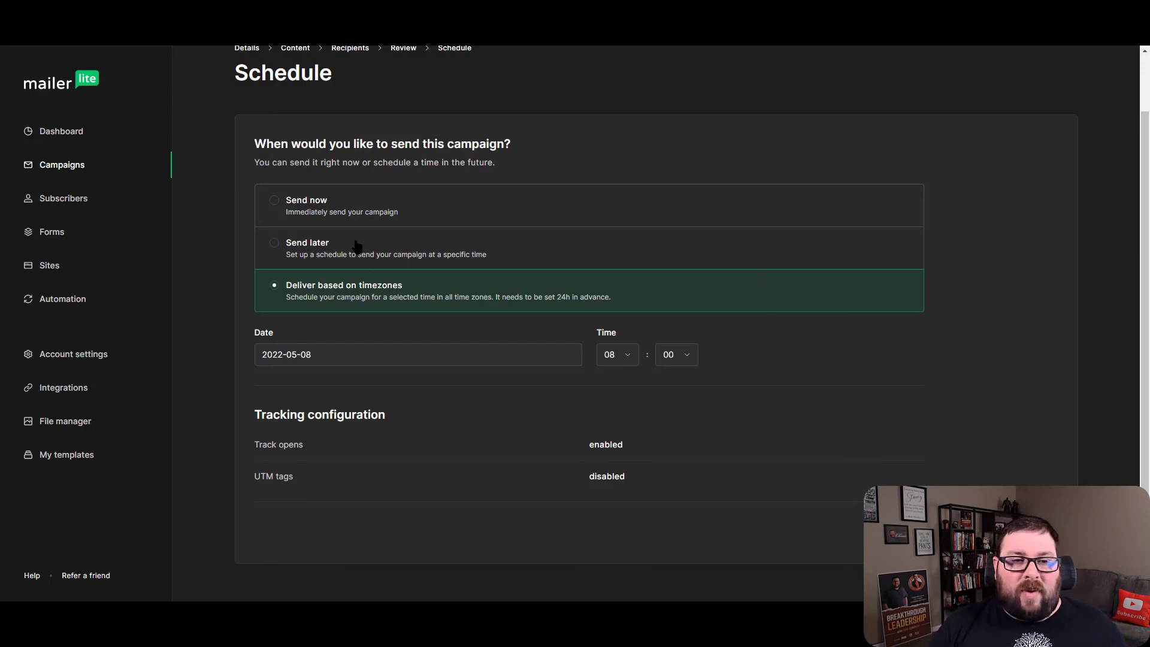
Step: Try Send later with its time zone field, then switch back to Send now
click(308, 248)
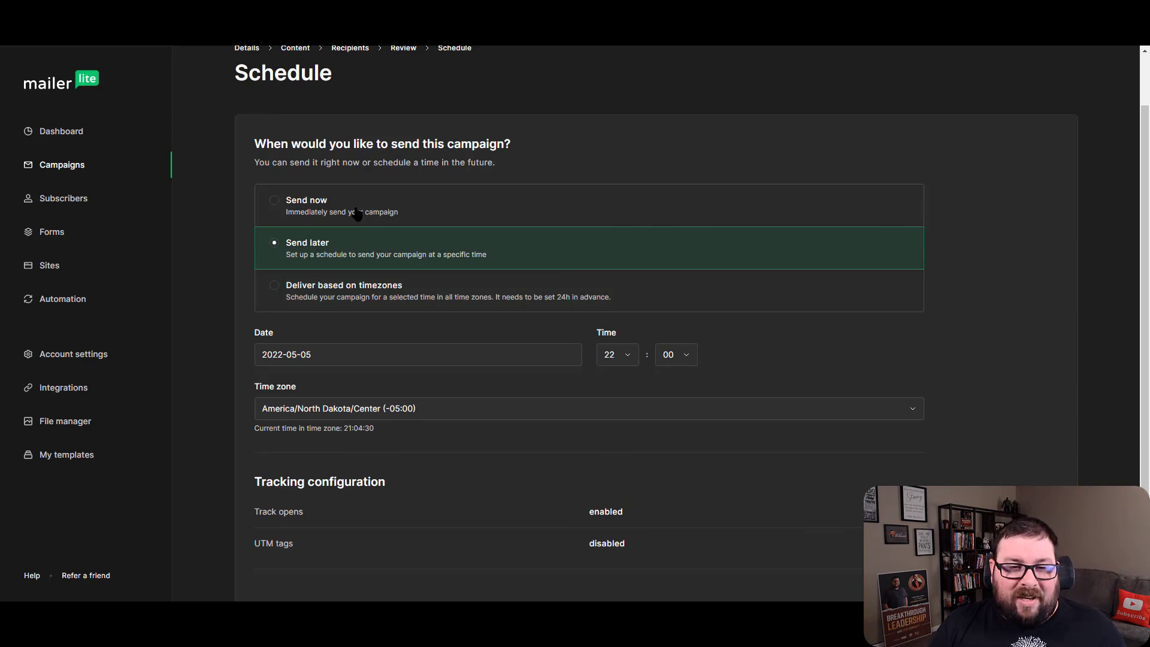
click(273, 200)
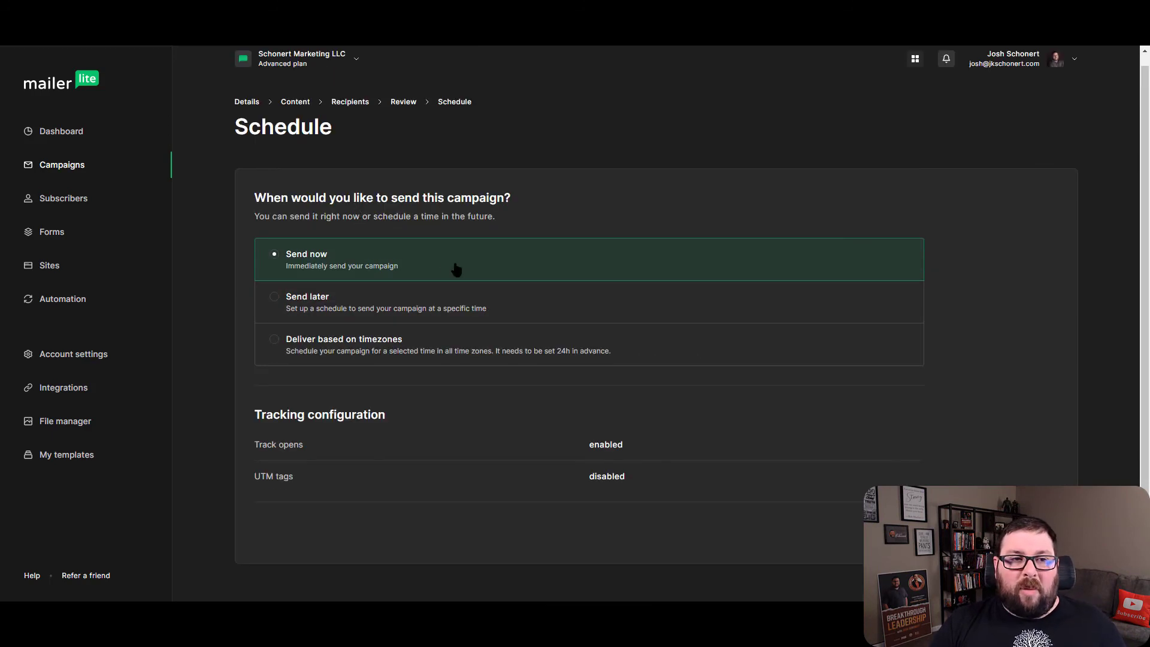
mouse_move(712, 444)
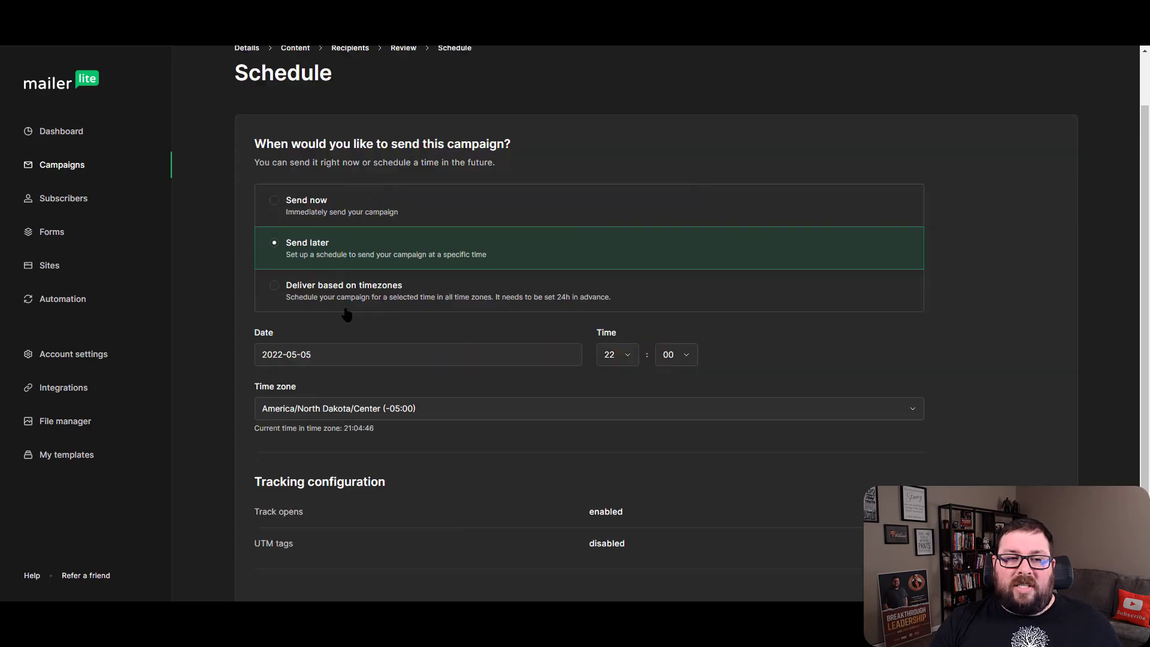
mouse_move(668, 381)
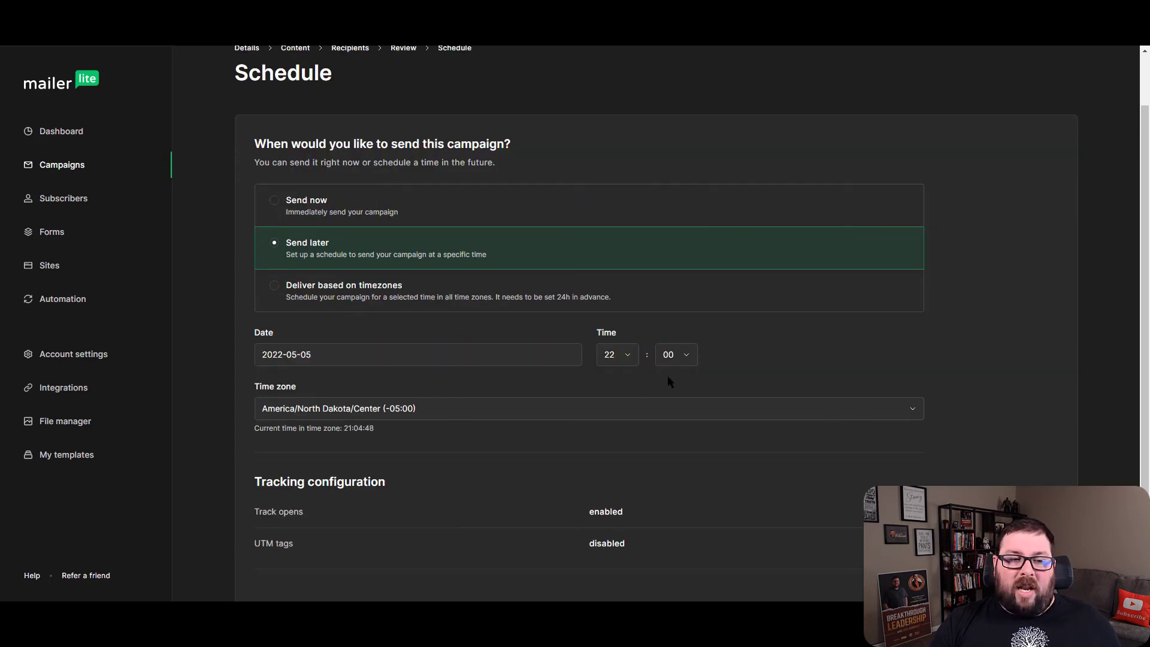
mouse_move(821, 365)
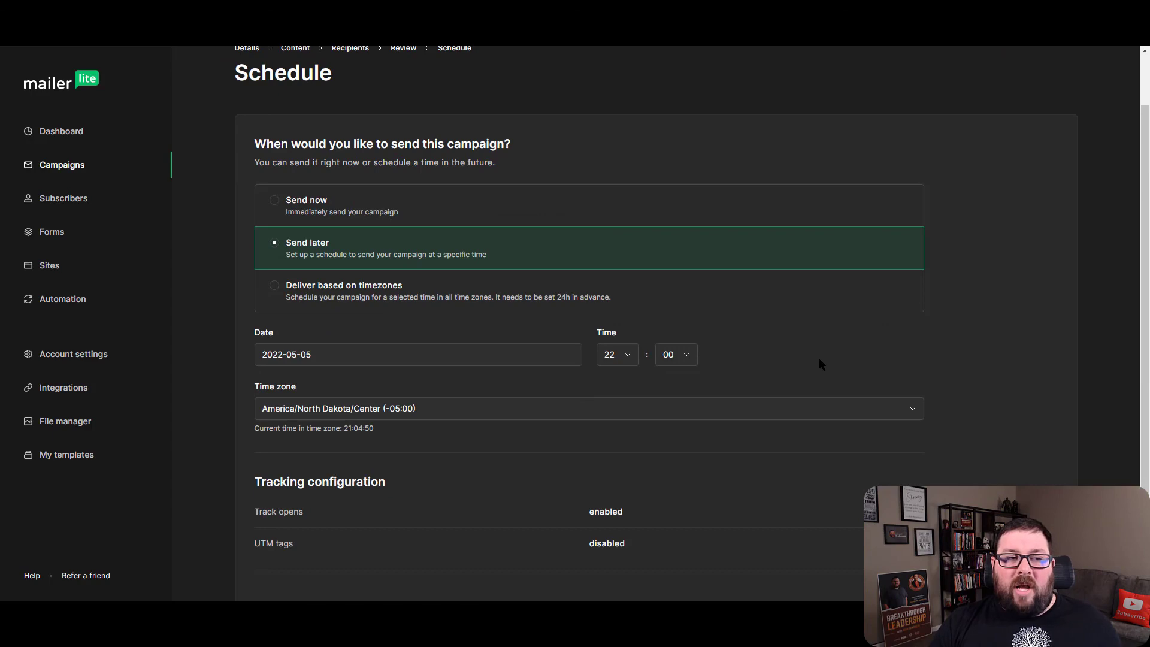